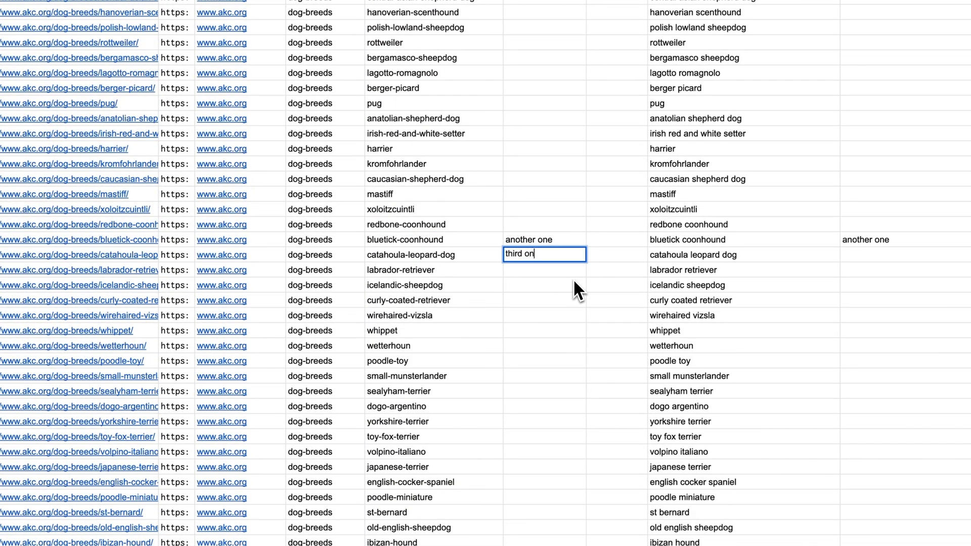
# - Scroll down the dog-breed sheet to the catahoula-leopard-dog row
pyautogui.scroll(-3)
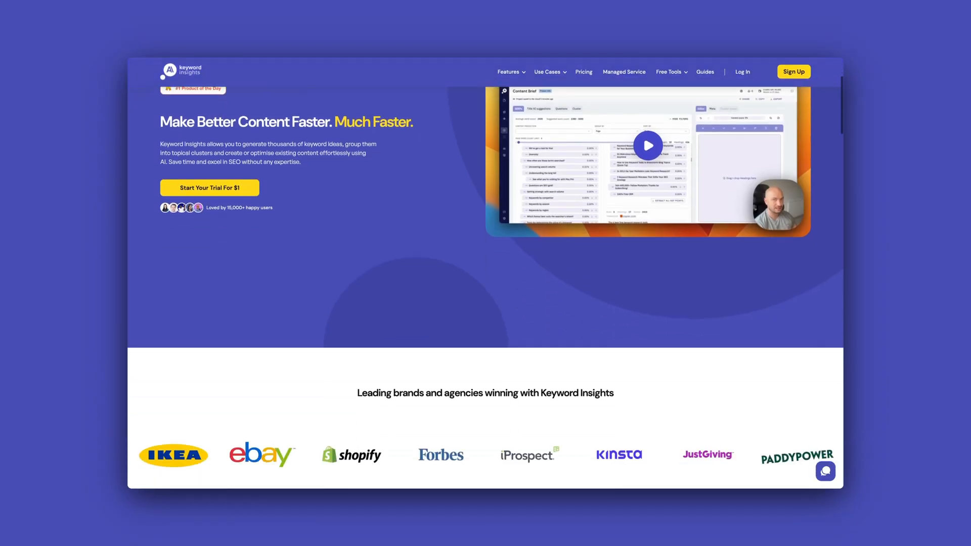
pyautogui.scroll(-3)
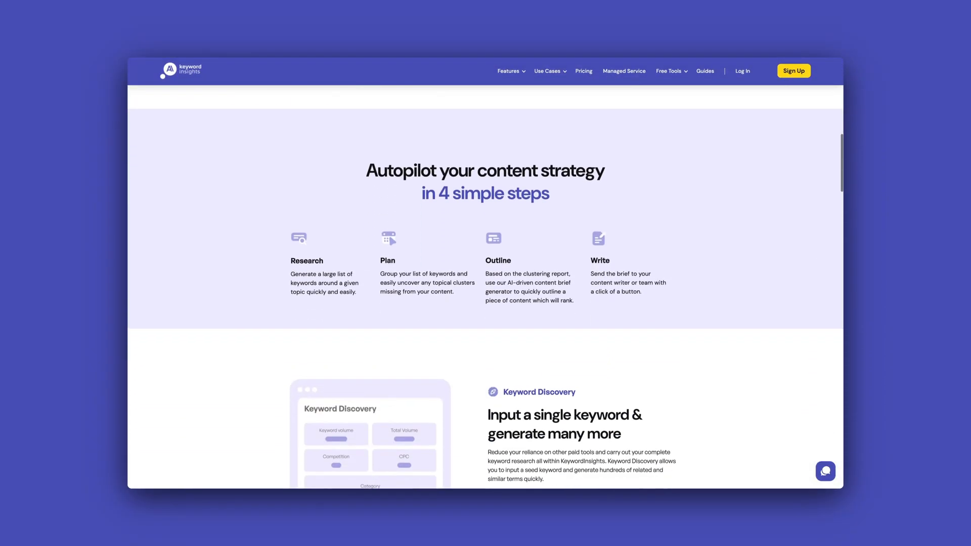
pyautogui.scroll(-3)
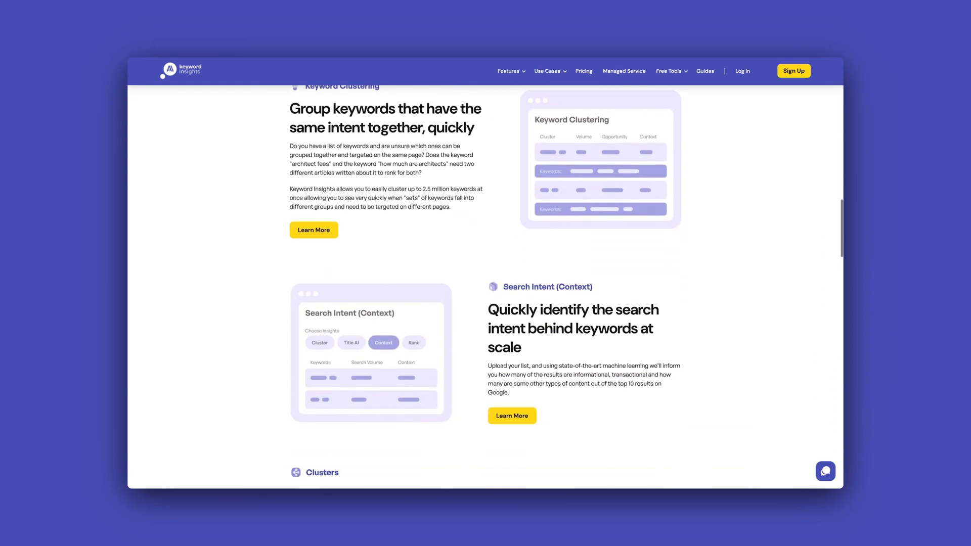
pyautogui.scroll(-3)
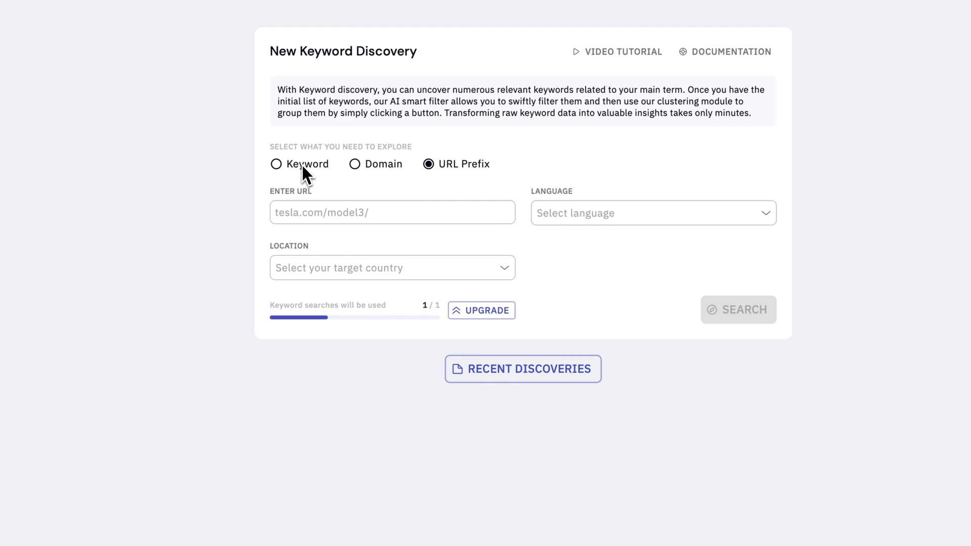
# - Fill the discovery form as a Domain search in English targeting United States
pyautogui.click(355, 163)
pyautogui.write('phillipstemann.')
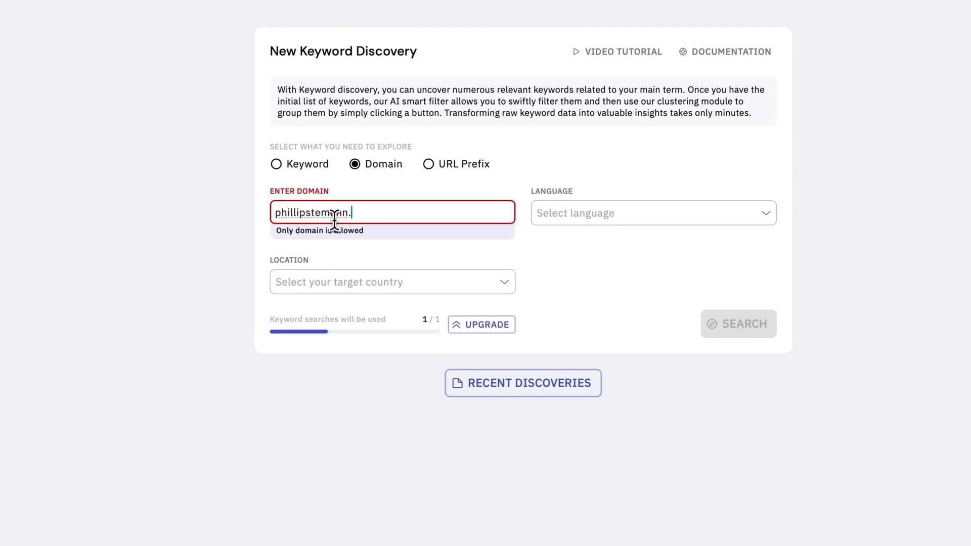
pyautogui.click(650, 213)
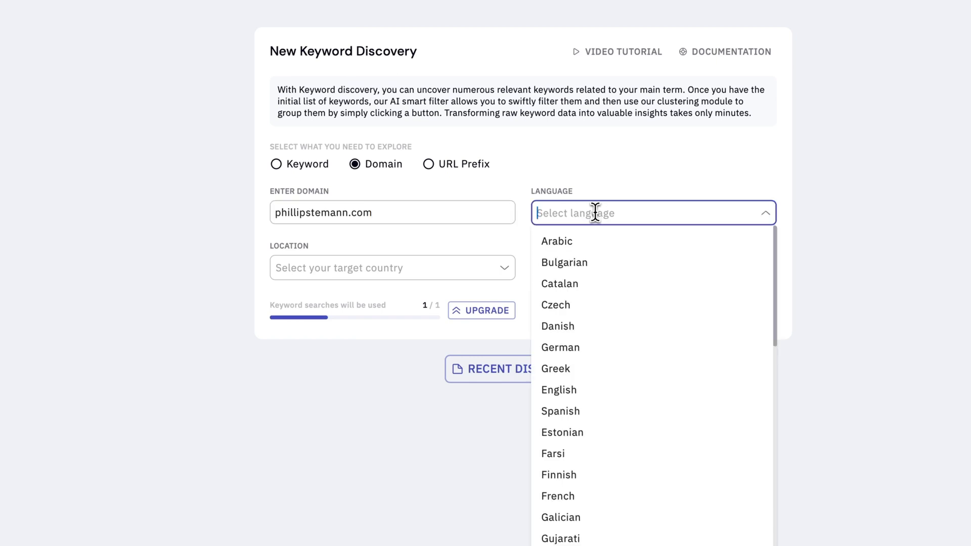
pyautogui.moveTo(570, 395)
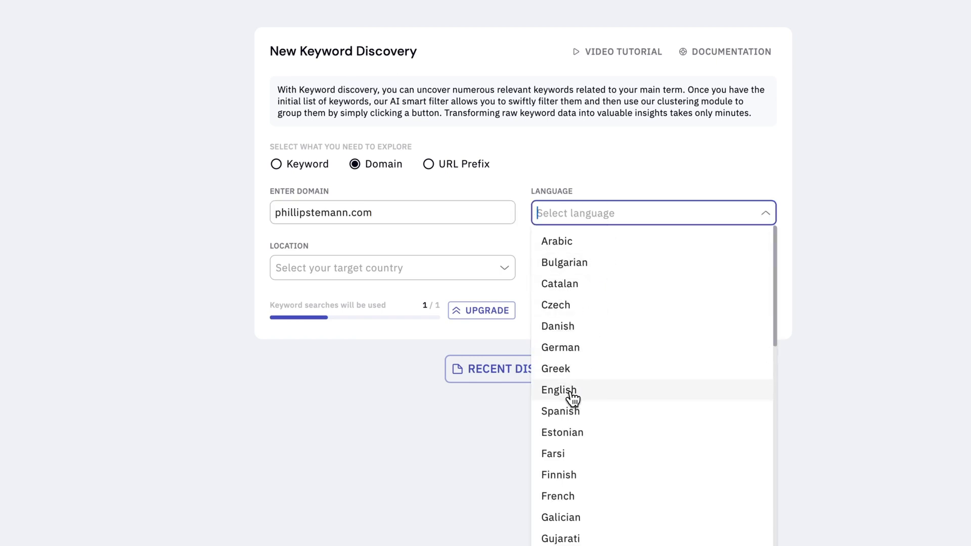
pyautogui.click(558, 391)
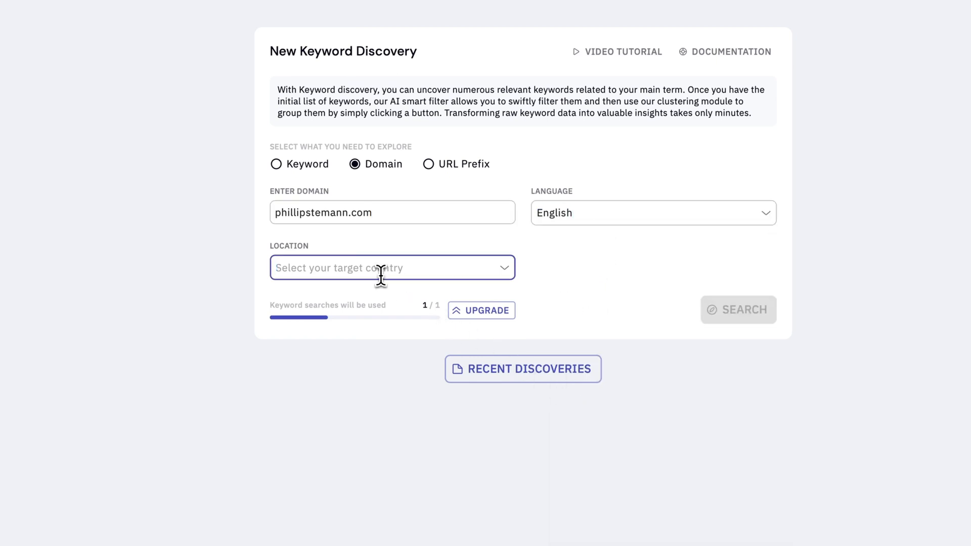
pyautogui.write('united')
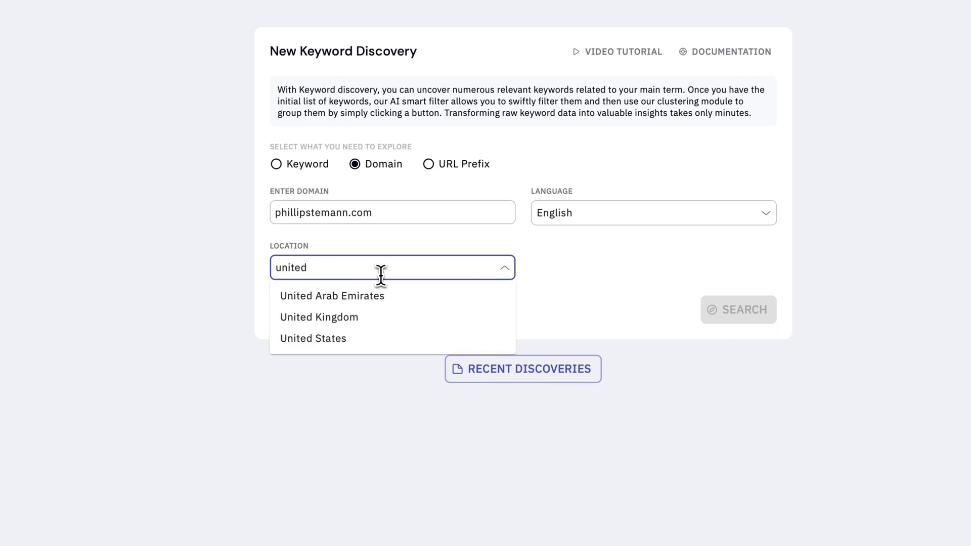
pyautogui.click(312, 338)
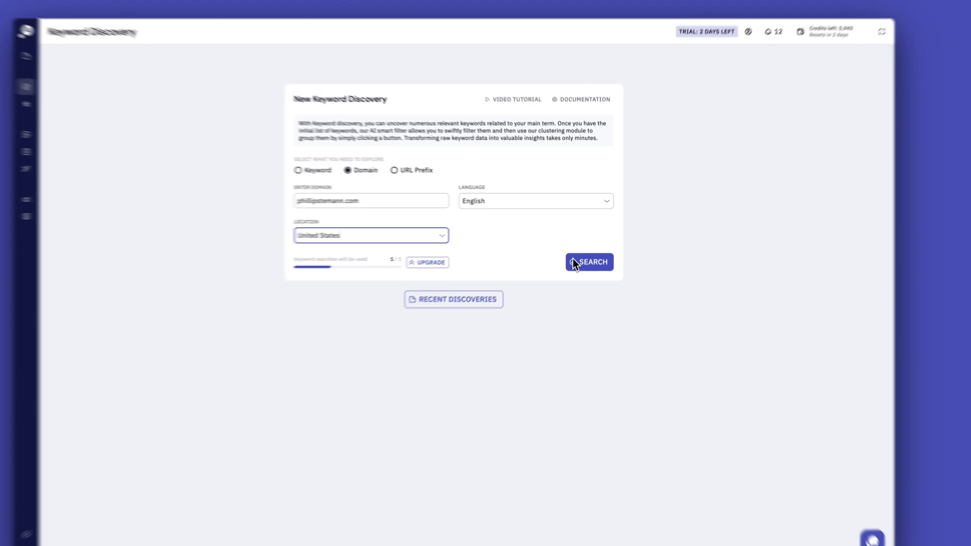
# - Run the discovery and sort the keyword list by Avg Search Volume, highest first
pyautogui.click(589, 262)
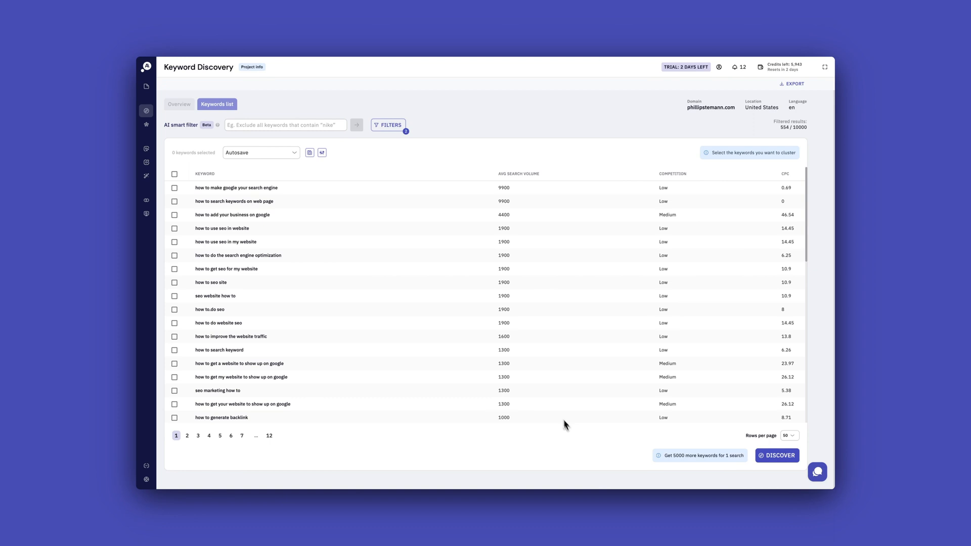
pyautogui.moveTo(705, 447)
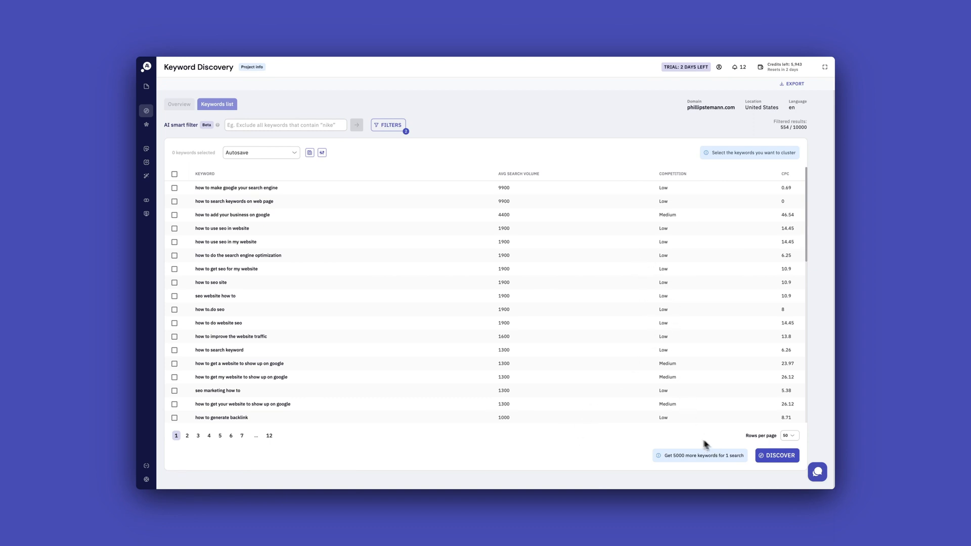
pyautogui.scroll(-3)
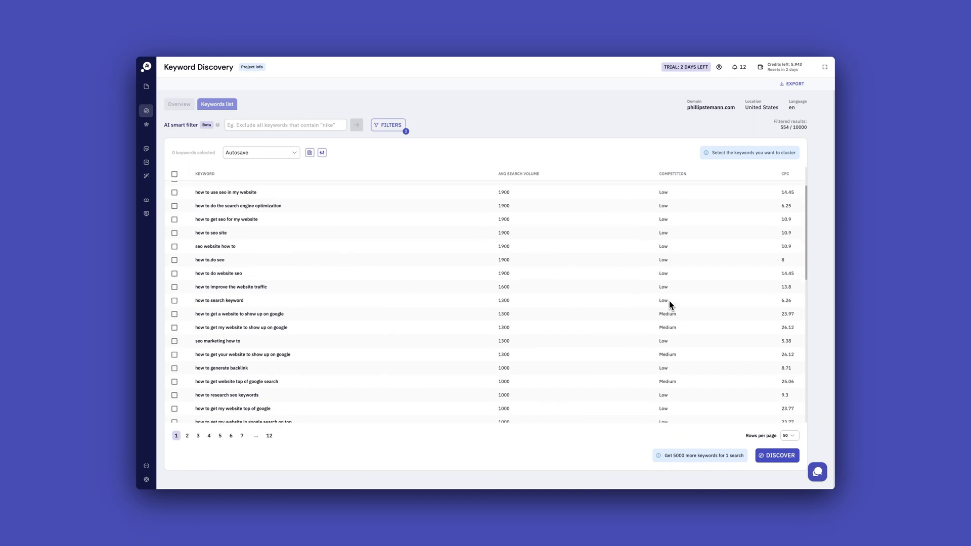
pyautogui.scroll(3)
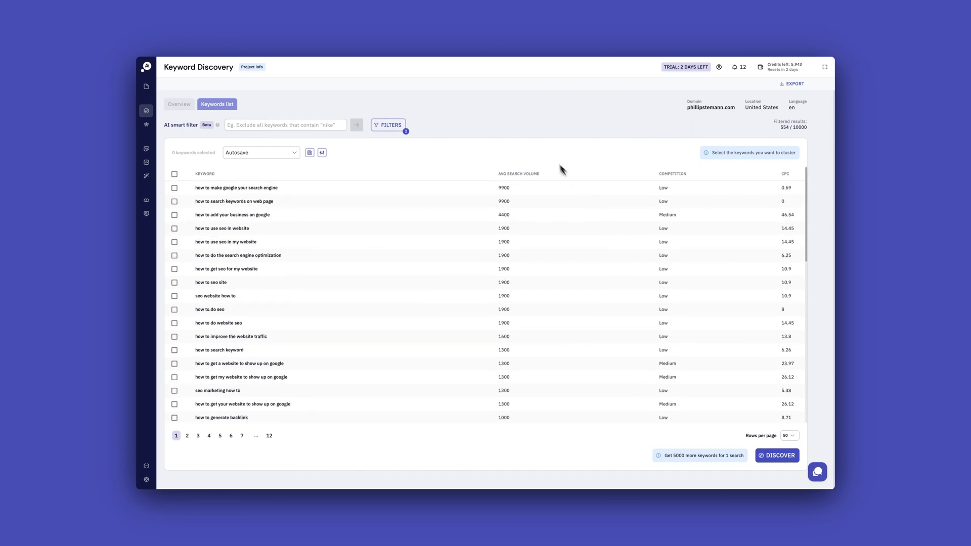
pyautogui.click(519, 174)
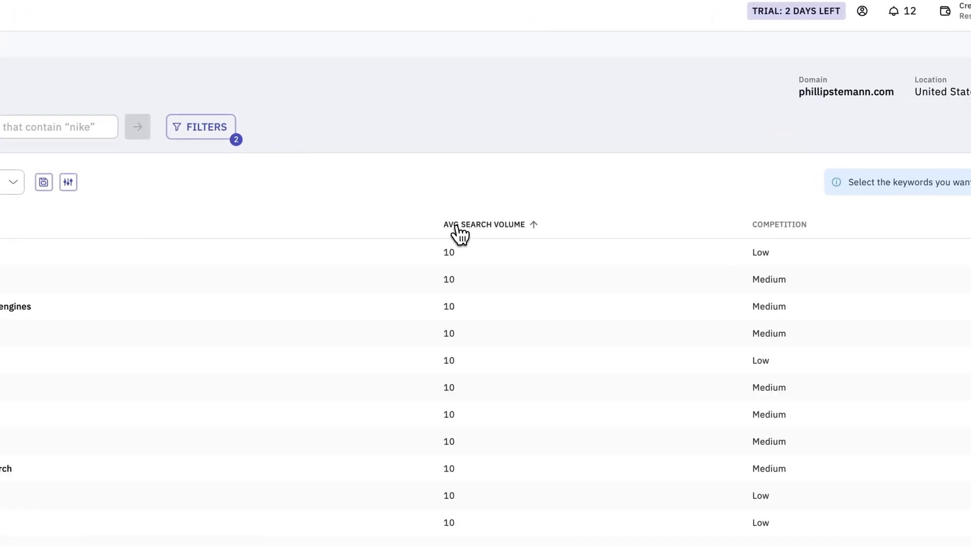
pyautogui.click(485, 224)
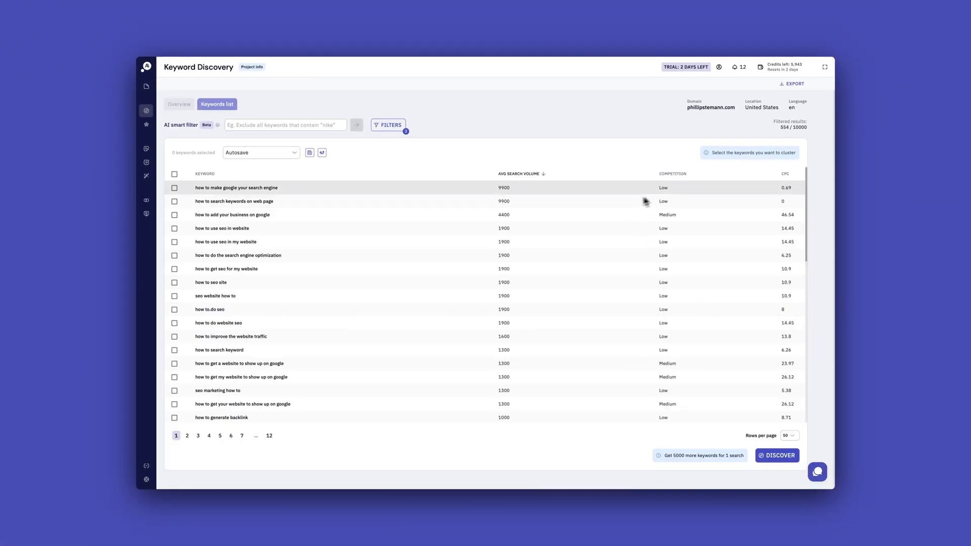
pyautogui.moveTo(668, 281)
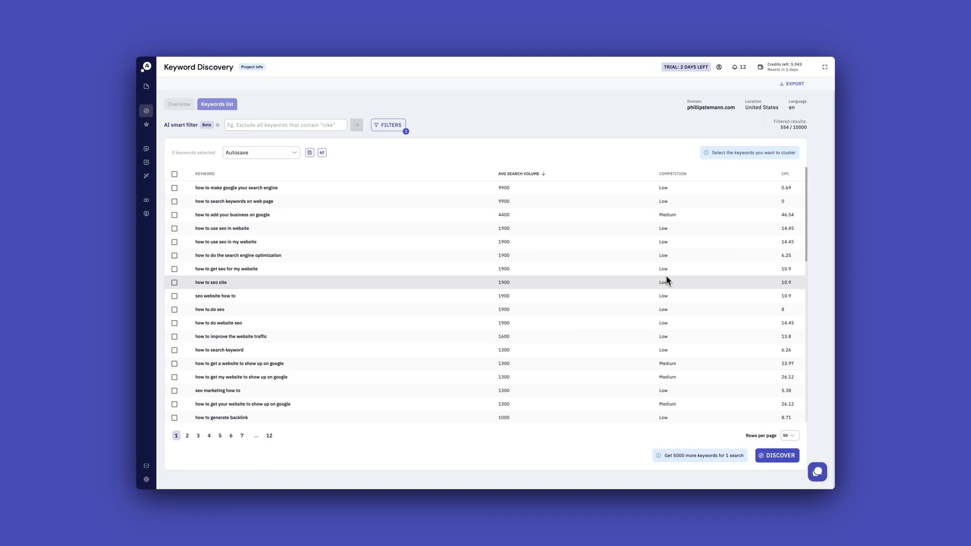
pyautogui.moveTo(610, 231)
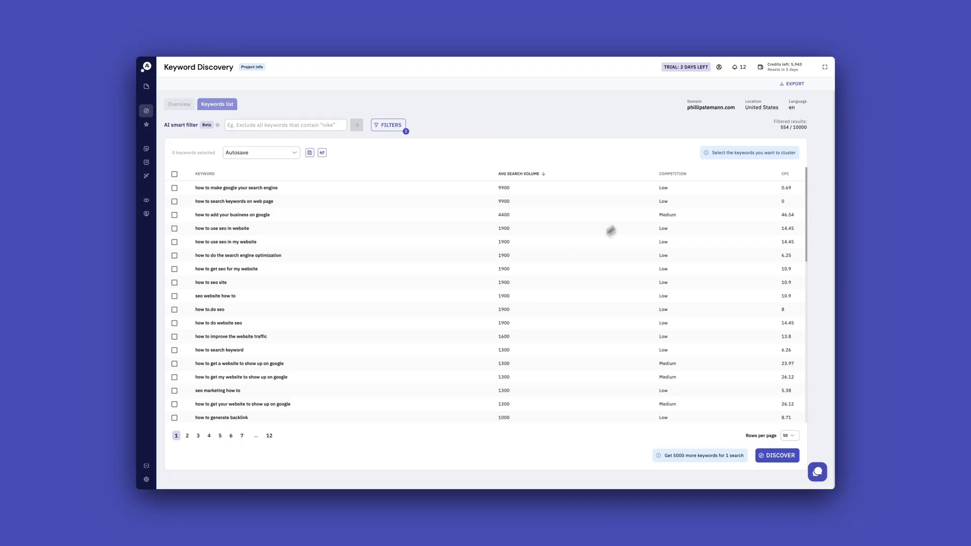
pyautogui.moveTo(353, 195)
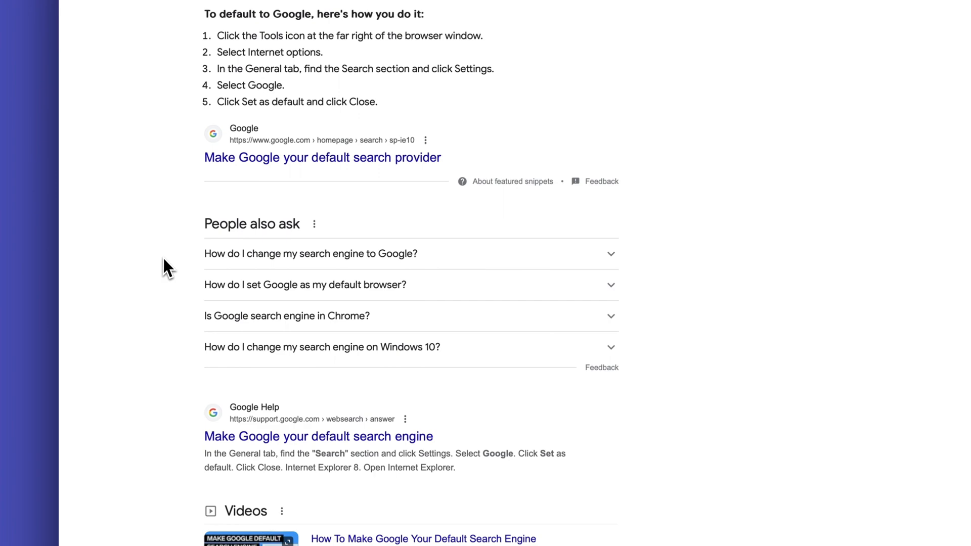
# - Scroll through the Google results on making Google the default search engine
pyautogui.scroll(-3)
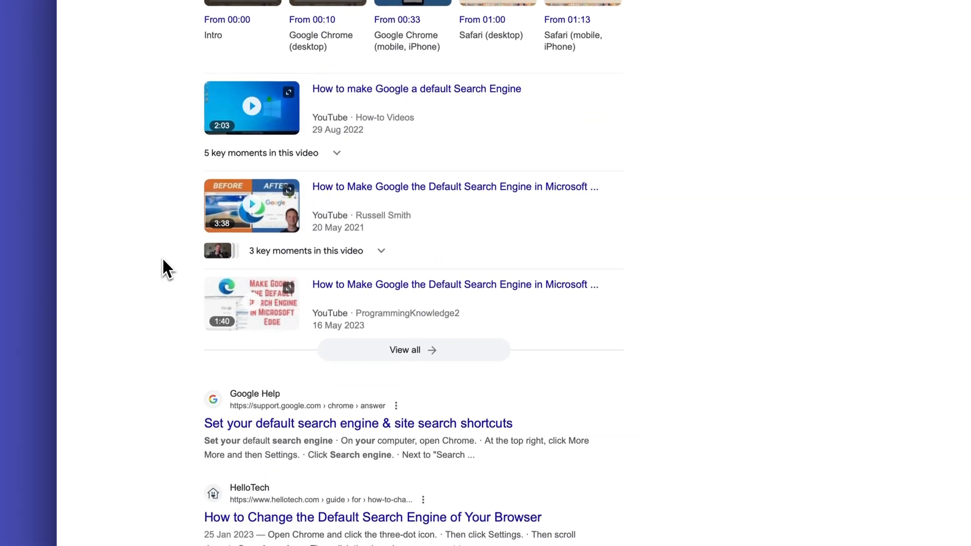
pyautogui.scroll(-3)
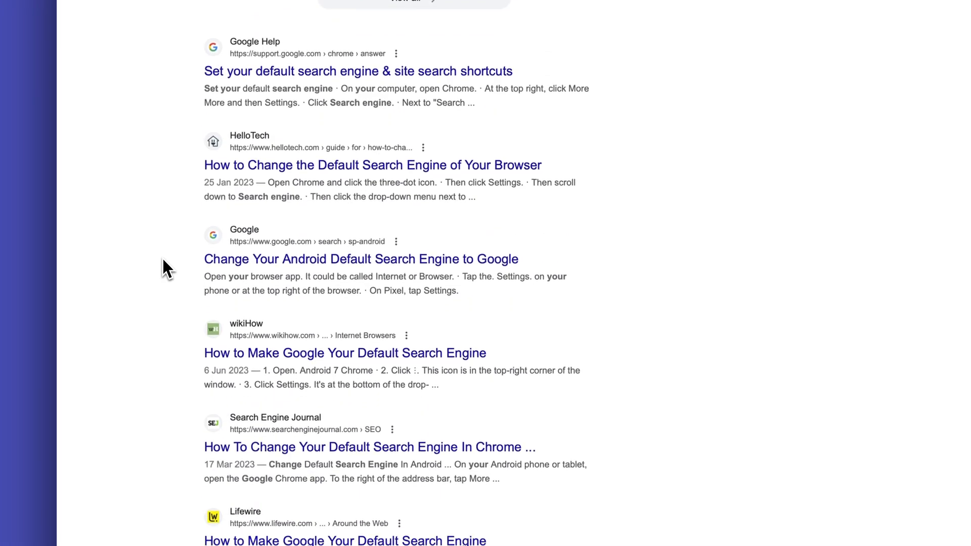
pyautogui.scroll(-3)
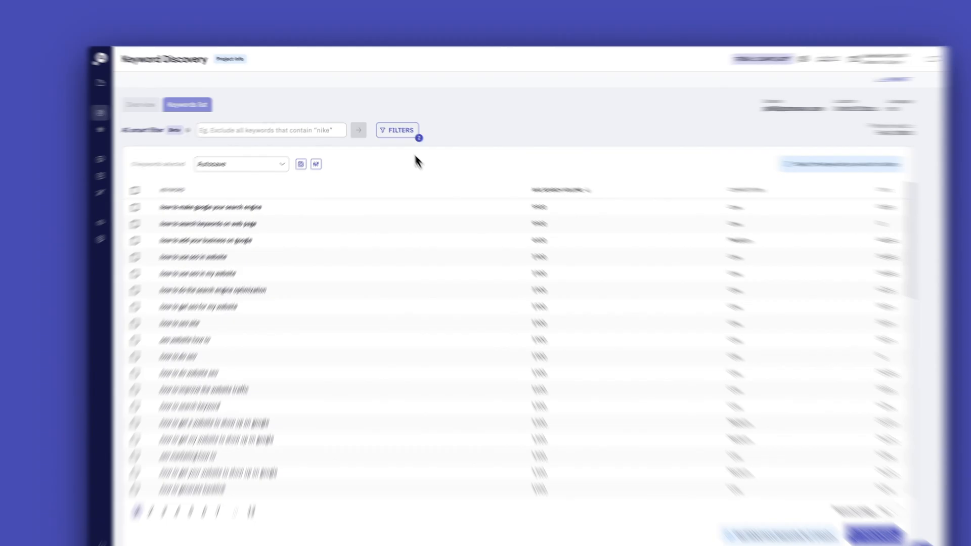
pyautogui.click(397, 130)
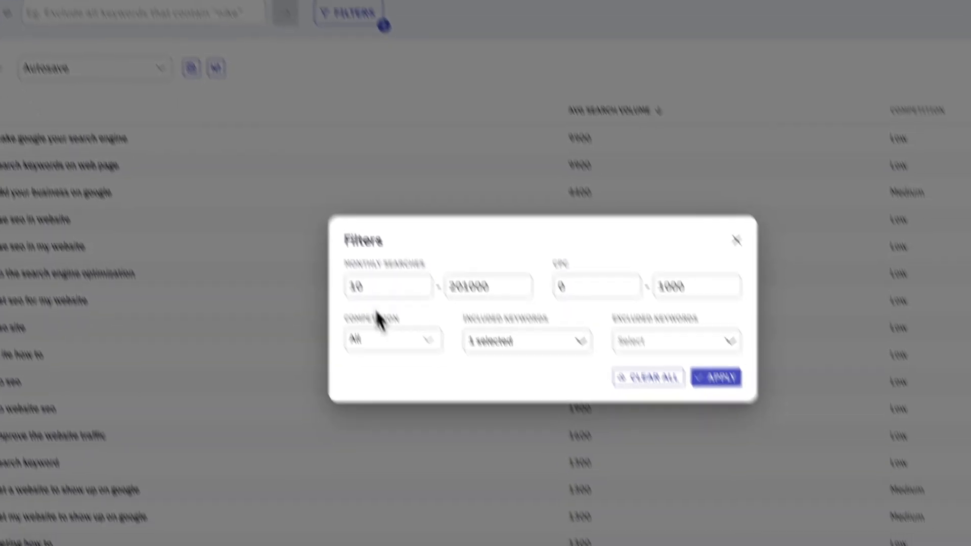
pyautogui.click(350, 268)
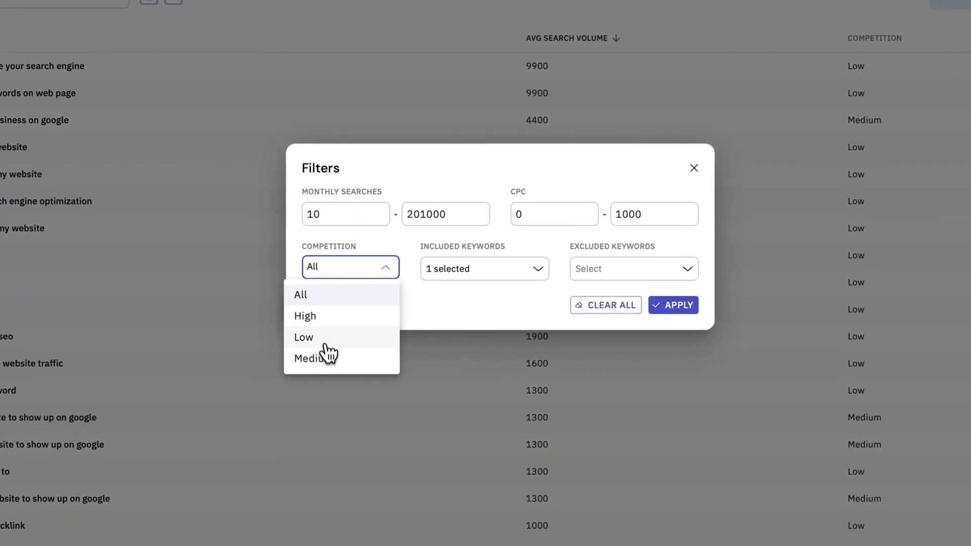
pyautogui.click(303, 337)
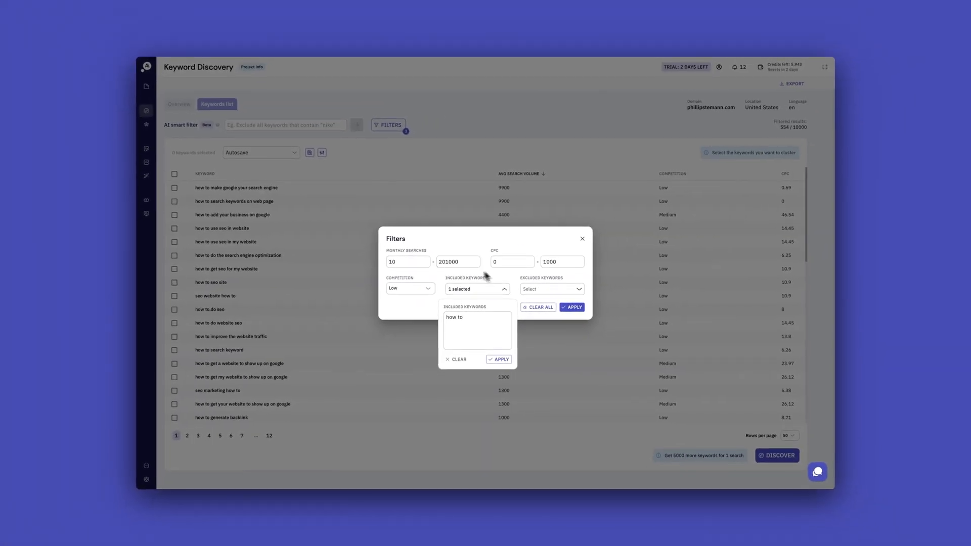
pyautogui.click(571, 307)
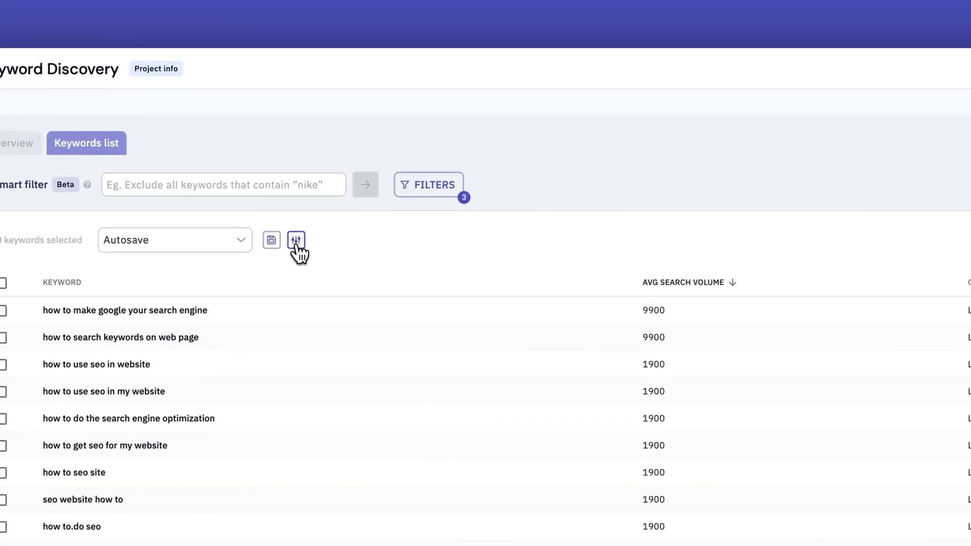
pyautogui.click(296, 240)
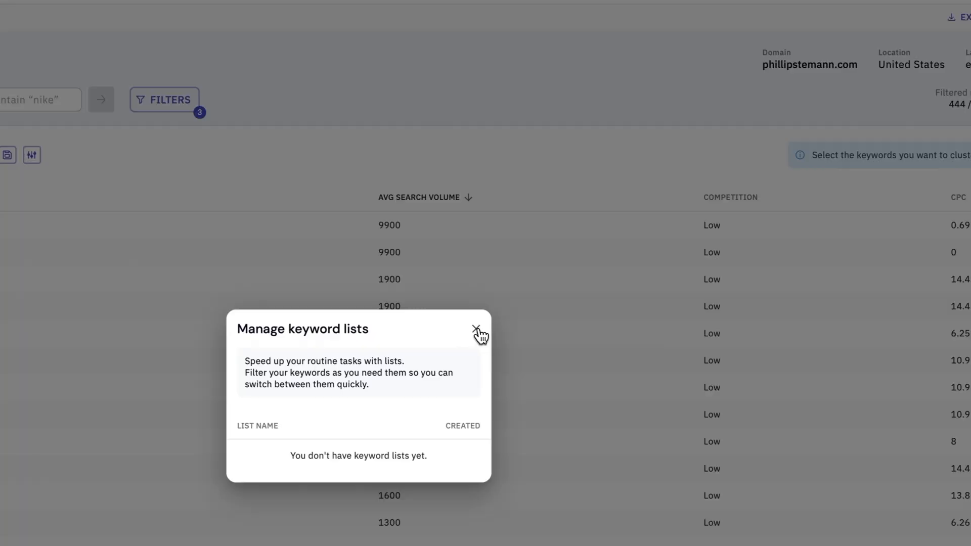
pyautogui.click(477, 328)
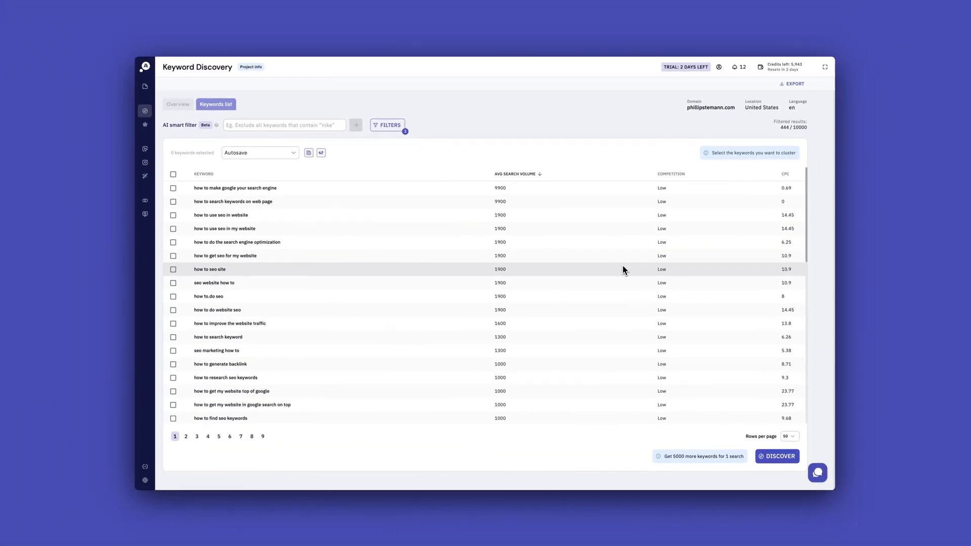
pyautogui.moveTo(412, 225)
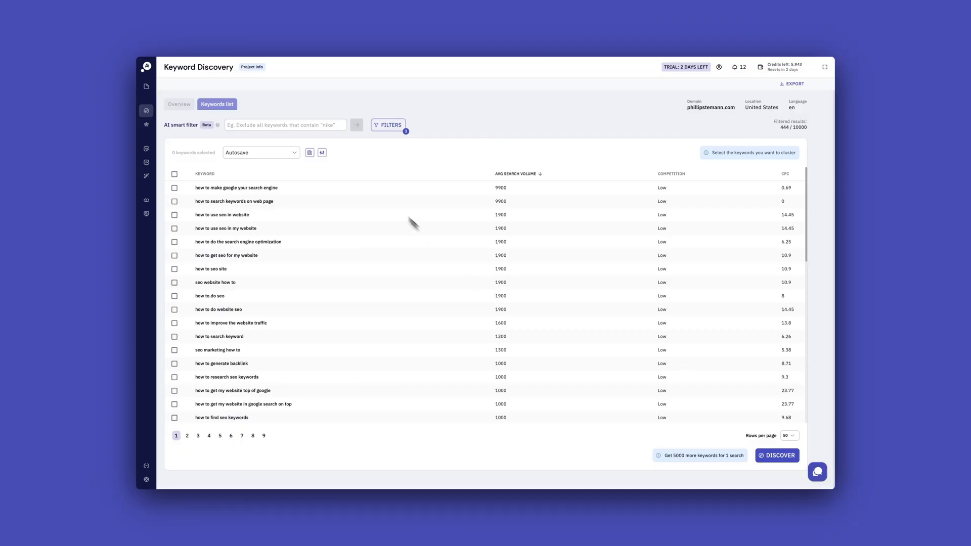
# - Apply the AI smart filter request 'show me all the questions' to the keyword list
pyautogui.write('show')
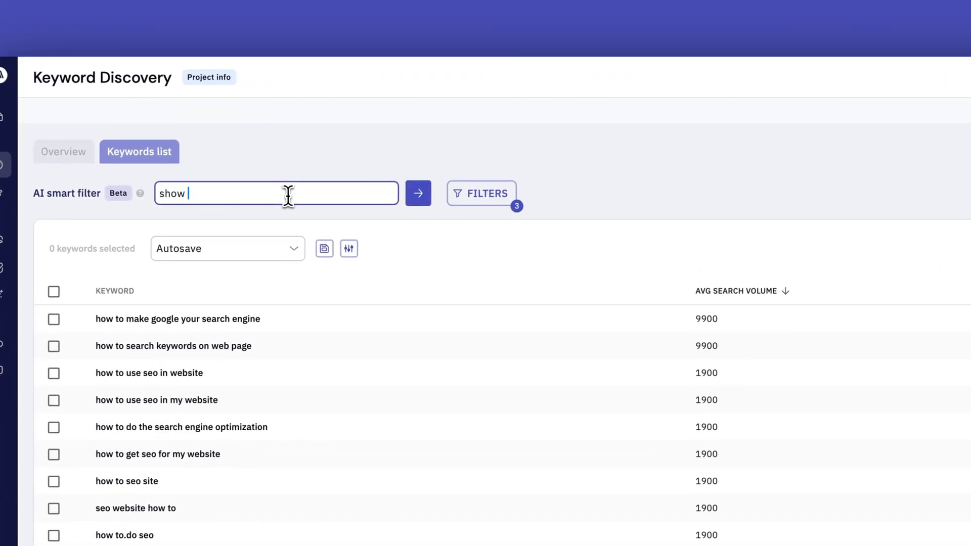
pyautogui.write('me all the questions')
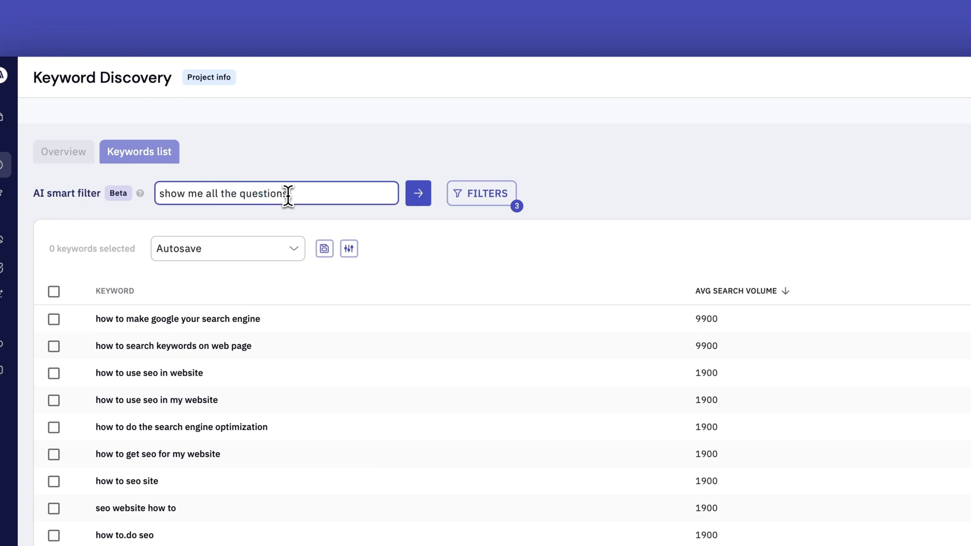
pyautogui.click(418, 193)
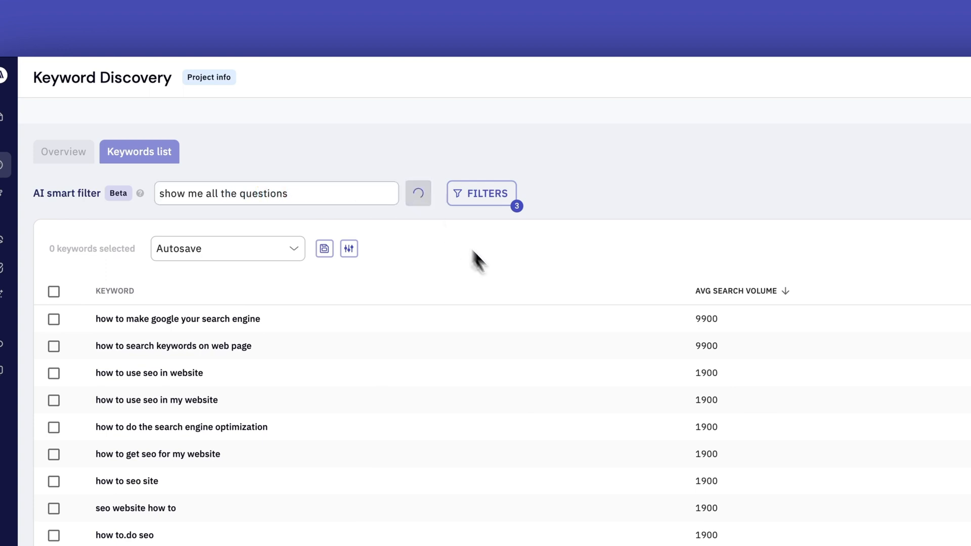
pyautogui.click(418, 193)
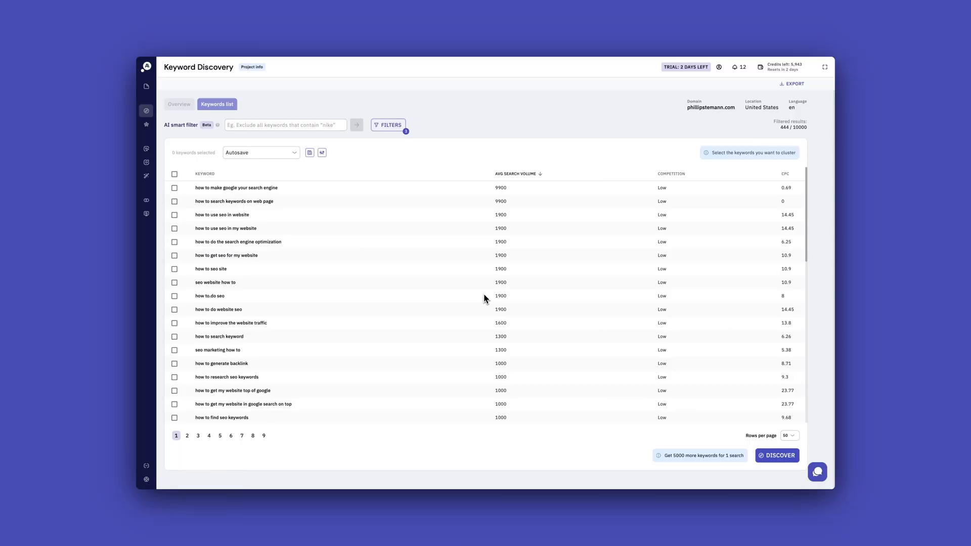
# - Scroll down the keyword table to the entries with around 590 monthly searches
pyautogui.scroll(-3)
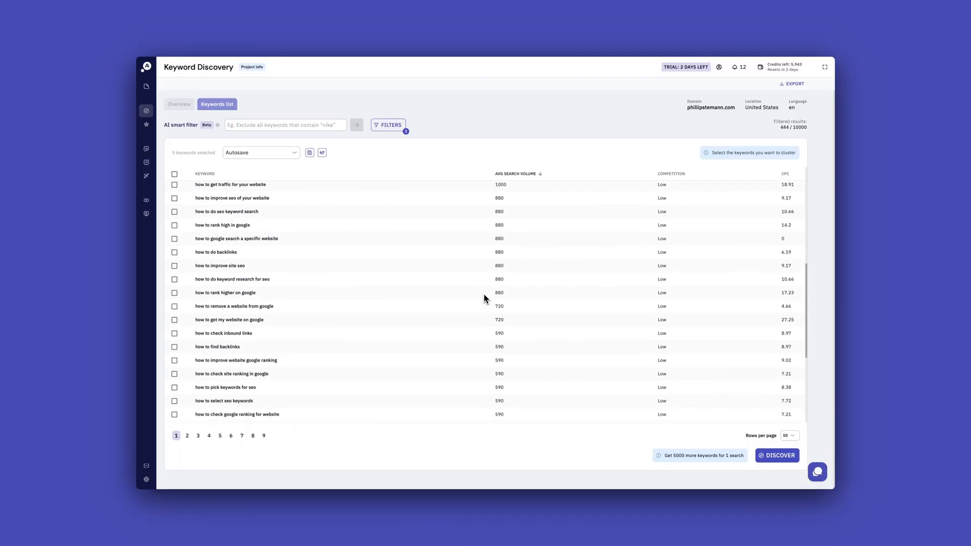
pyautogui.scroll(-3)
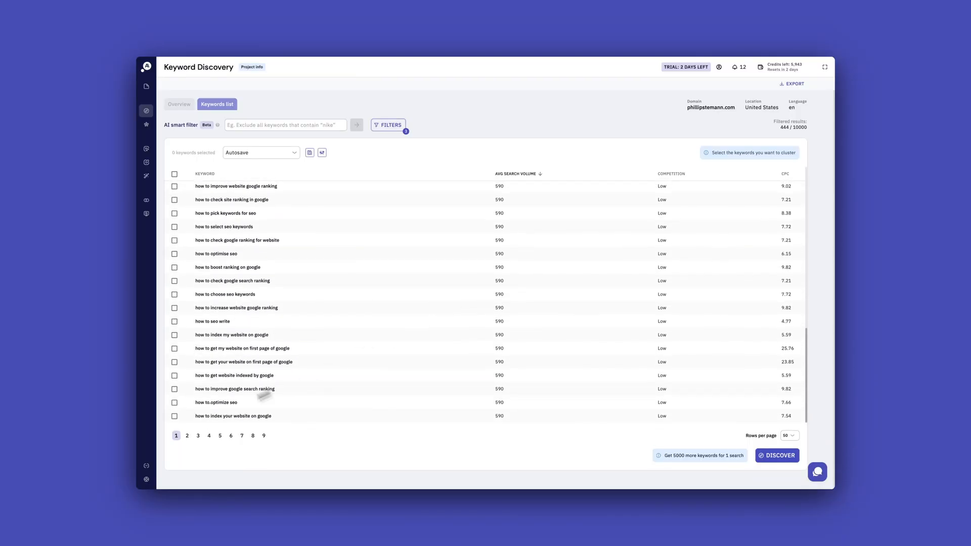
pyautogui.click(187, 436)
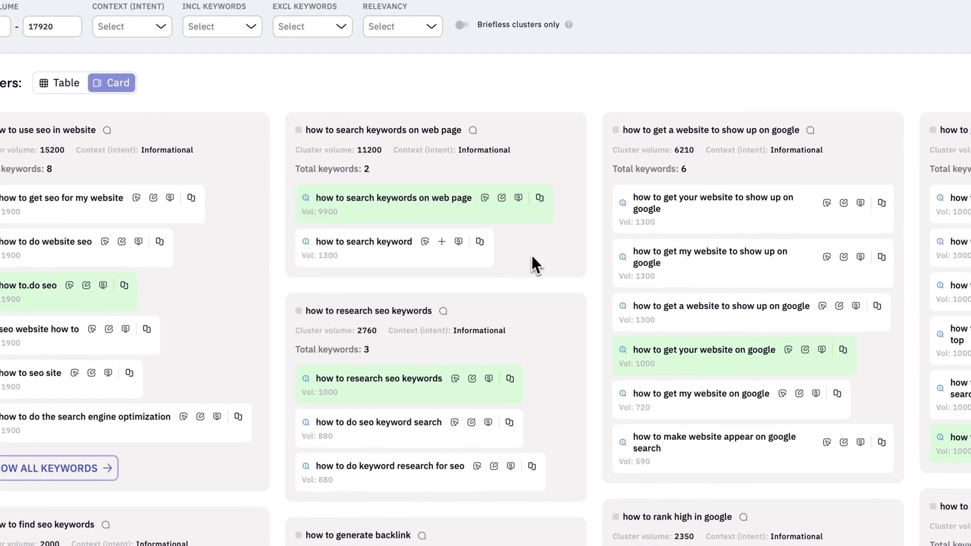
# - Scroll the cluster cards down to the six-keyword 'no cluster' group
pyautogui.scroll(-3)
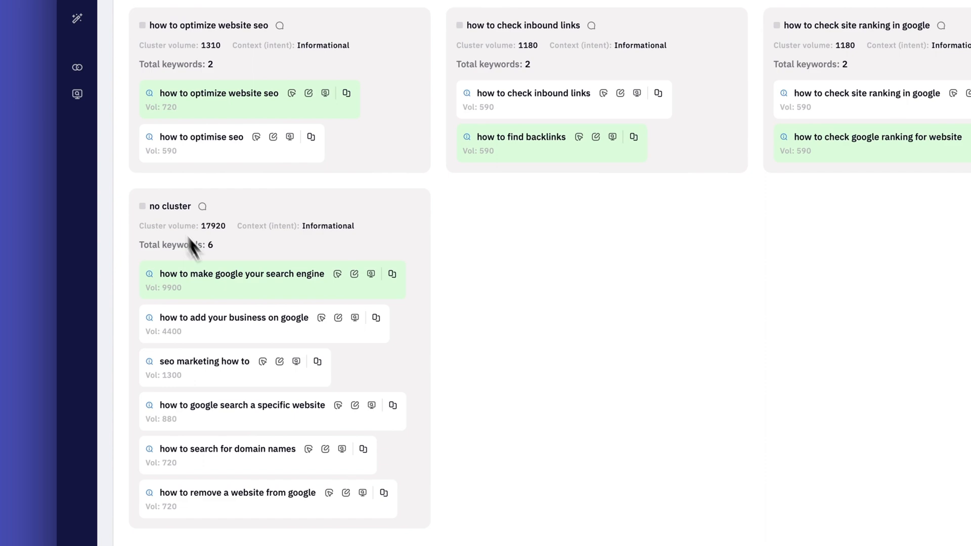
pyautogui.moveTo(375, 358)
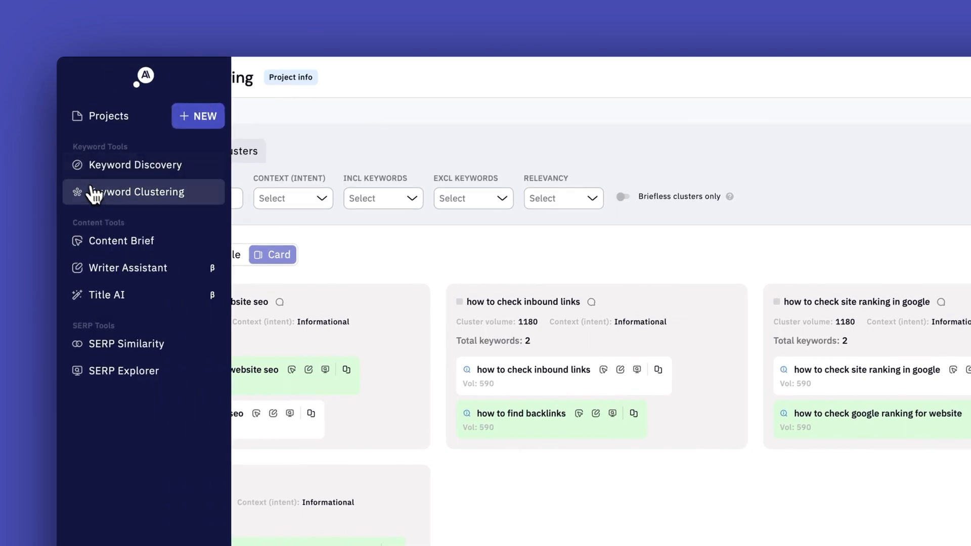
# - Start a Keyword Clustering project named Test for United States, tracking 'seo' rankings
pyautogui.click(140, 193)
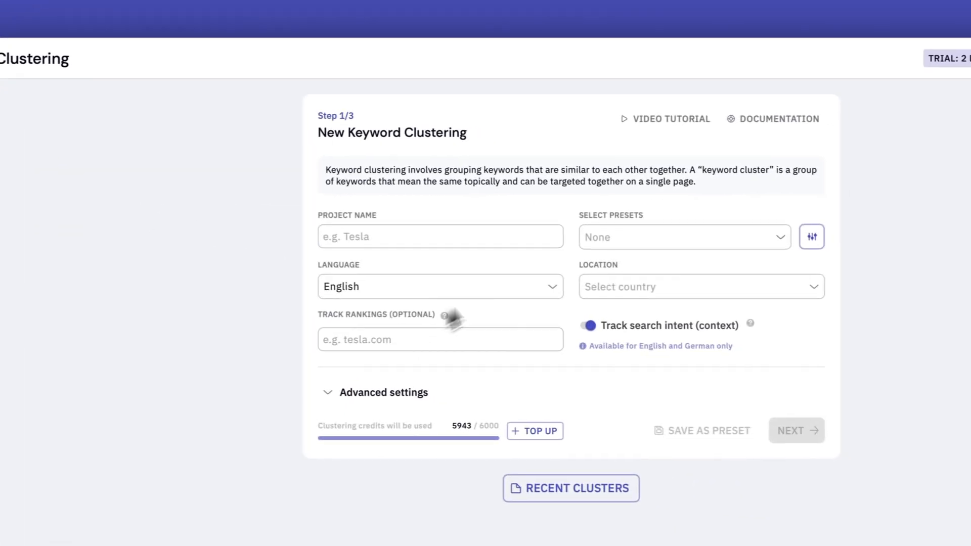
pyautogui.write('T')
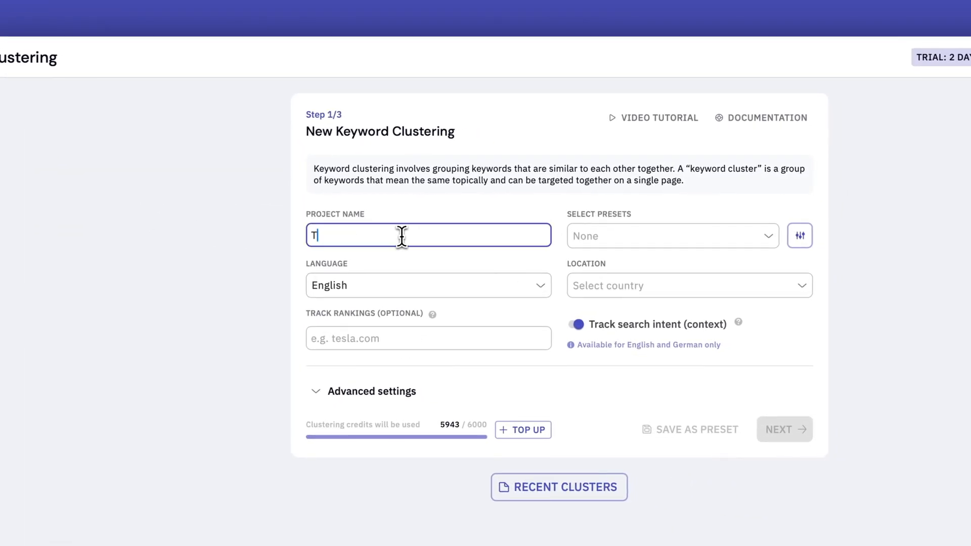
pyautogui.write('est')
pyautogui.click(689, 285)
pyautogui.write('unite')
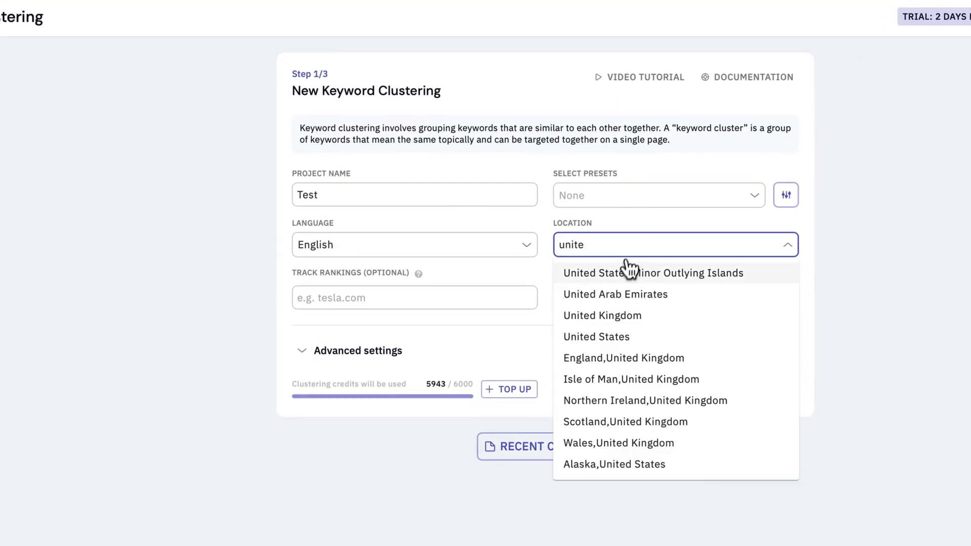
pyautogui.click(596, 337)
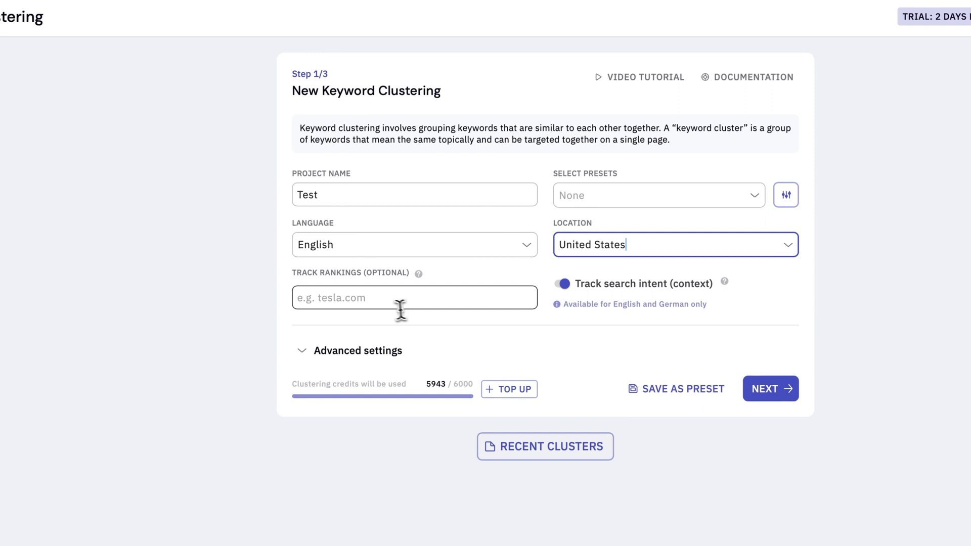
pyautogui.write('seo')
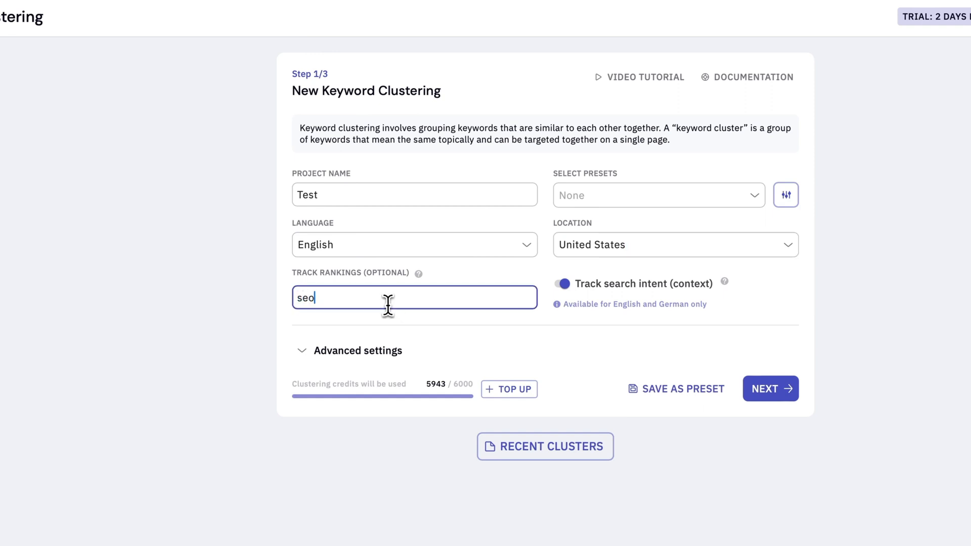
pyautogui.click(770, 389)
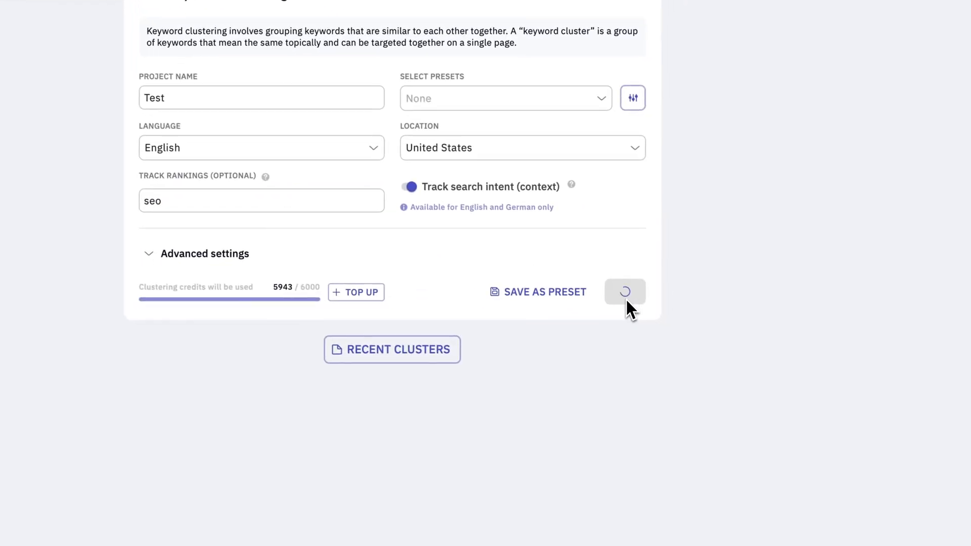
# - Feed the project with the phillipstemann.com KWD Discovery keyword list
pyautogui.click(625, 292)
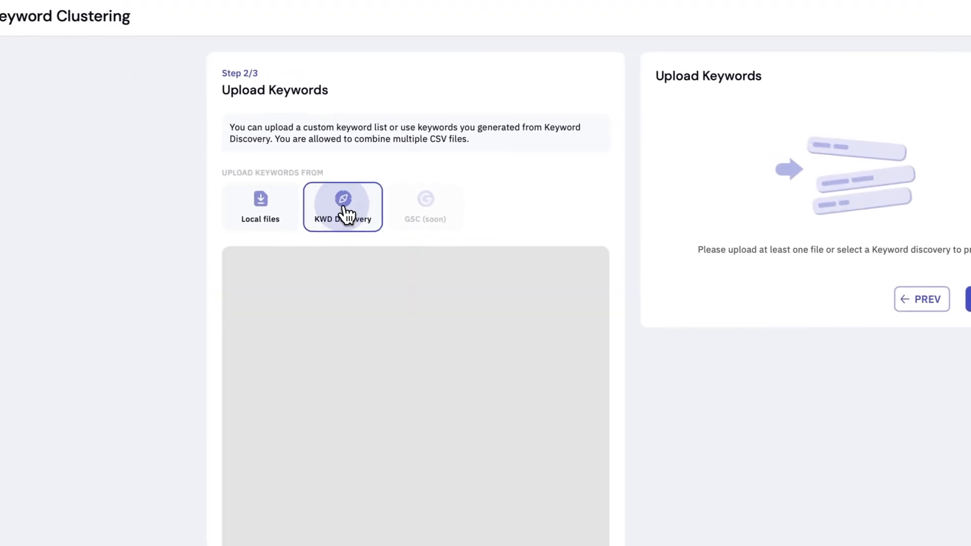
pyautogui.click(342, 207)
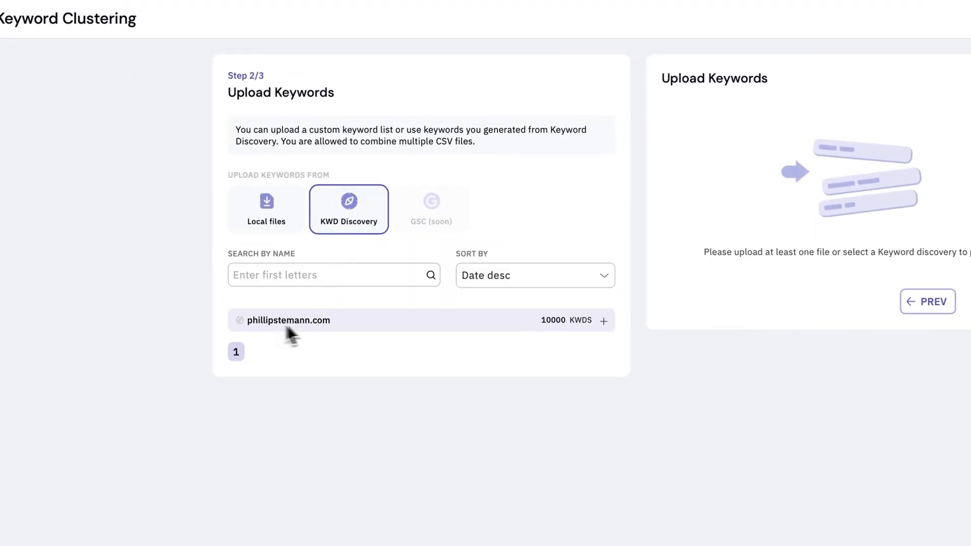
pyautogui.click(603, 320)
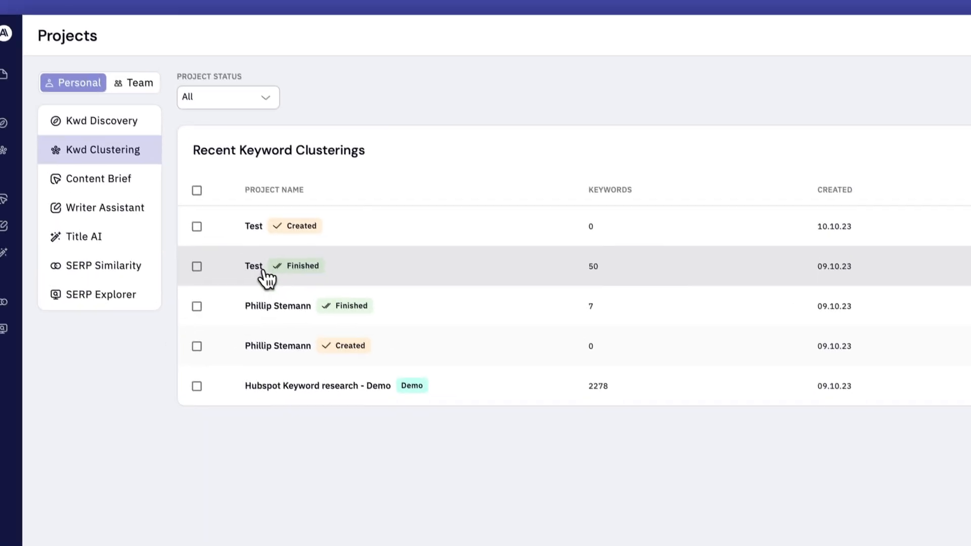
# - View the finished Test clusters as a table, then return to the Projects overview
pyautogui.click(254, 265)
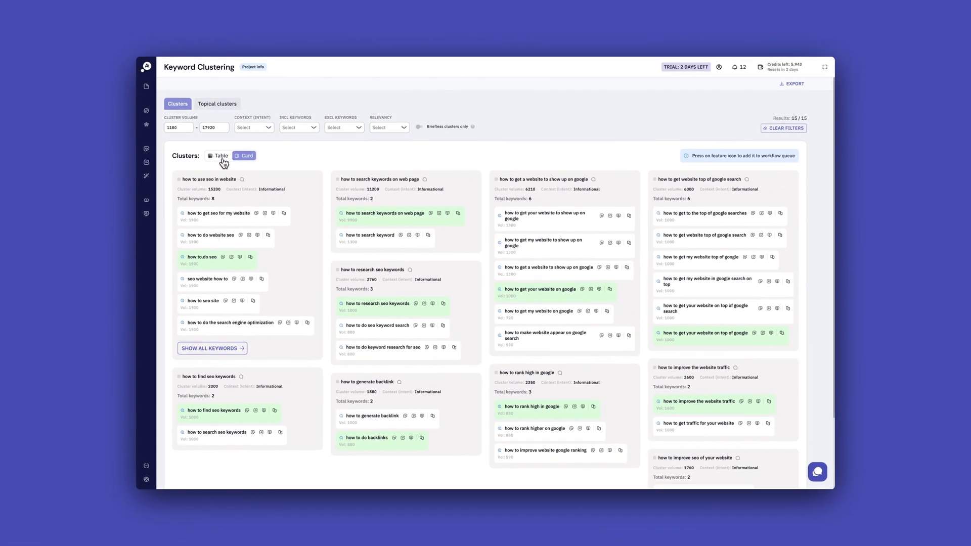
pyautogui.click(217, 155)
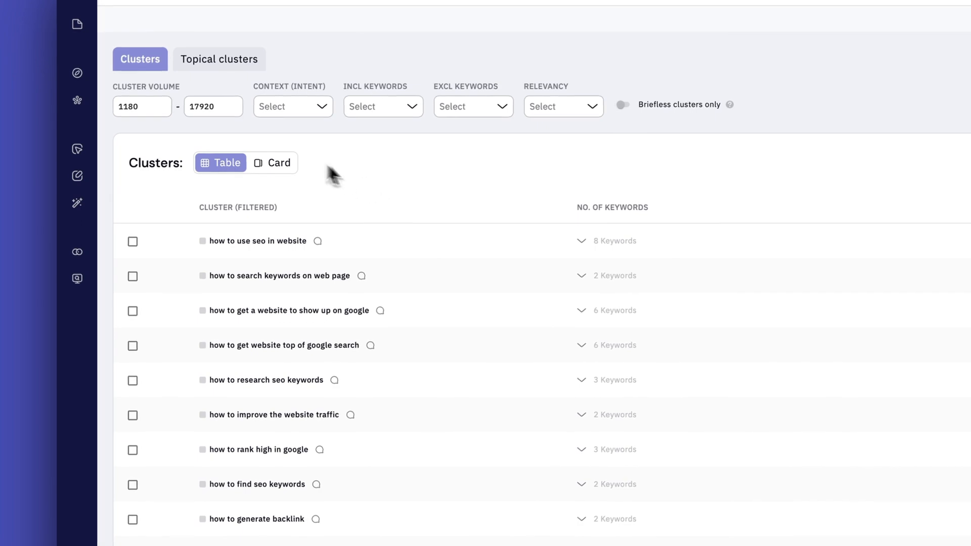
pyautogui.click(271, 163)
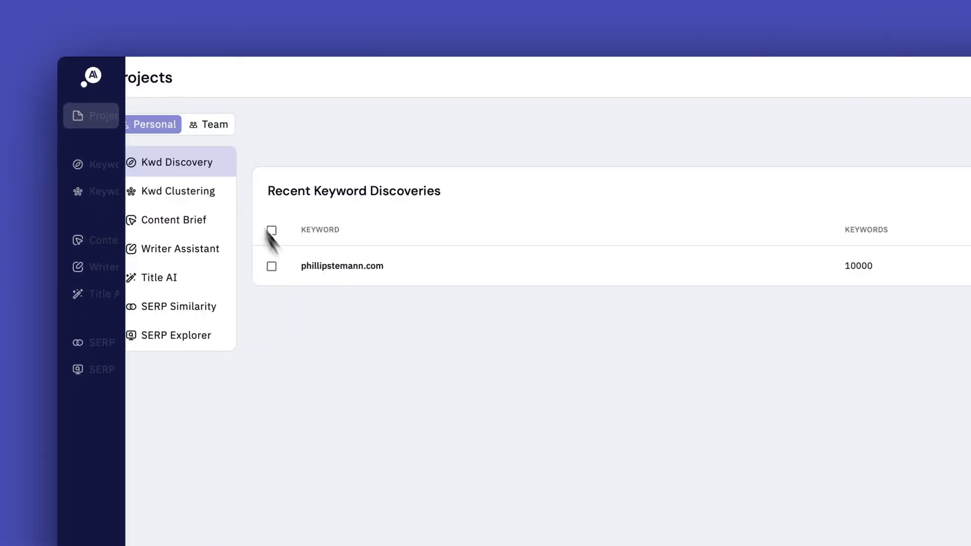
# - From Recent Keyword Clusterings, reopen the finished Test project in Card view
pyautogui.click(180, 190)
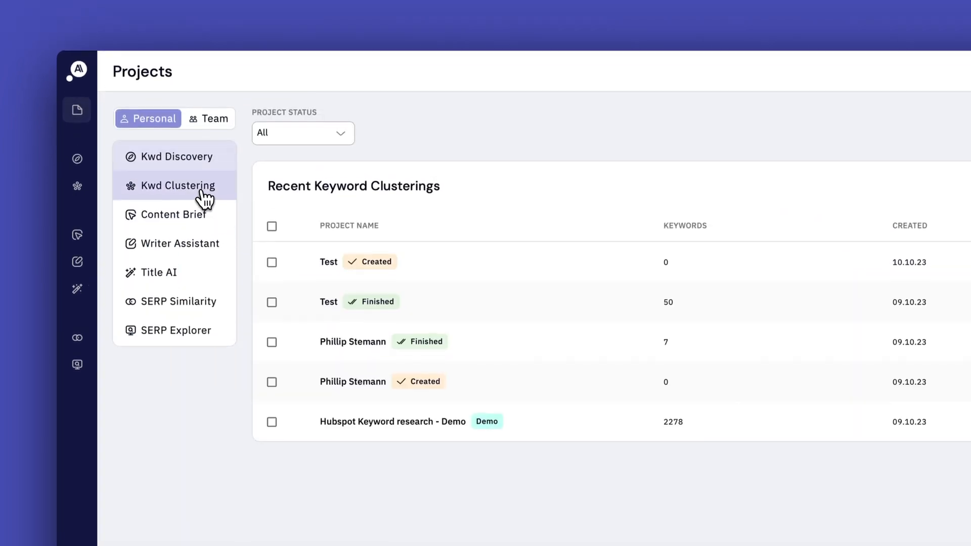
pyautogui.scroll(3)
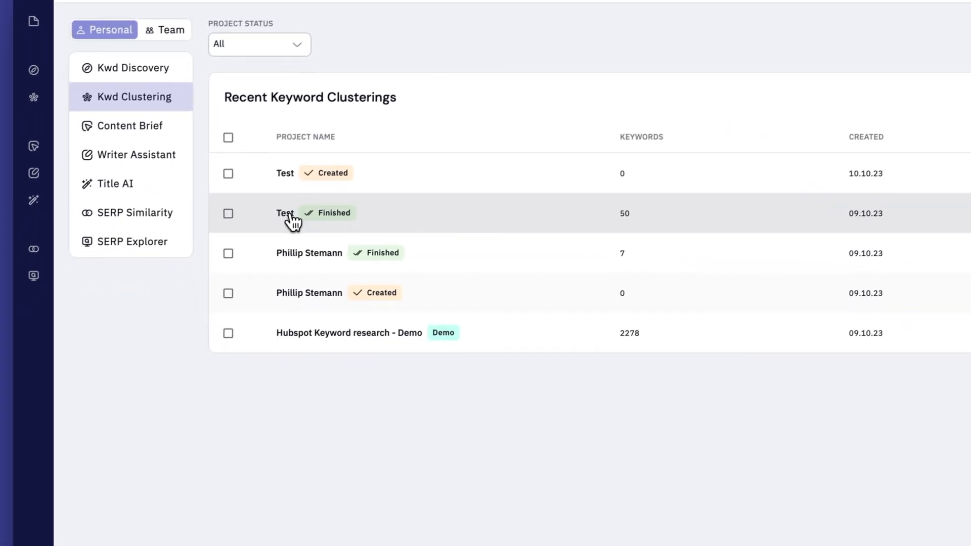
pyautogui.click(285, 213)
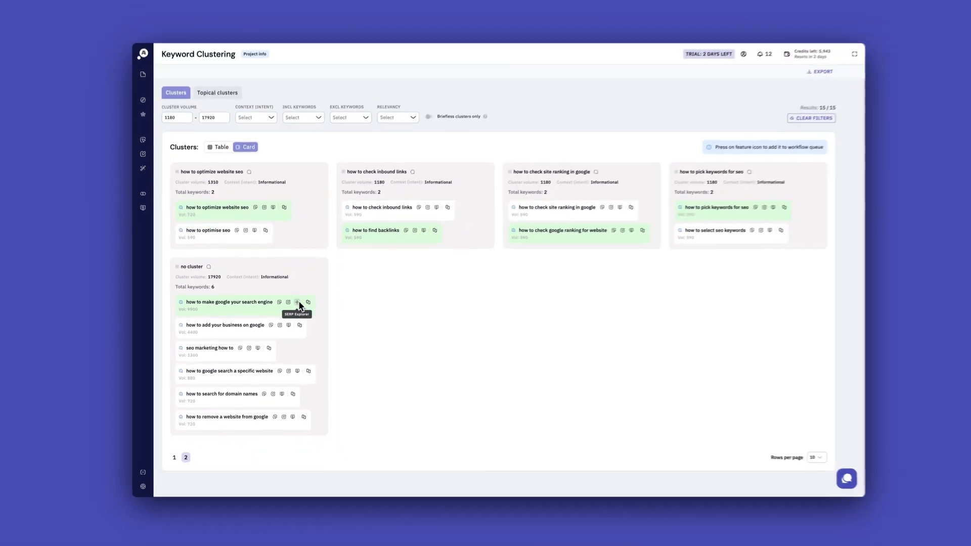
# - Go to the Content Brief tool from the left sidebar
pyautogui.click(146, 110)
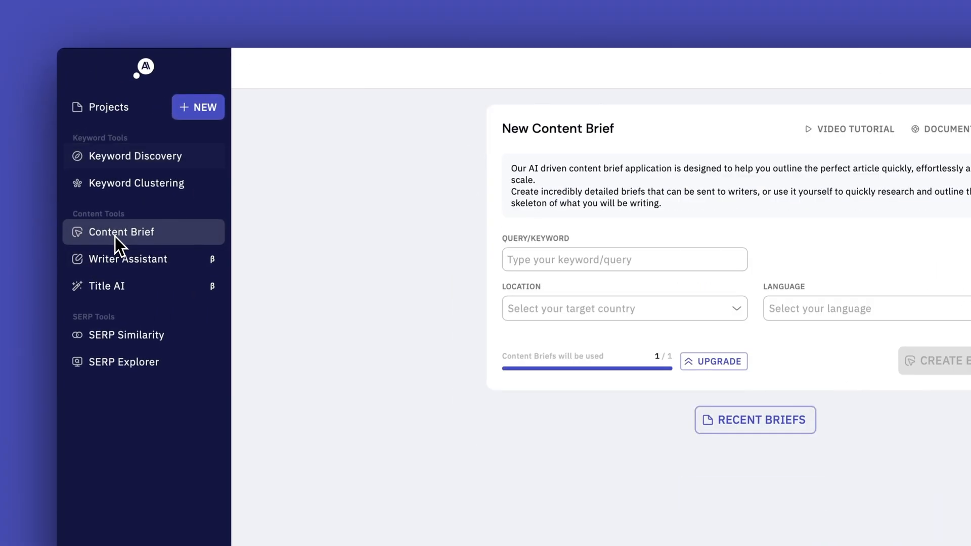
# - Create a brief for 'how to do seo' with location United States and language English
pyautogui.click(623, 259)
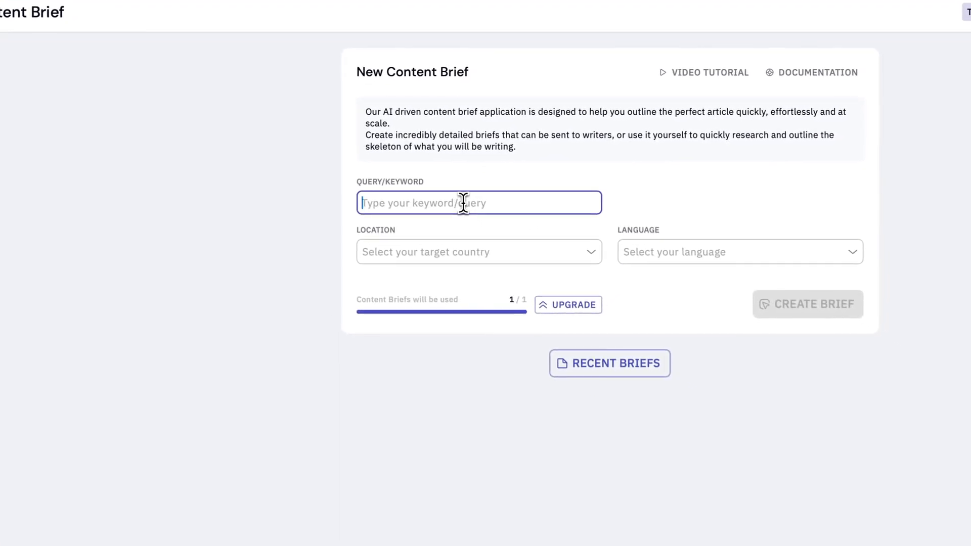
pyautogui.write('how t')
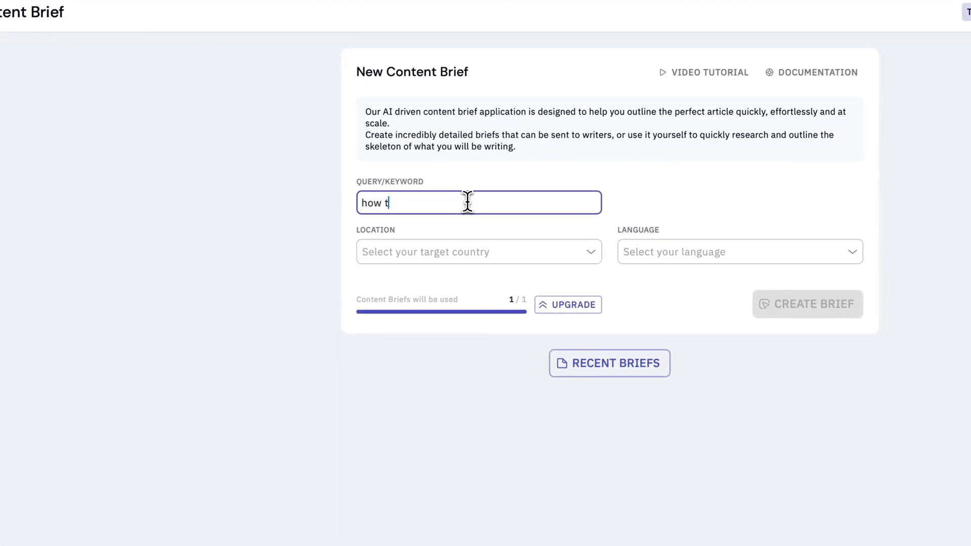
pyautogui.click(478, 251)
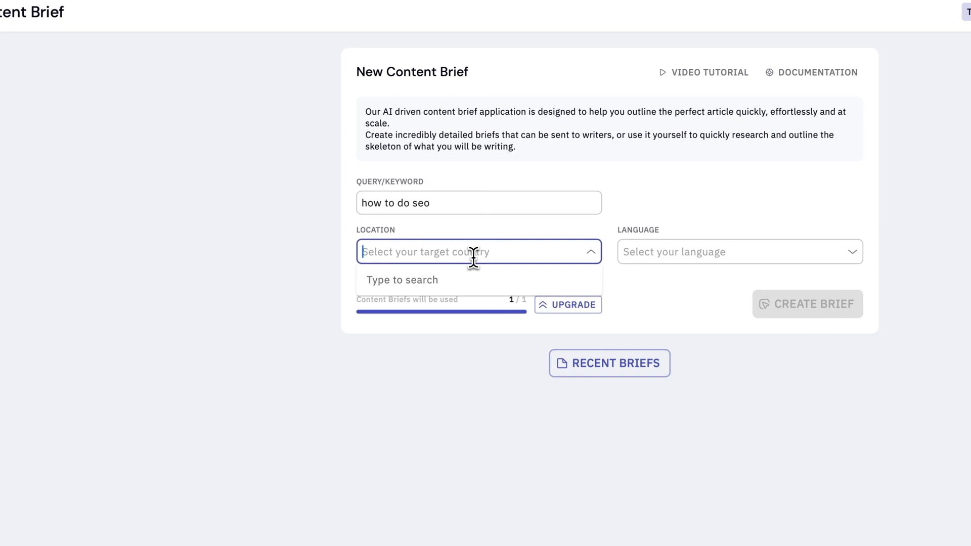
pyautogui.write('inoted')
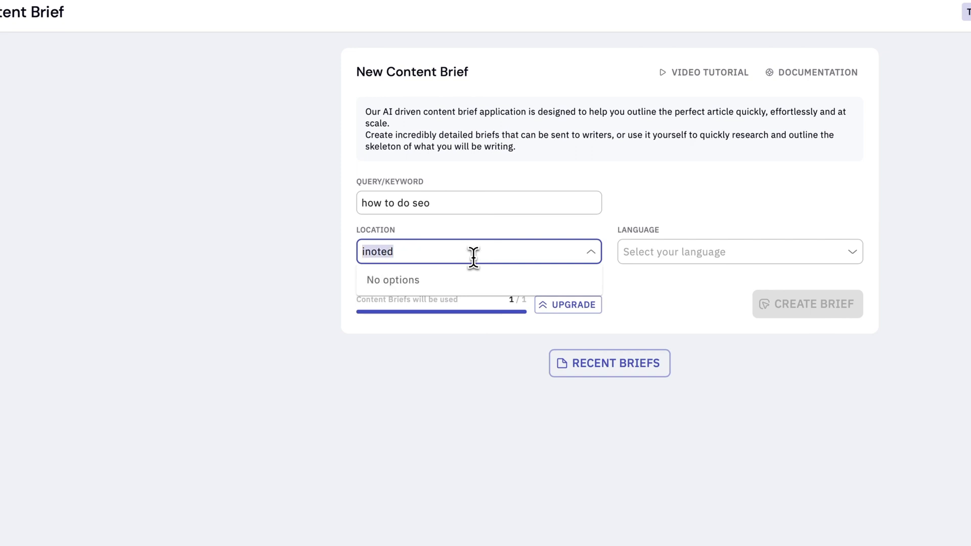
pyautogui.write('United States')
pyautogui.click(740, 252)
pyautogui.write('en')
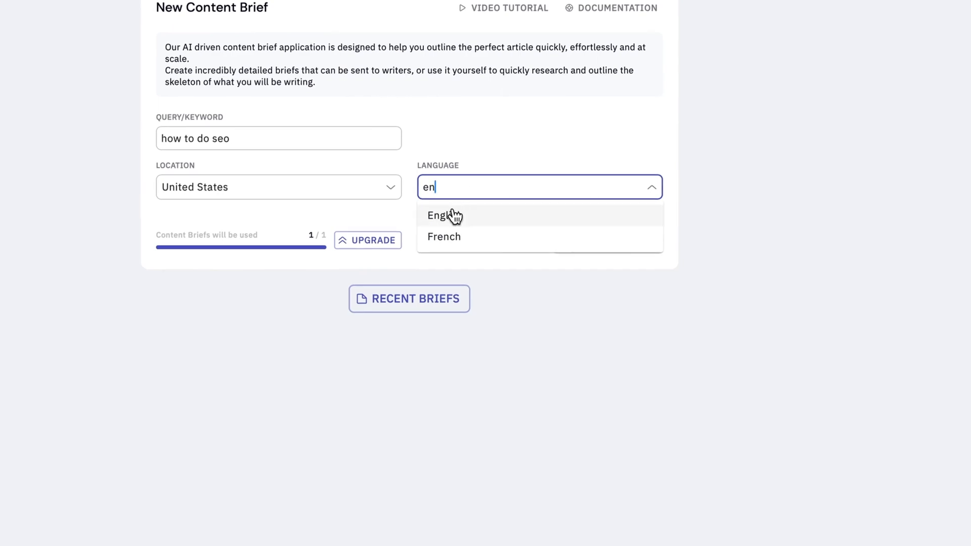
pyautogui.click(441, 215)
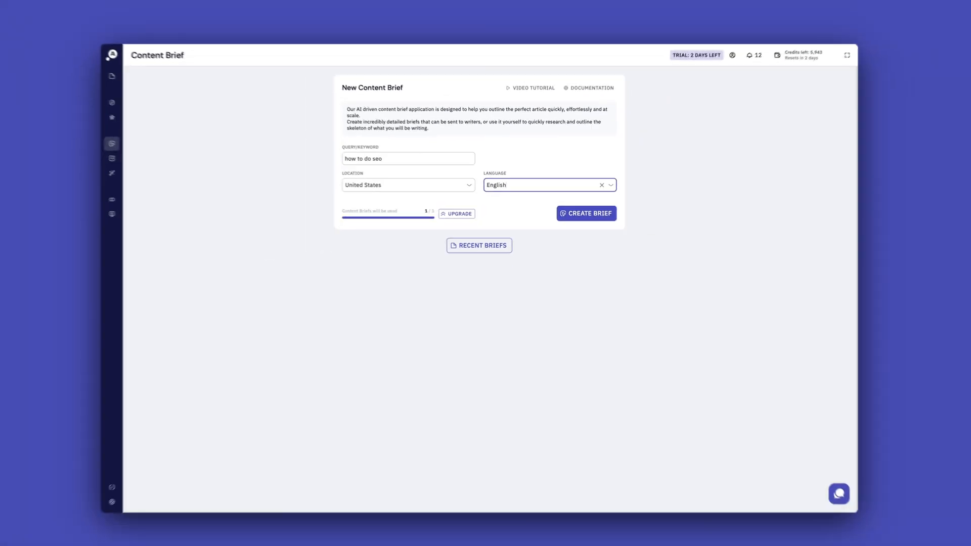
pyautogui.click(586, 213)
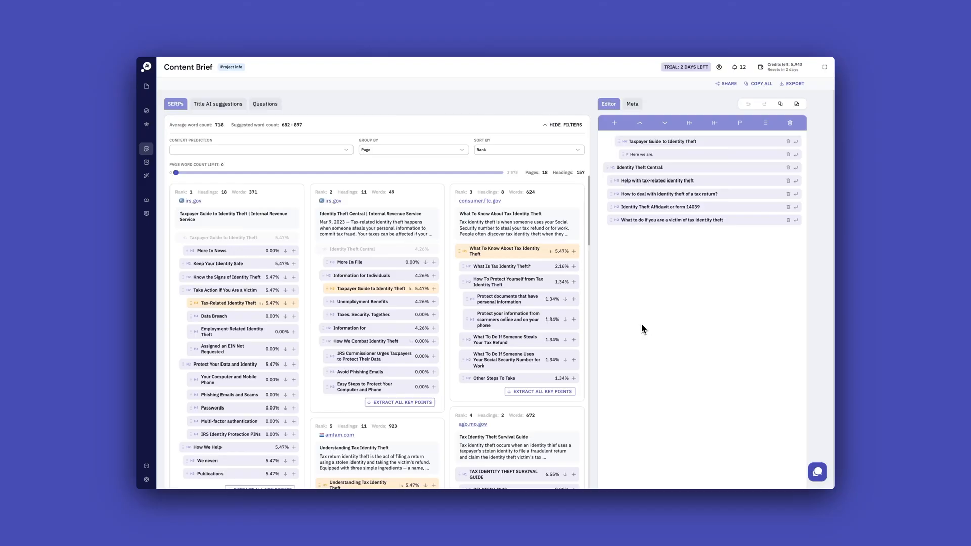
# - Edit the outline headings and add the AI-suggested 'Tax identity theft prevention tips' heading
pyautogui.scroll(-3)
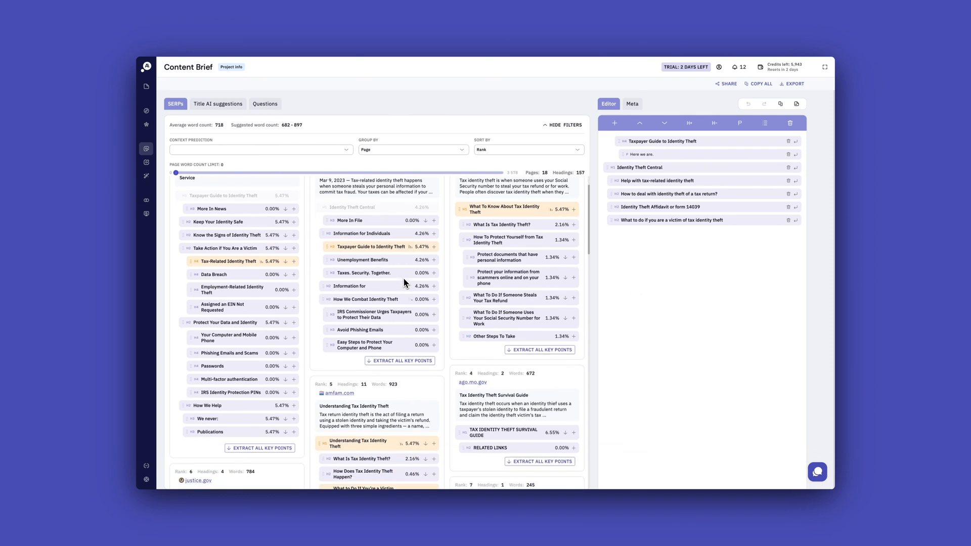
pyautogui.scroll(-3)
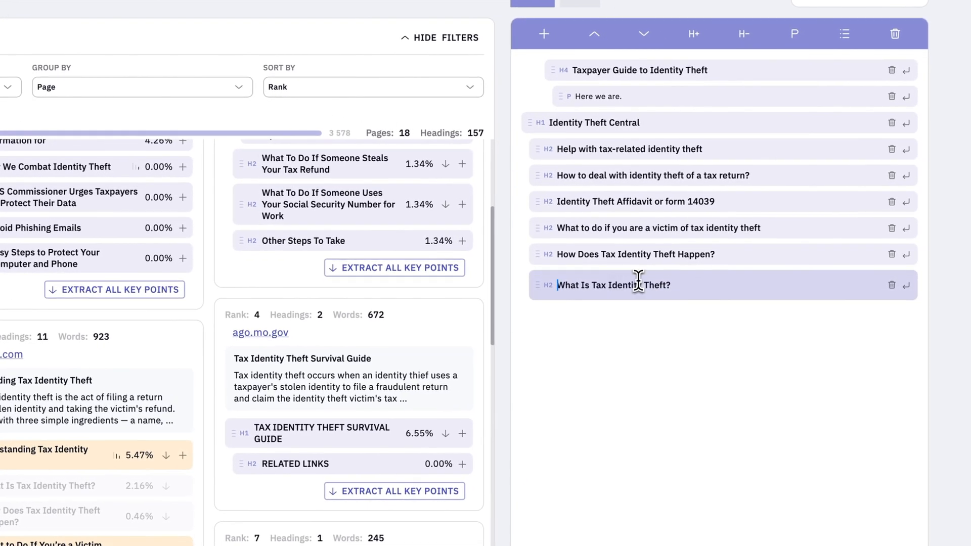
pyautogui.write('aga')
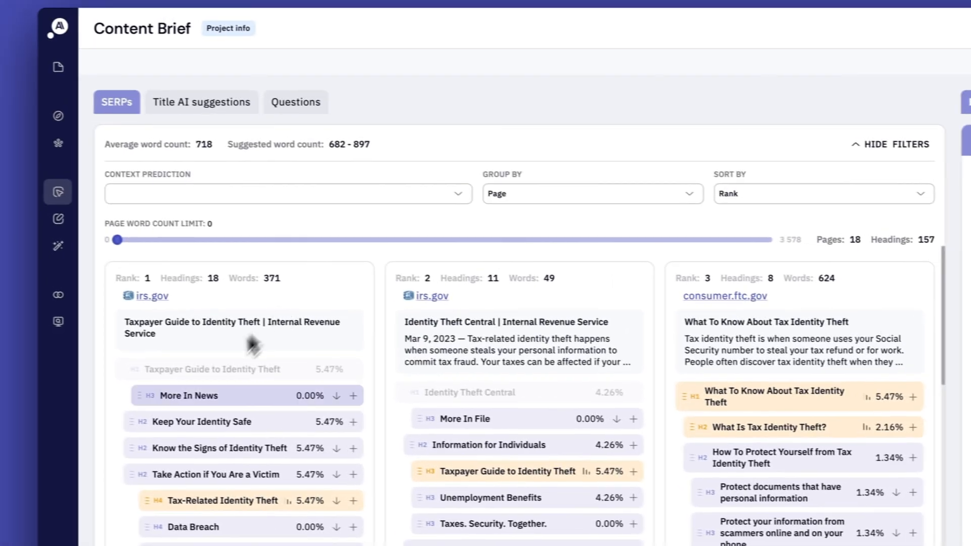
pyautogui.click(202, 102)
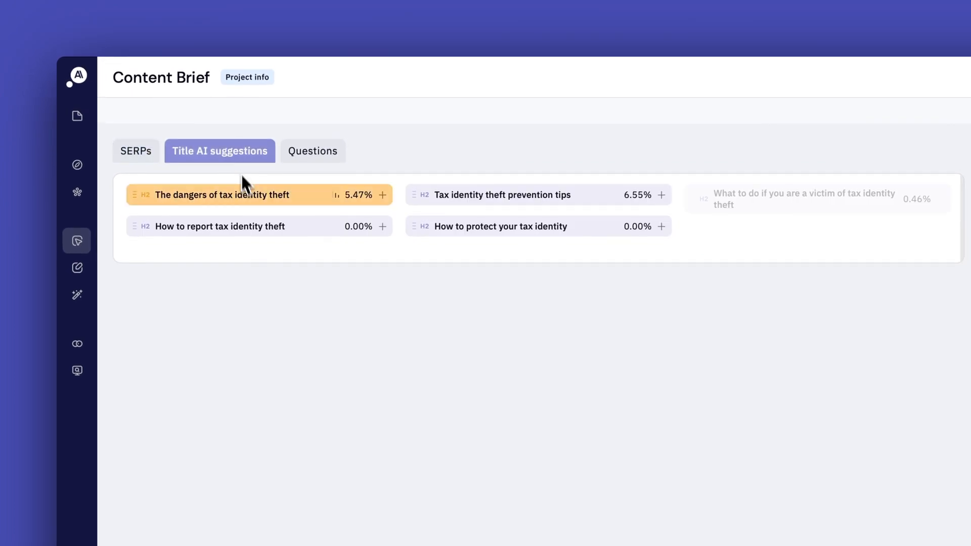
pyautogui.click(662, 194)
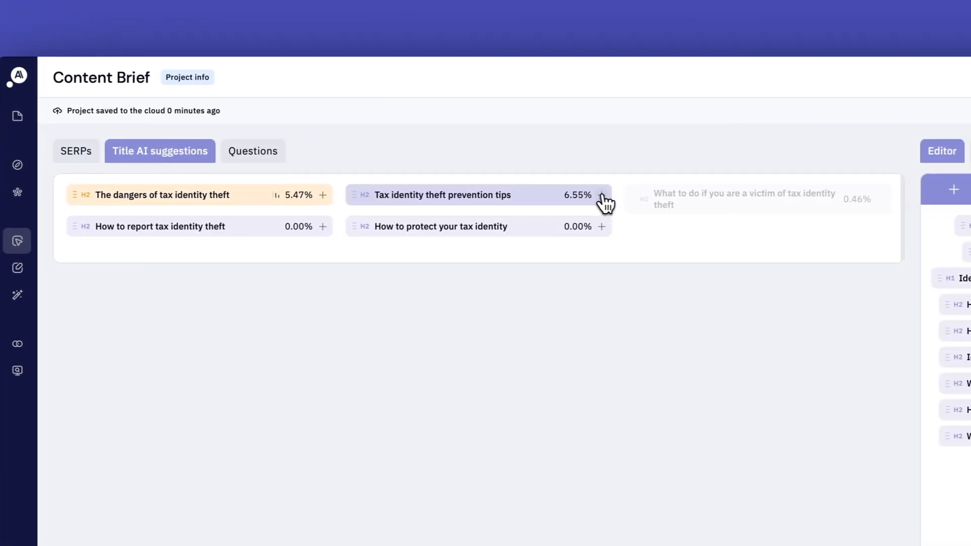
pyautogui.click(602, 195)
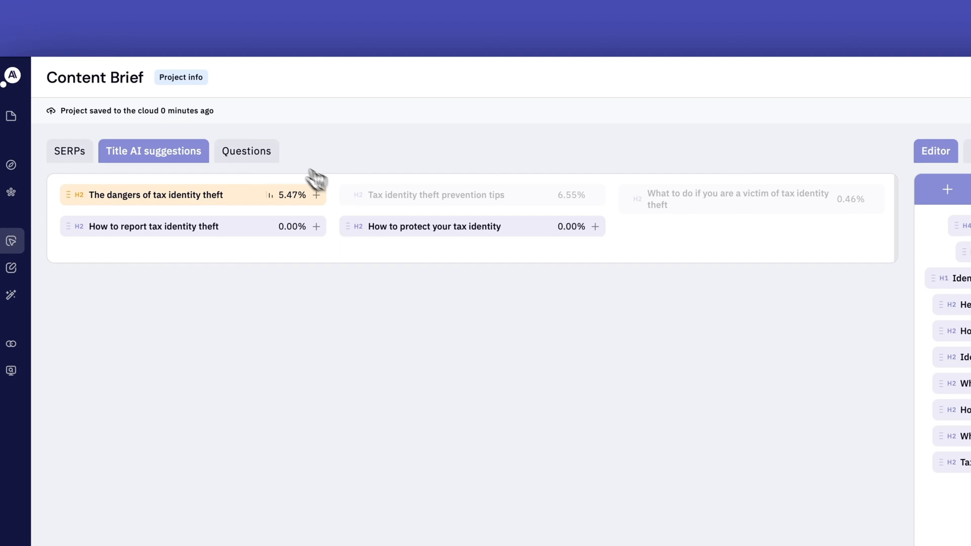
# - Browse the Questions panel with Quora Questions as source, then move to the Meta section
pyautogui.click(247, 151)
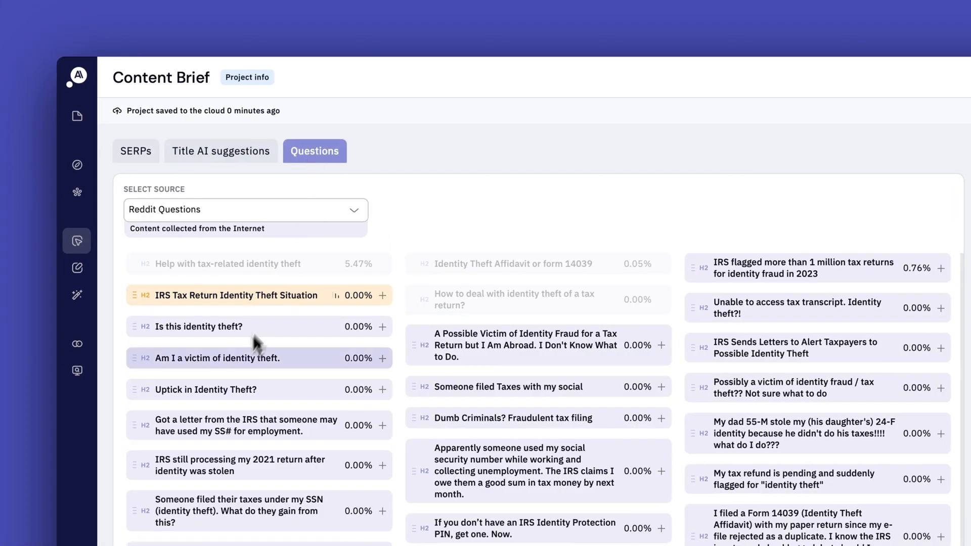
pyautogui.click(245, 210)
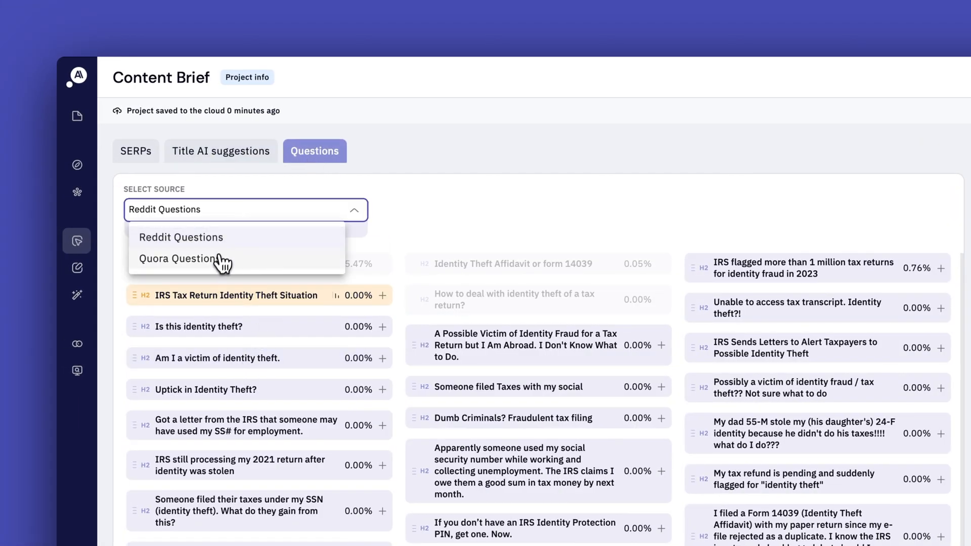
pyautogui.click(180, 259)
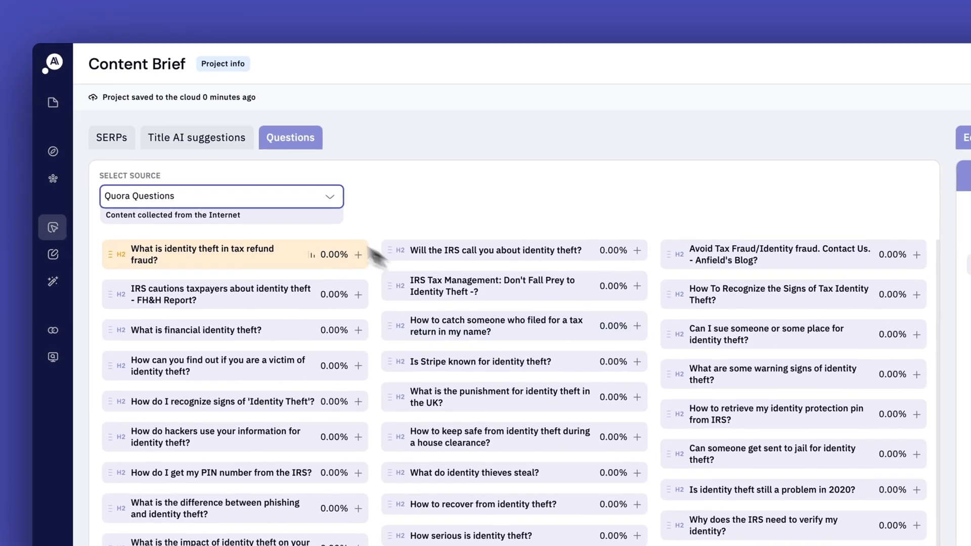
pyautogui.click(510, 150)
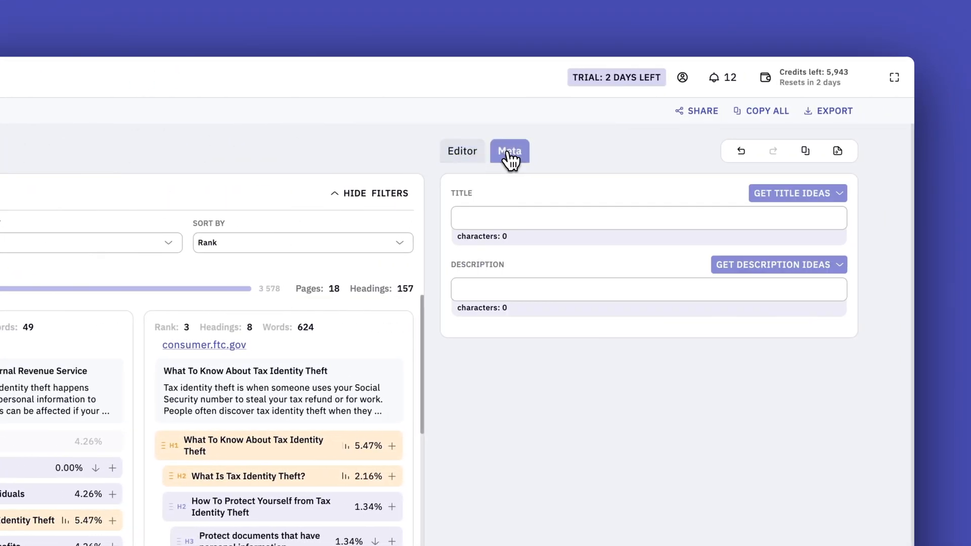
# - Fill the meta title with 'The Taxpayer's Guide to Identity Theft' and an AI description, then go to SERP Similarity
pyautogui.click(797, 193)
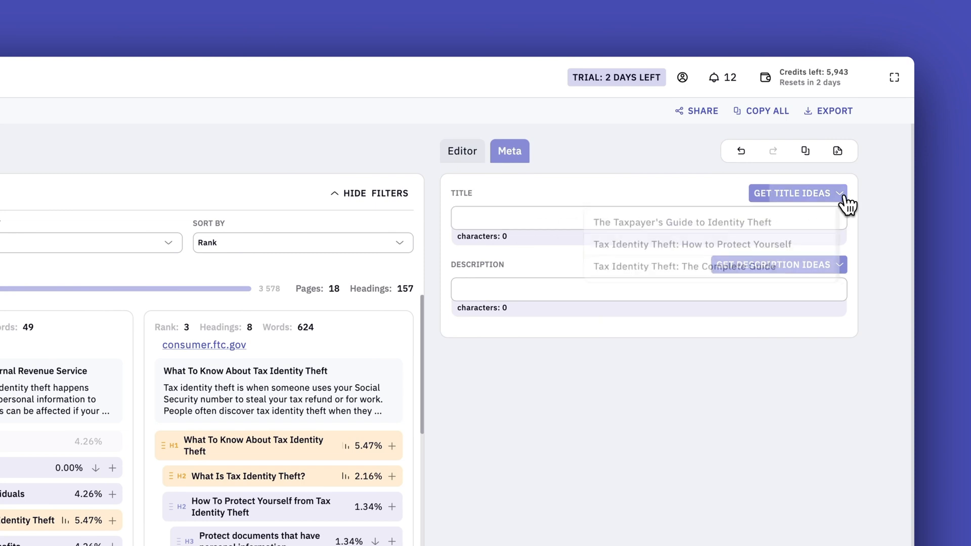
pyautogui.click(682, 222)
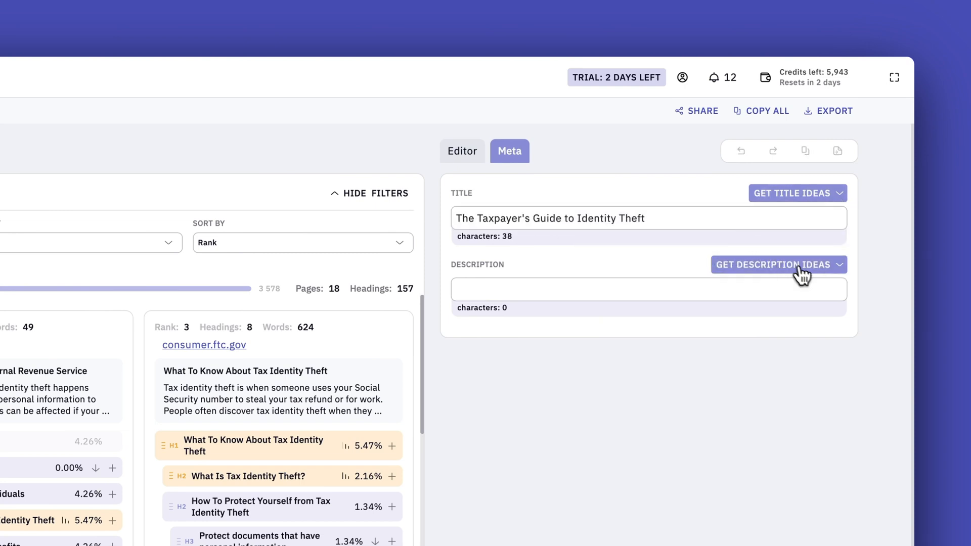
pyautogui.click(775, 265)
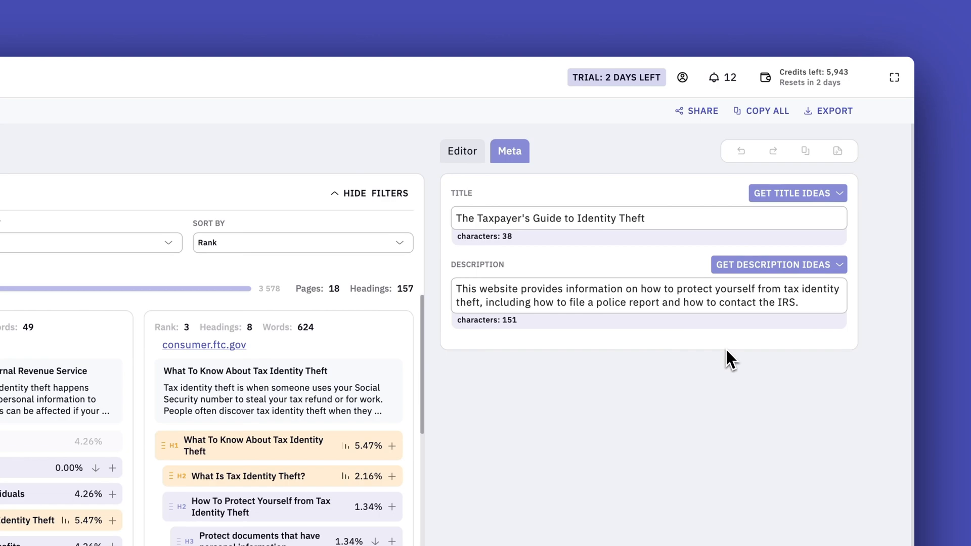
pyautogui.click(461, 151)
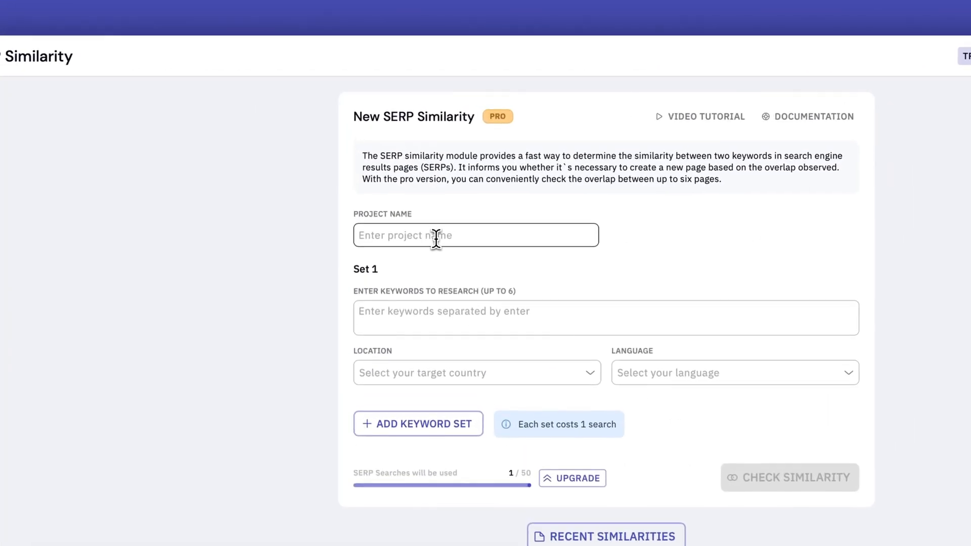
# - Enter keywords 'how to do keyword research', 'how to perform keyword research', 'what is keyword research?'
pyautogui.write('Keyword research')
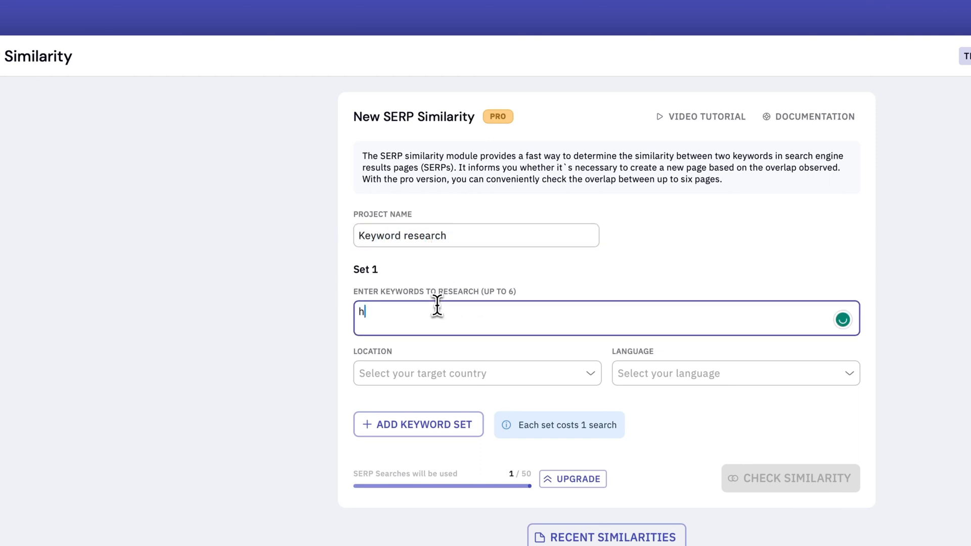
pyautogui.write('ow to do keyword researc')
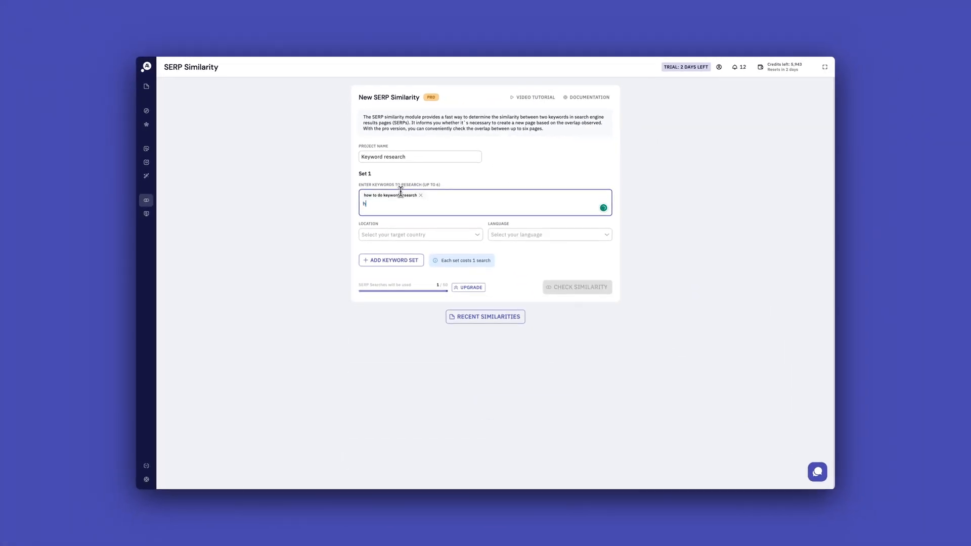
pyautogui.write('how to perform keywor')
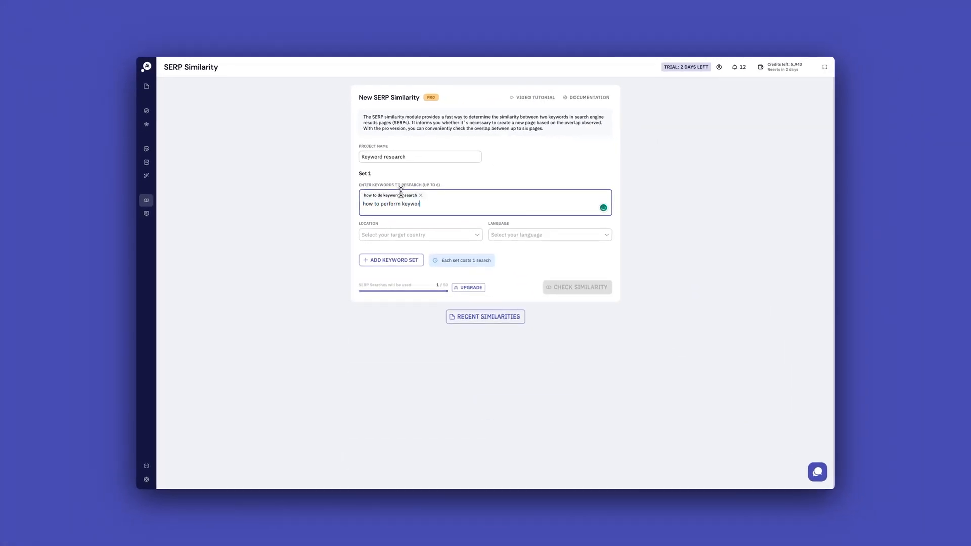
pyautogui.press('Return')
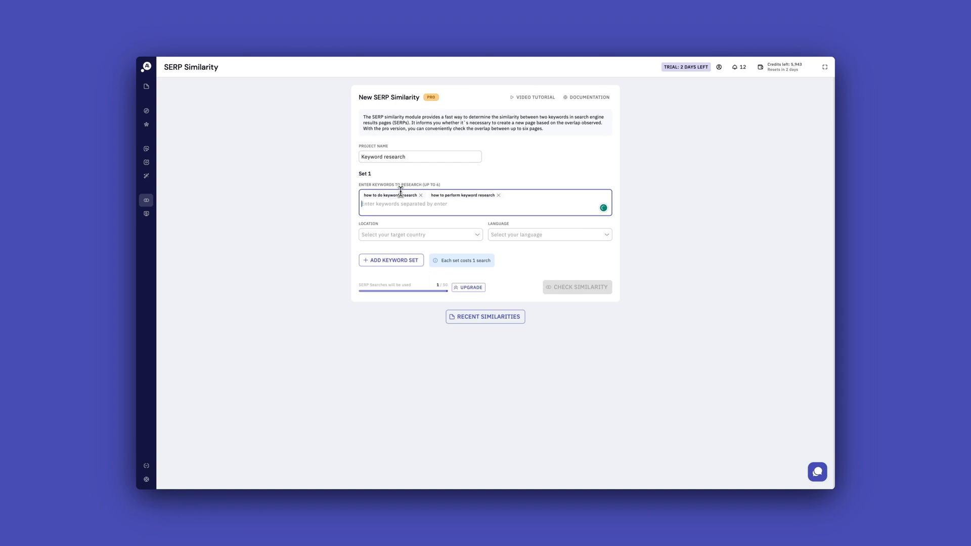
pyautogui.write('what is keyword res')
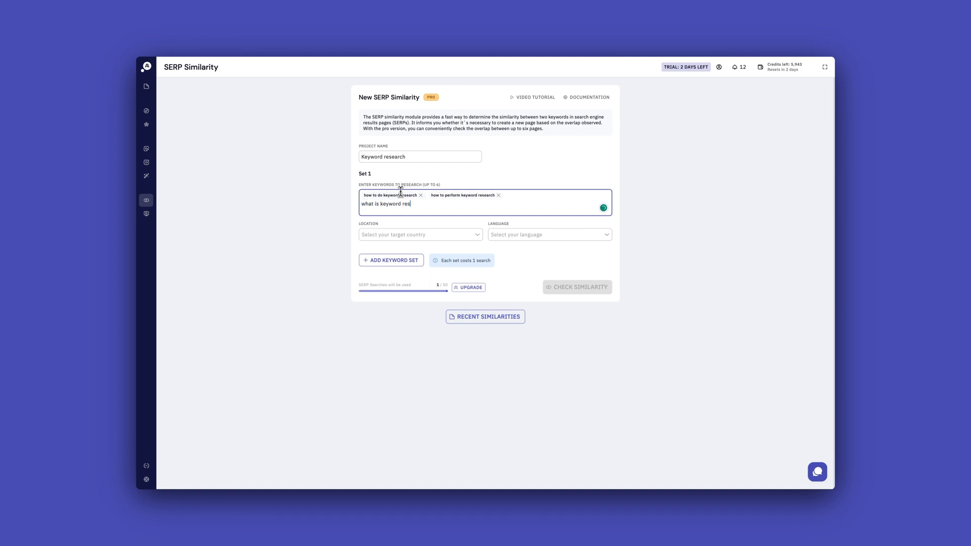
pyautogui.press('Return')
pyautogui.write('United States')
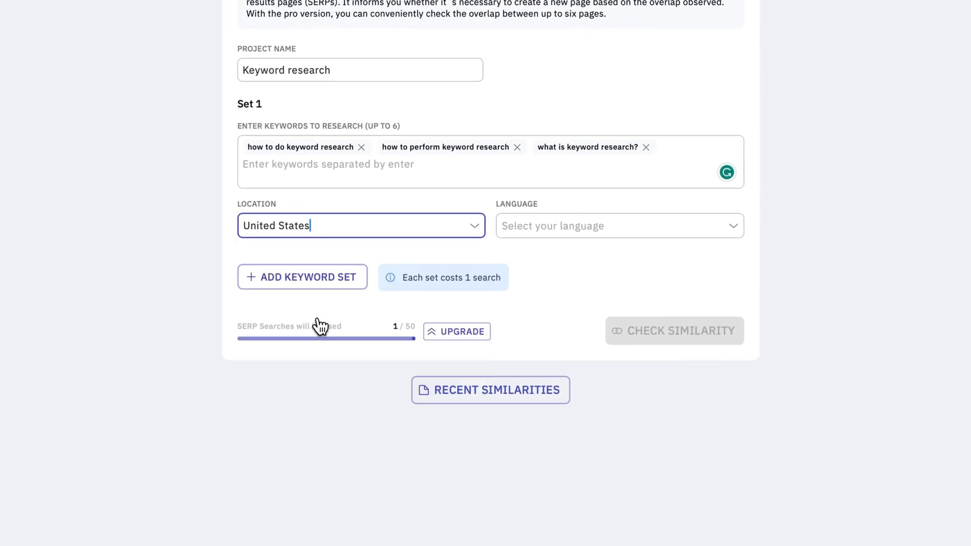
# - Run the similarity check for United States results in English
pyautogui.click(619, 226)
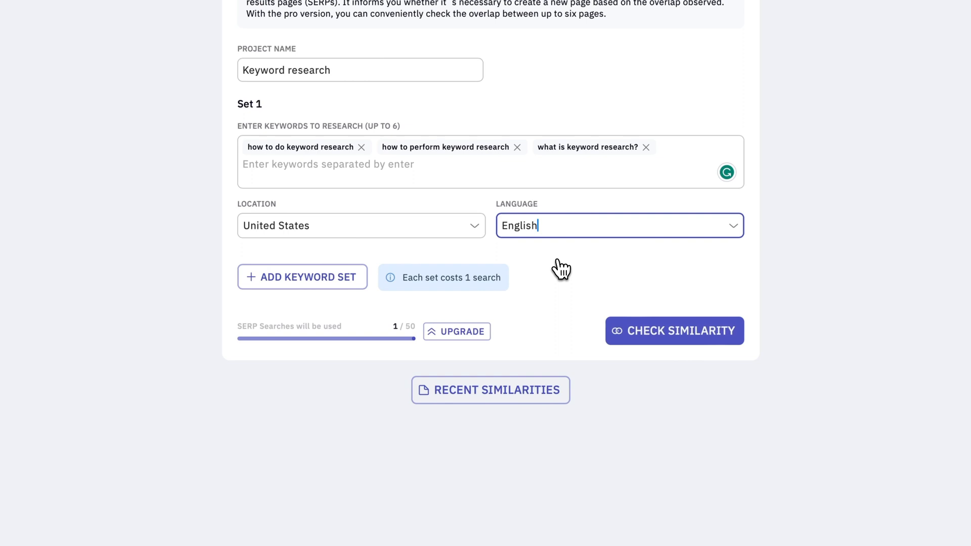
pyautogui.click(674, 331)
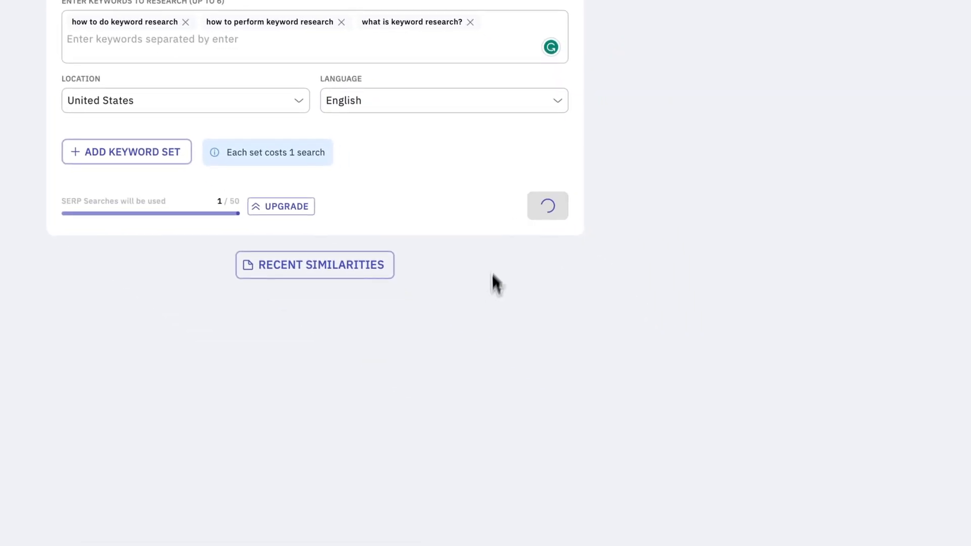
pyautogui.click(547, 206)
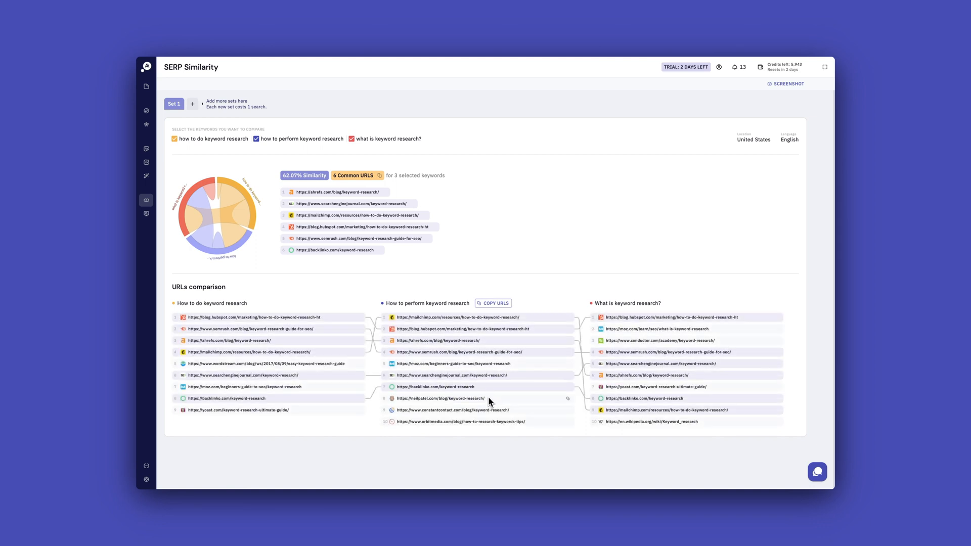
pyautogui.moveTo(251, 393)
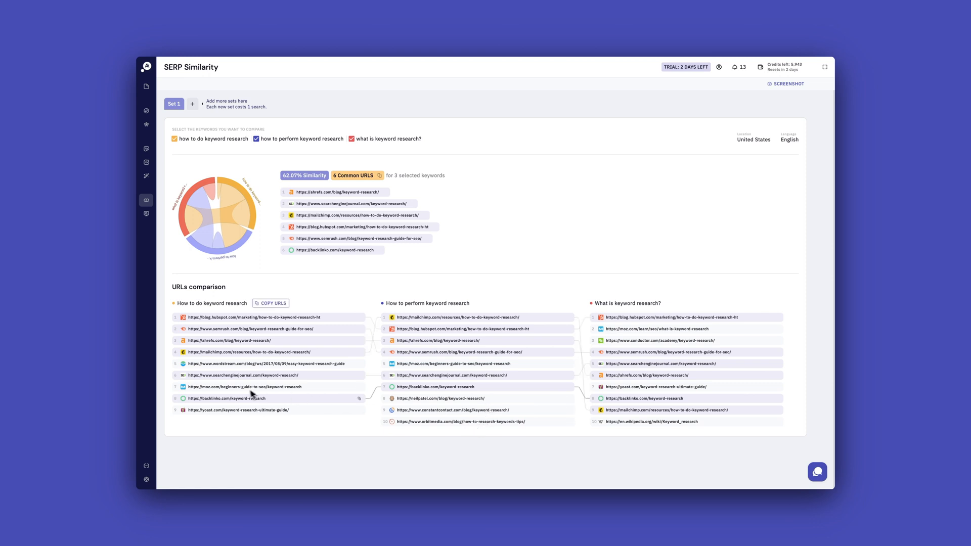
pyautogui.moveTo(329, 287)
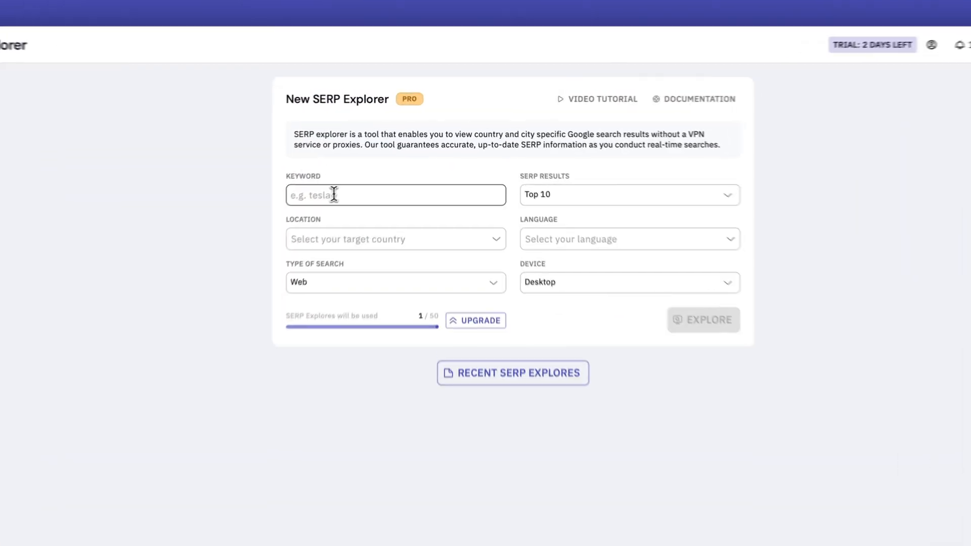
# - Enter 'how to do keyword research' and set the location to United States
pyautogui.write('how to')
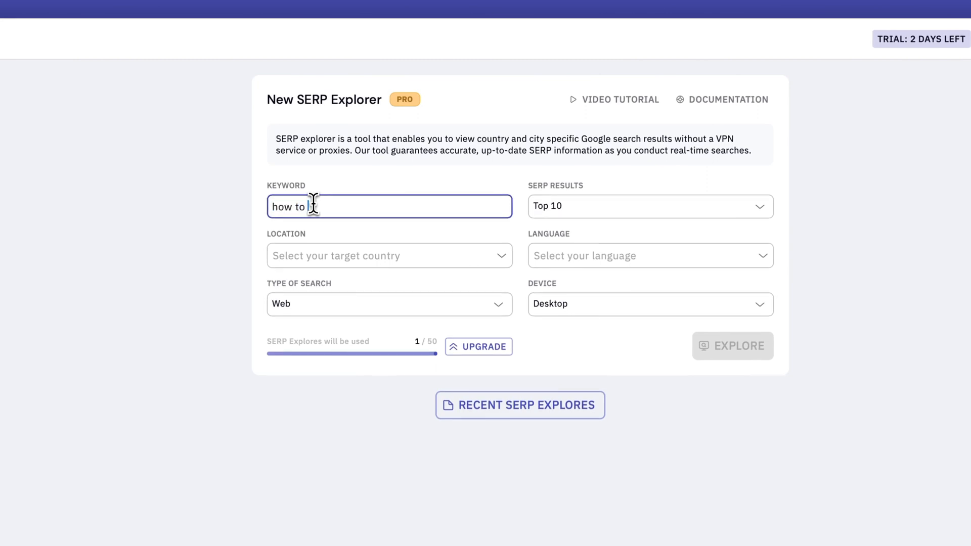
pyautogui.write('do keyword resea')
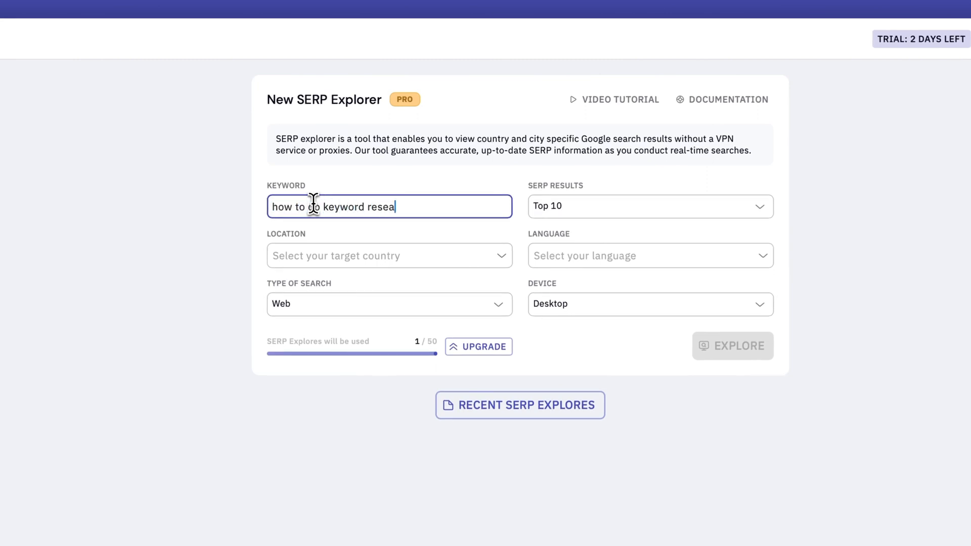
pyautogui.click(390, 255)
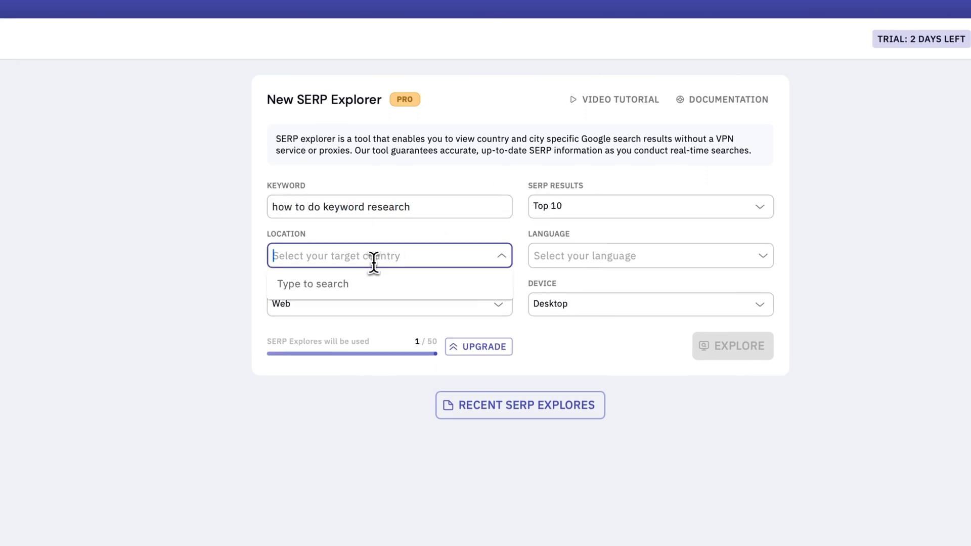
pyautogui.write('unite')
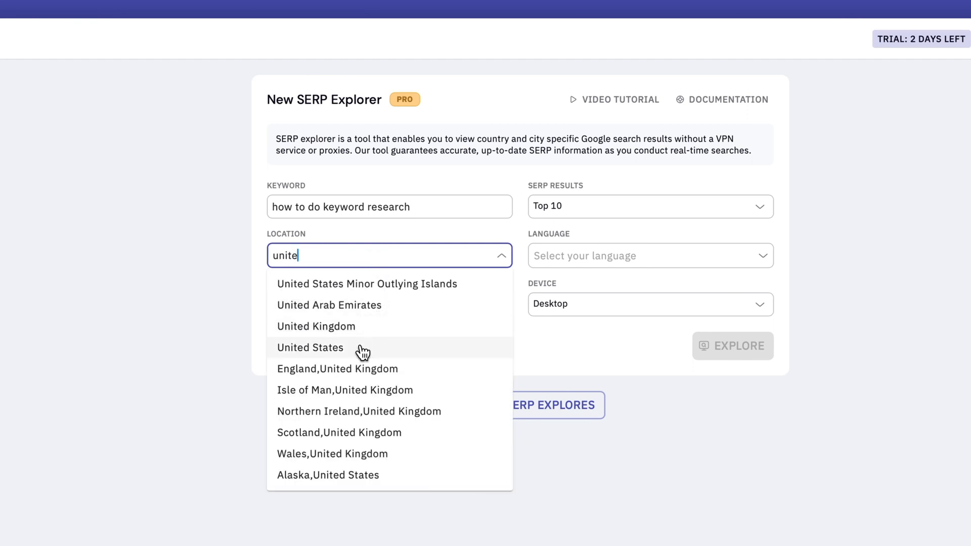
pyautogui.click(310, 347)
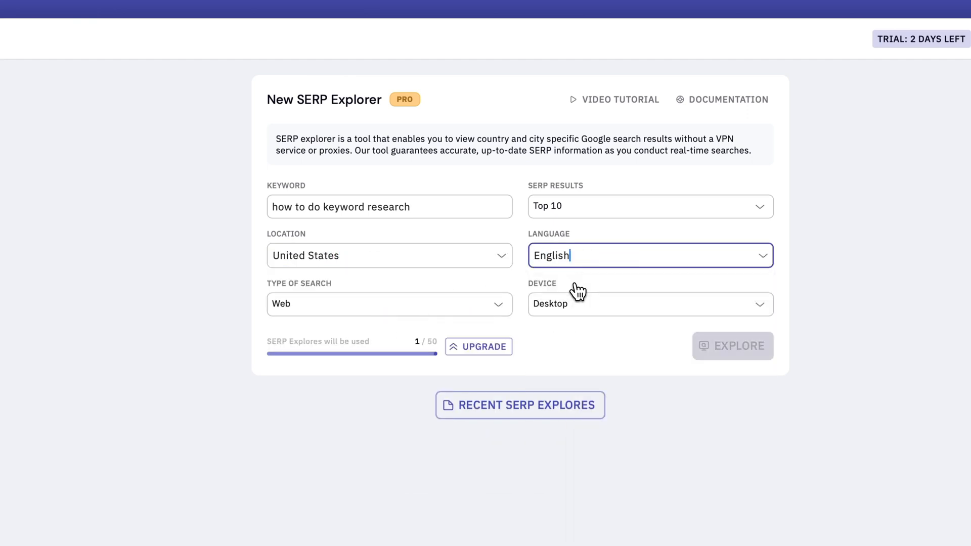
# - Run the SERP explore as a Web search on a Mobile device
pyautogui.click(389, 304)
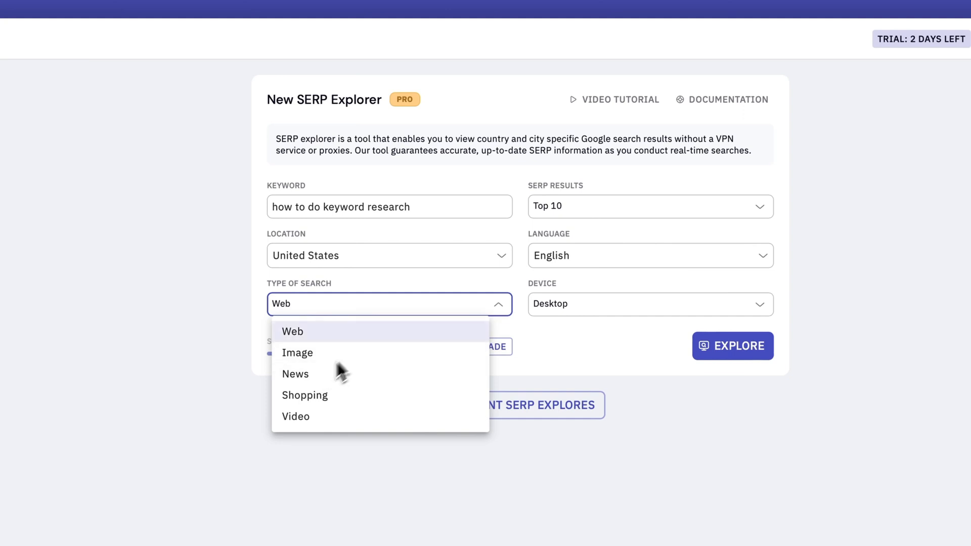
pyautogui.click(649, 304)
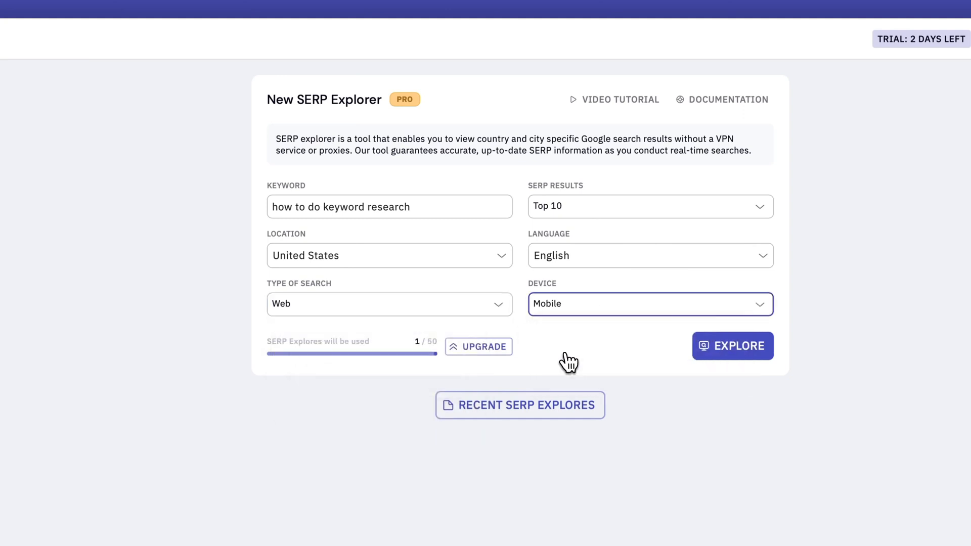
pyautogui.click(733, 345)
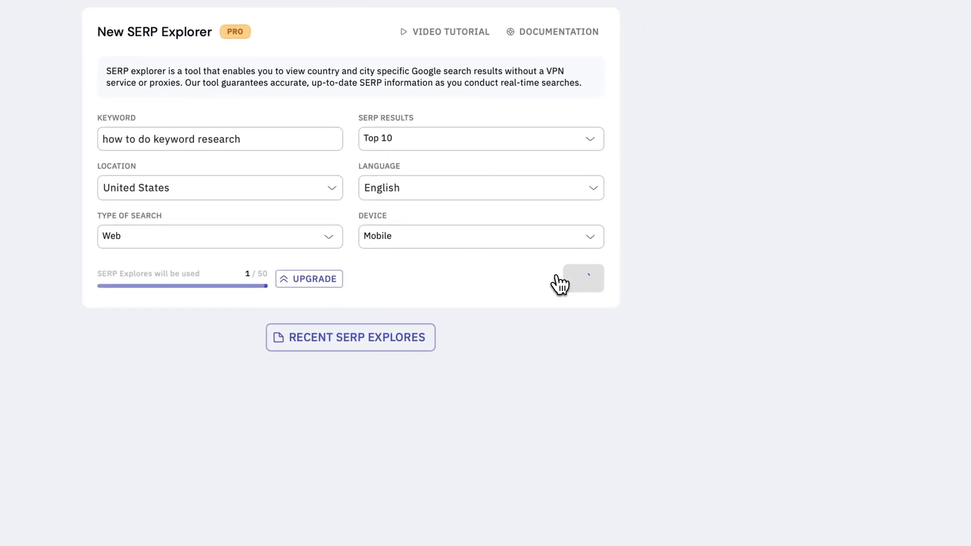
pyautogui.click(581, 278)
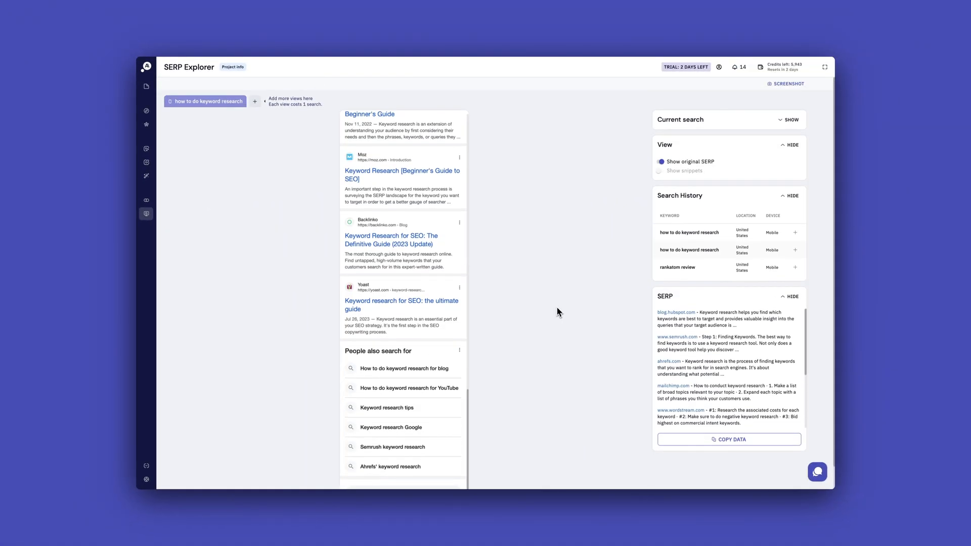
# - Scroll through the mobile SERP preview, then go to Keyword Discovery
pyautogui.scroll(3)
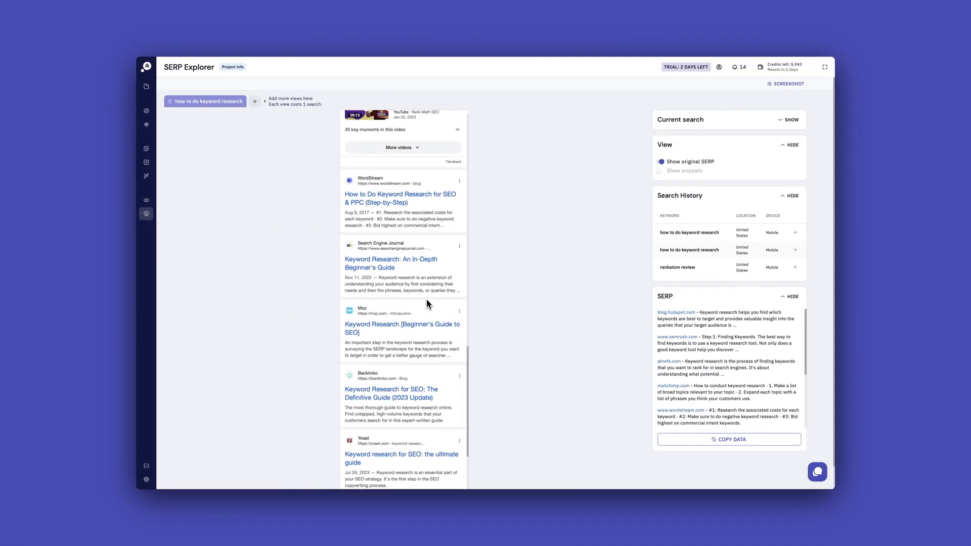
pyautogui.scroll(-3)
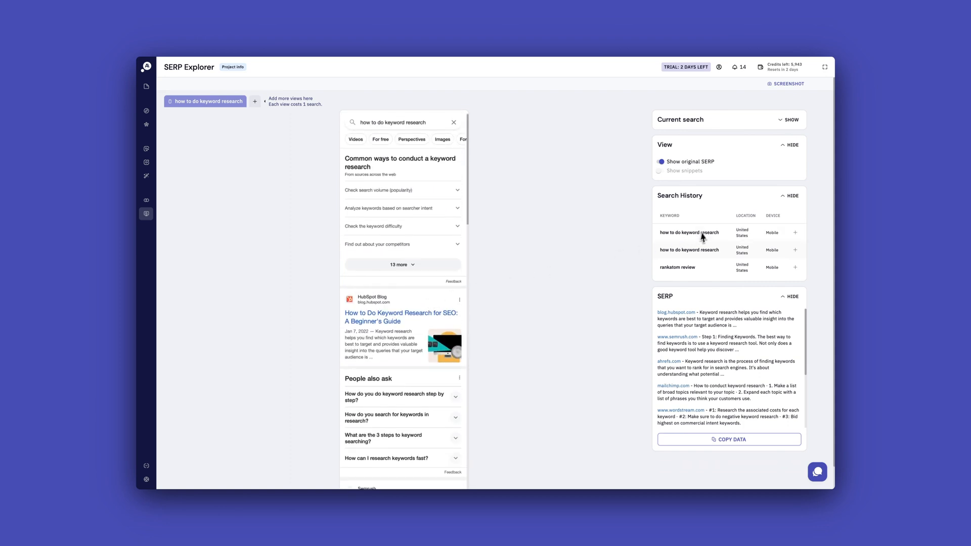
pyautogui.moveTo(659, 178)
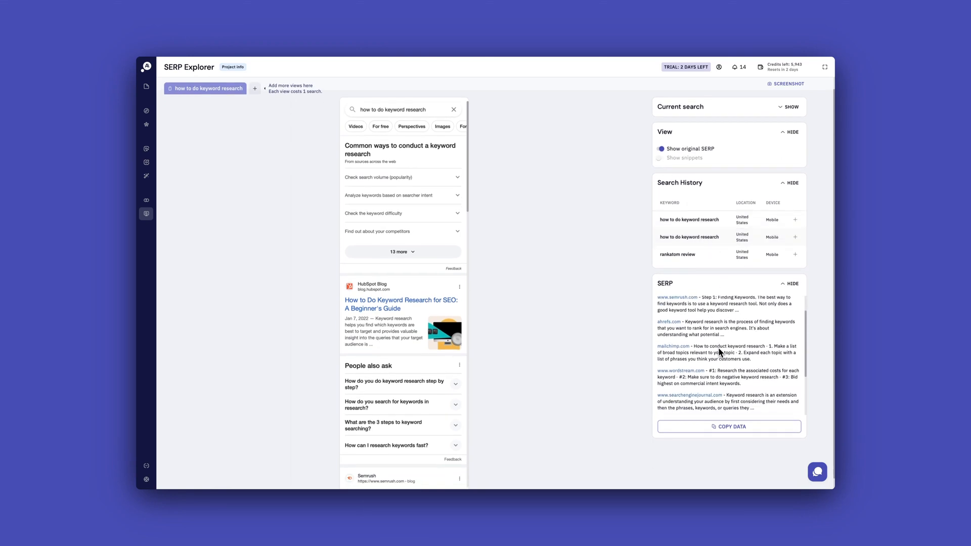
pyautogui.scroll(-3)
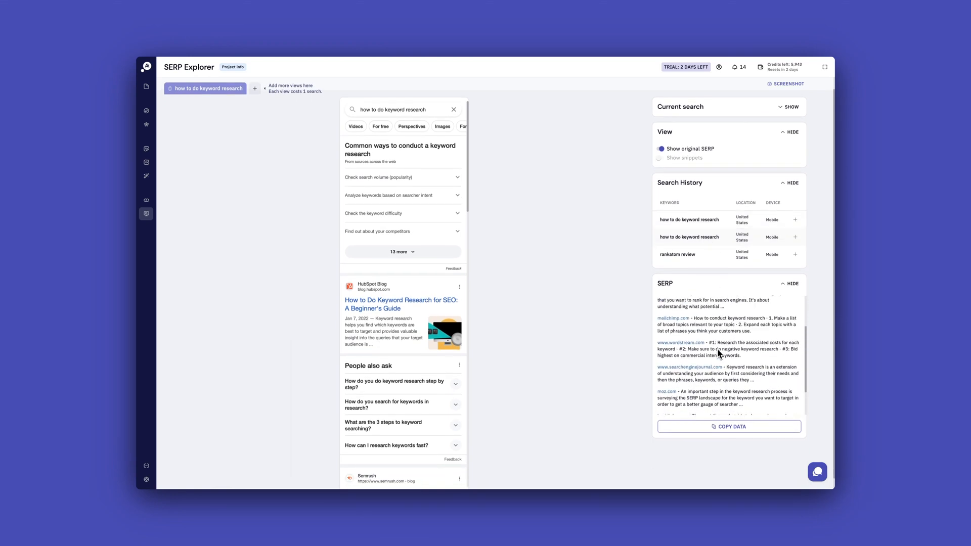
pyautogui.click(146, 111)
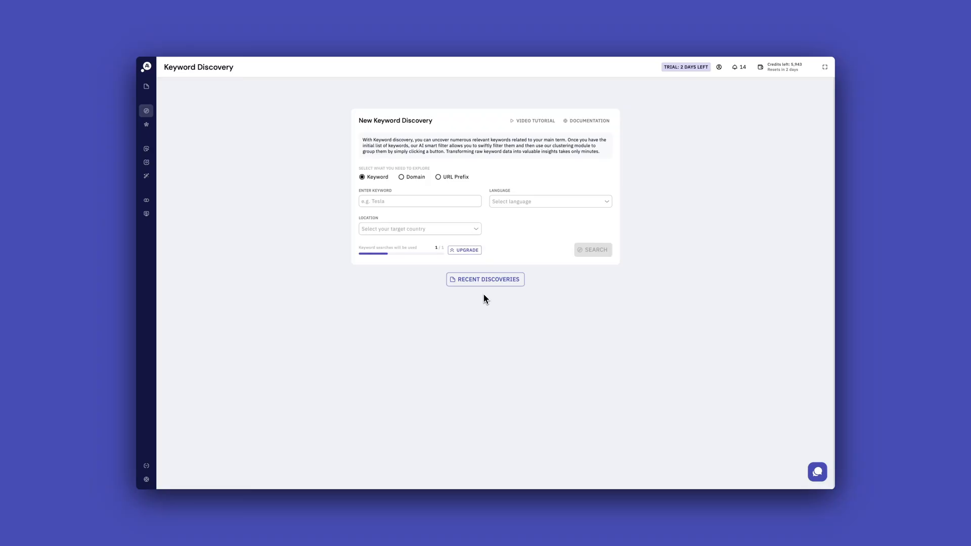
# - Browse Projects by Writer Assistant, Title AI and SERP Explorer, then return to Keyword Discovery
pyautogui.click(485, 279)
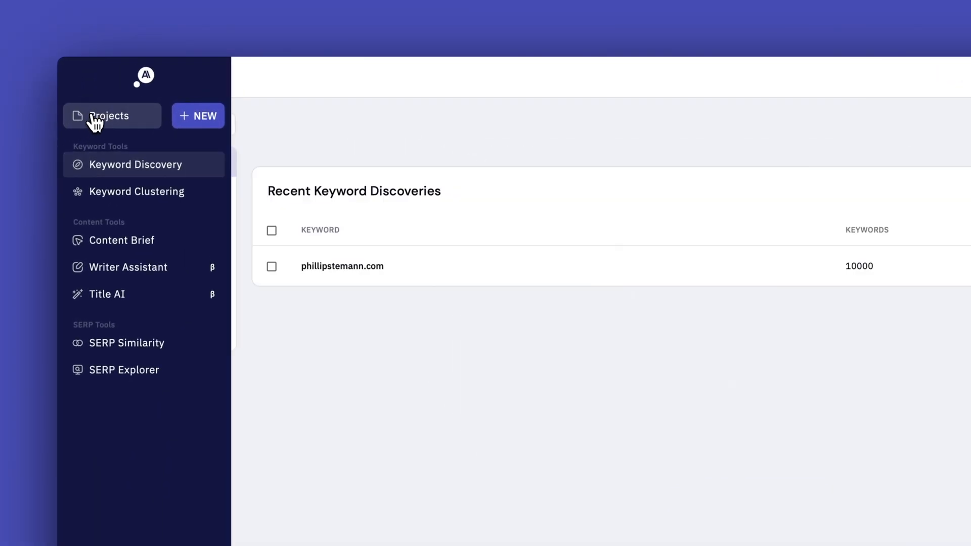
pyautogui.click(109, 116)
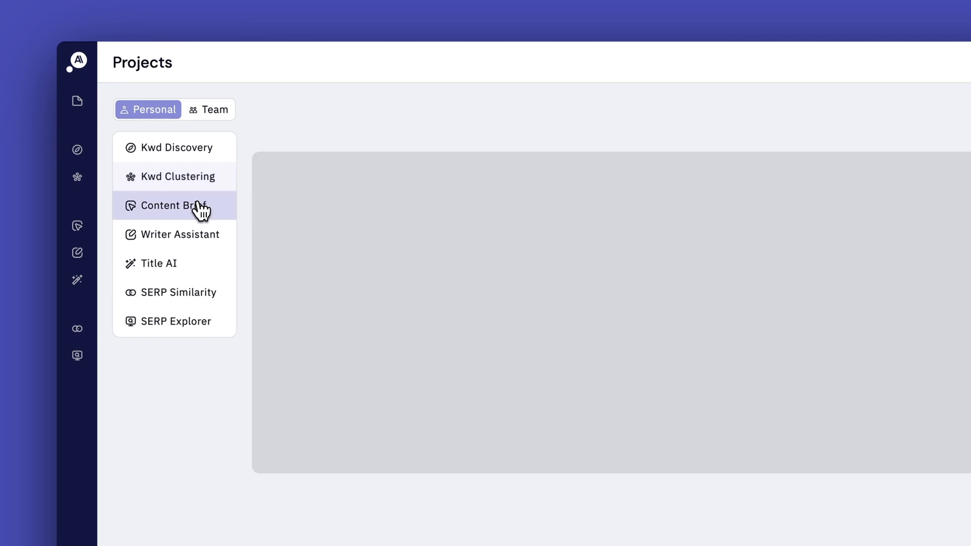
pyautogui.click(180, 234)
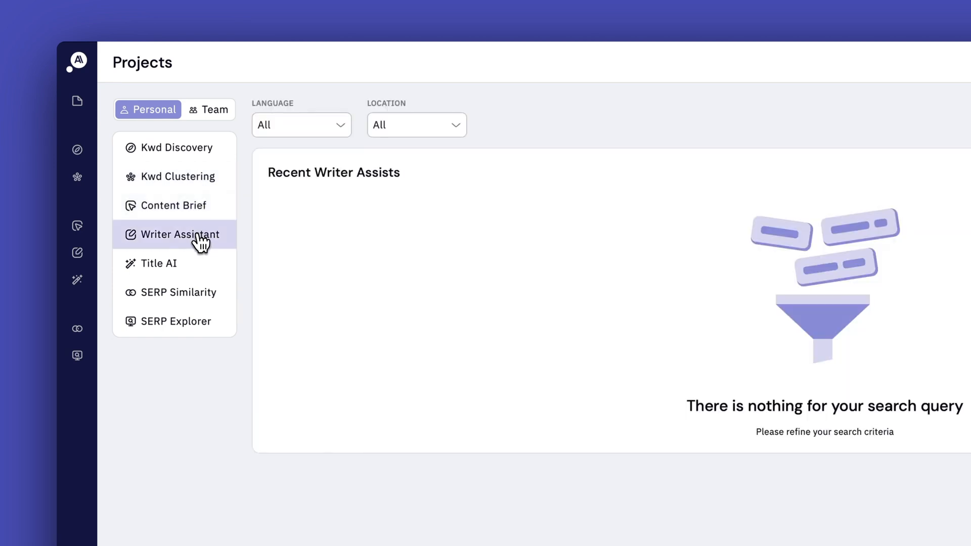
pyautogui.click(158, 263)
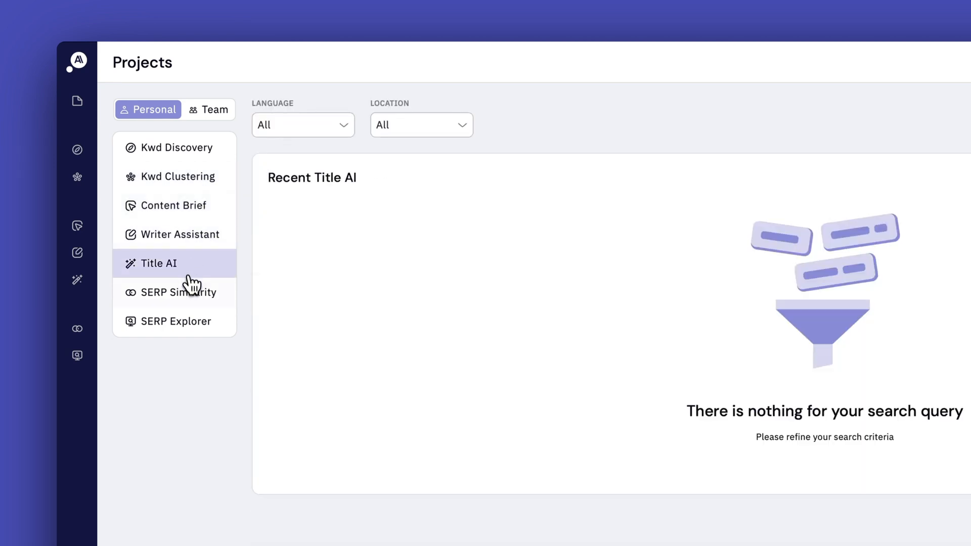
pyautogui.click(174, 320)
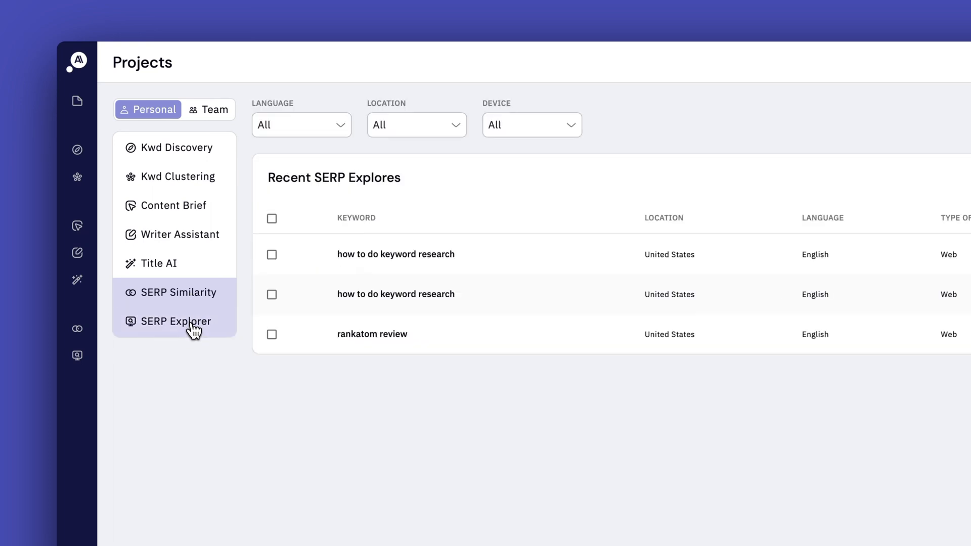
pyautogui.click(176, 147)
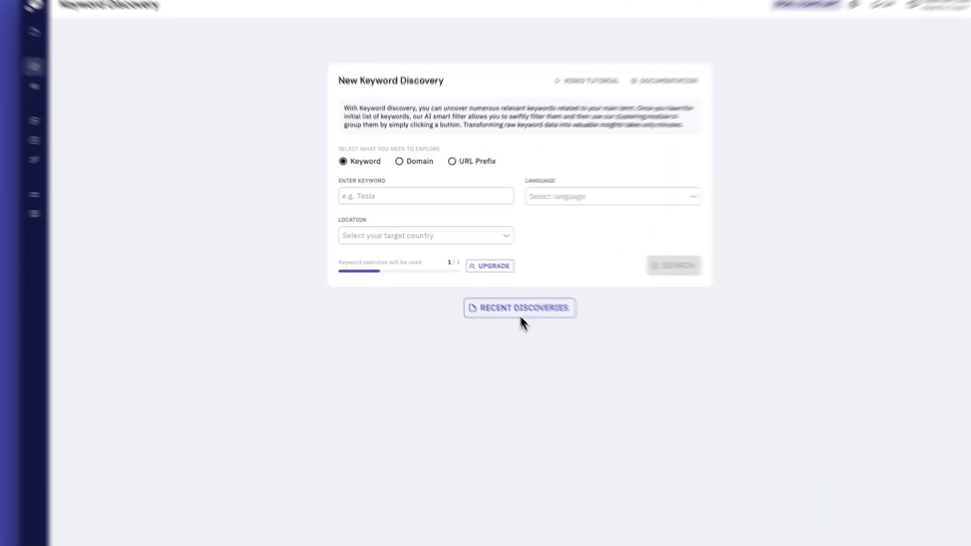
# - View Recent Discoveries, Recent Clusters and Recent Briefs from each module's page
pyautogui.click(519, 308)
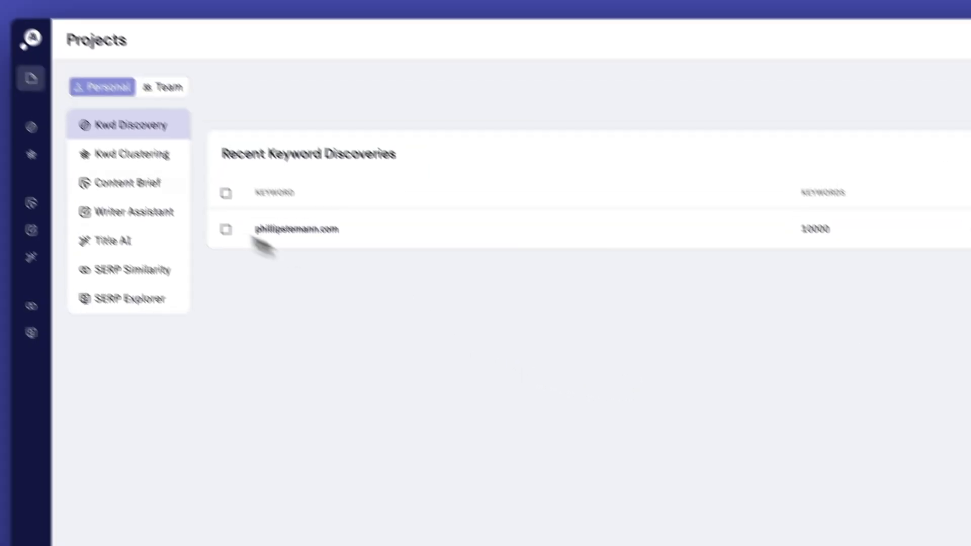
pyautogui.click(130, 154)
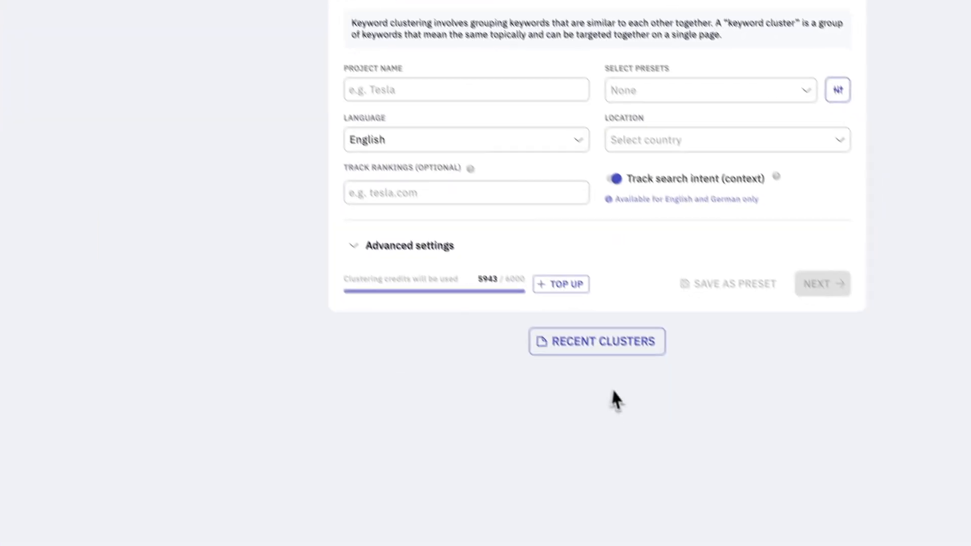
pyautogui.click(597, 342)
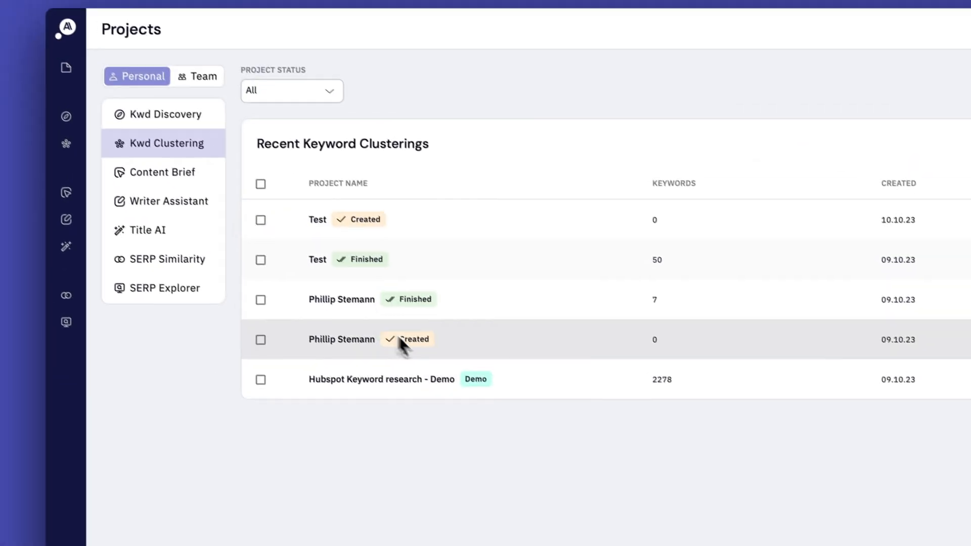
pyautogui.click(163, 172)
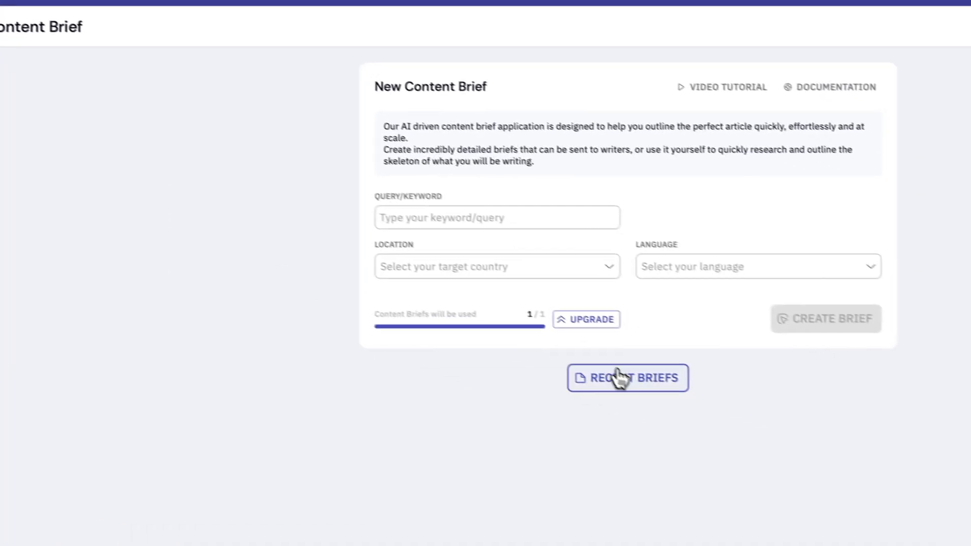
pyautogui.click(627, 378)
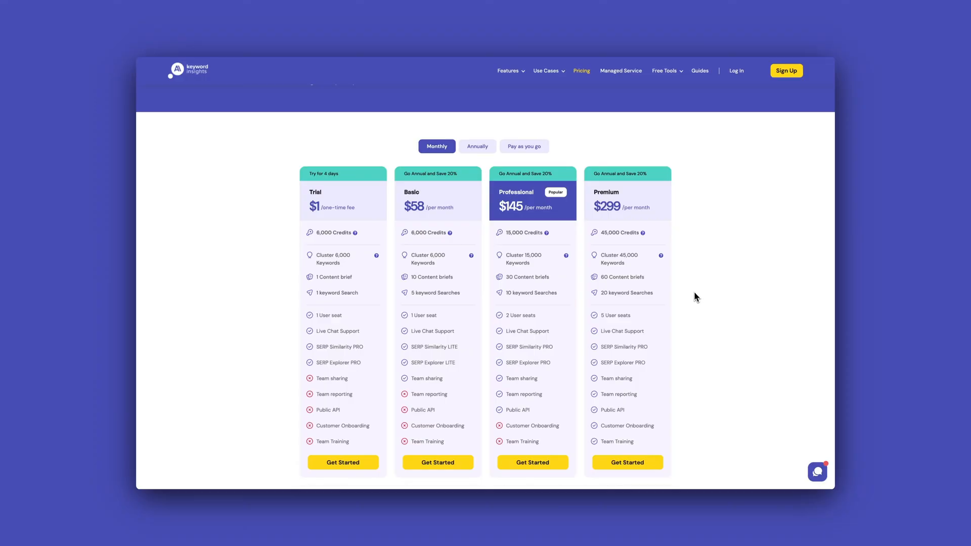
pyautogui.moveTo(495, 137)
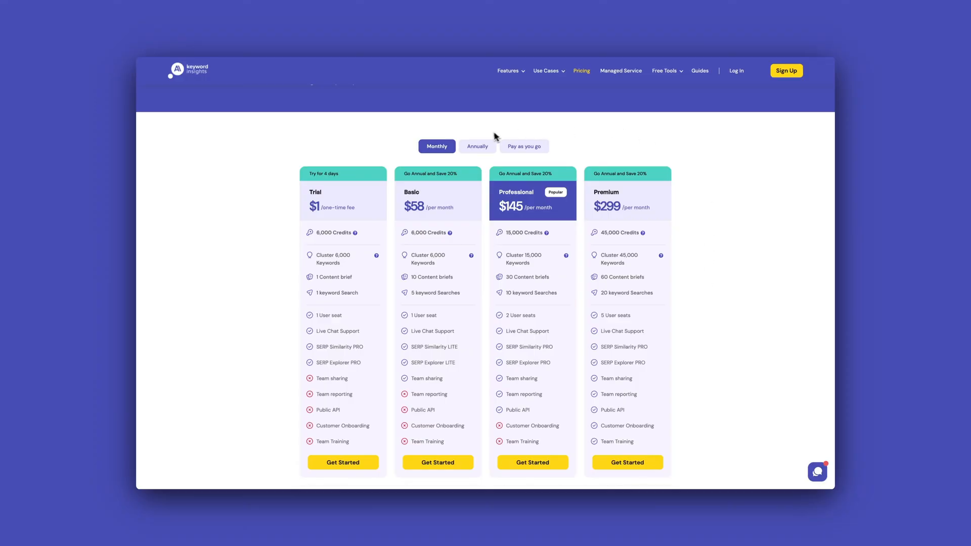
pyautogui.moveTo(485, 138)
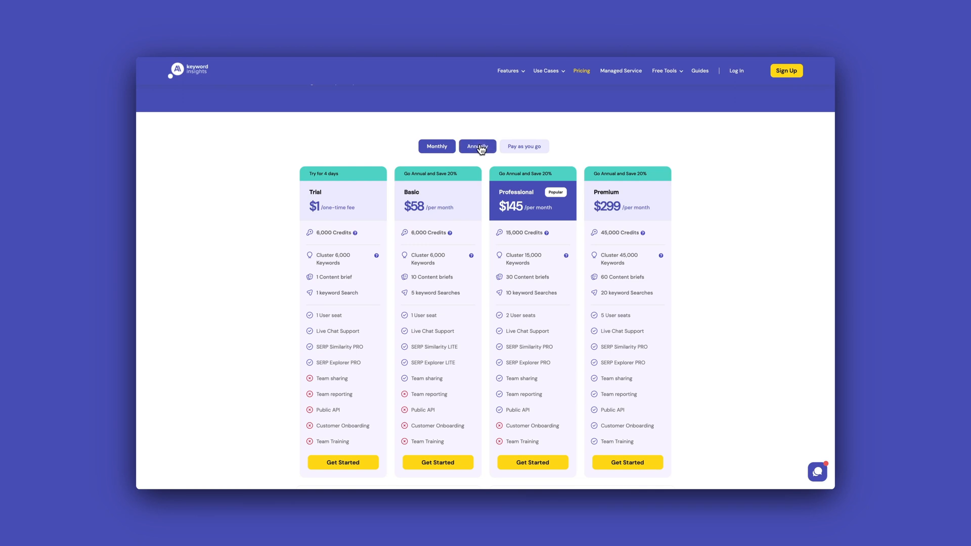
# - Switch plan pricing to Annually, then show the Pay as you go credits estimator
pyautogui.click(477, 146)
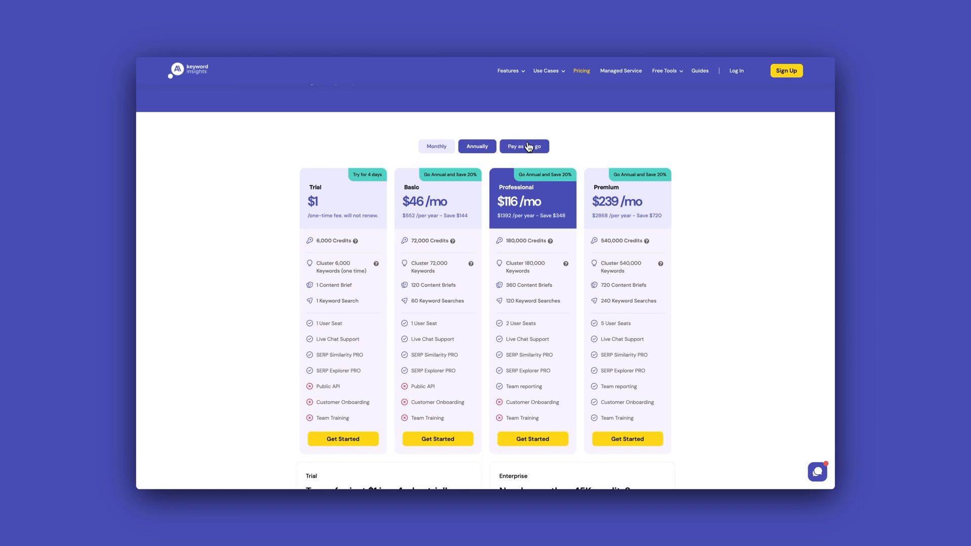
pyautogui.click(524, 146)
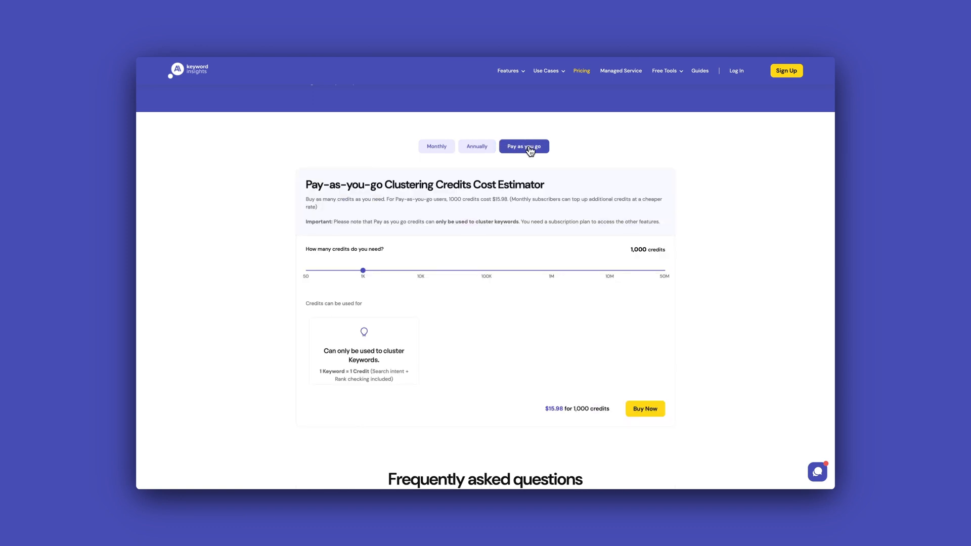
pyautogui.moveTo(363, 276)
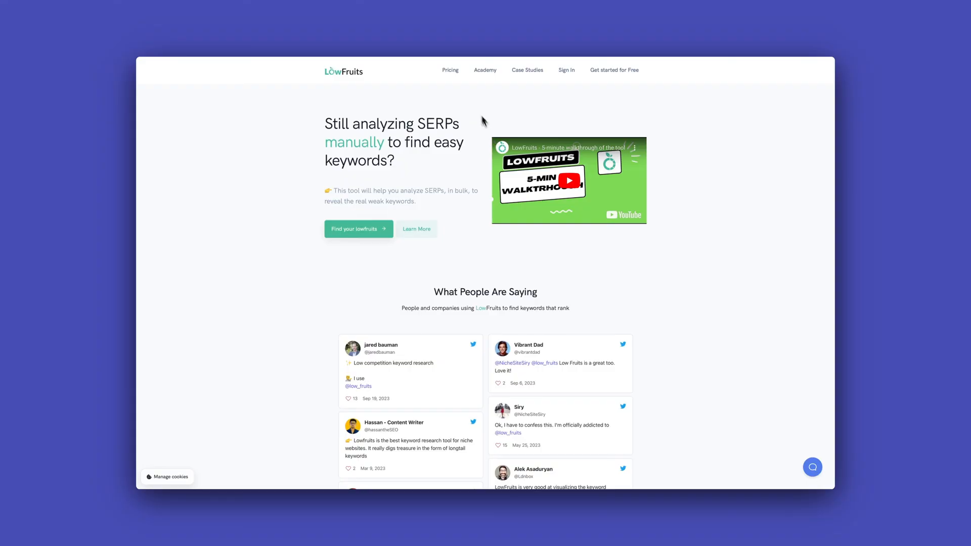
# - View LowFruits credit packs from $25 and monthly subscriptions at $29.9 and $79.9
pyautogui.click(450, 70)
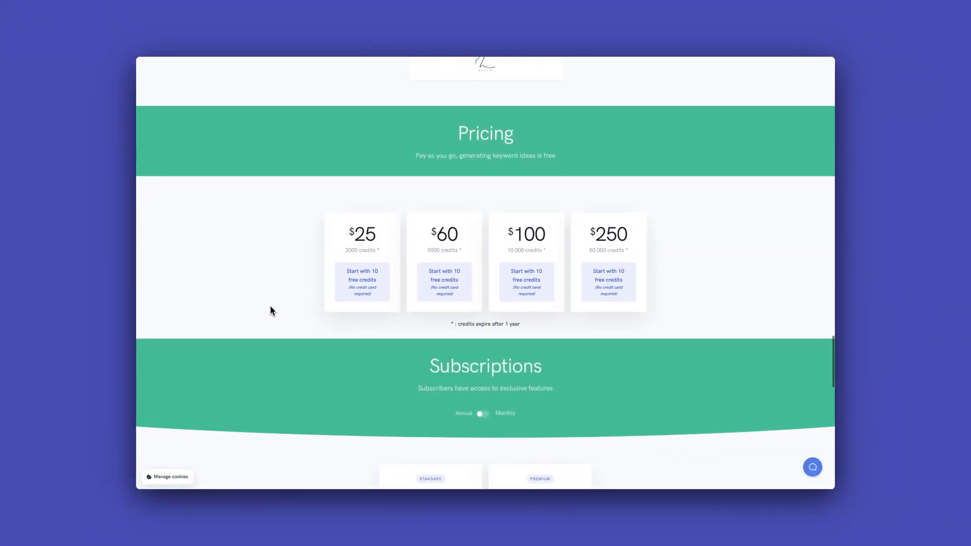
pyautogui.scroll(-3)
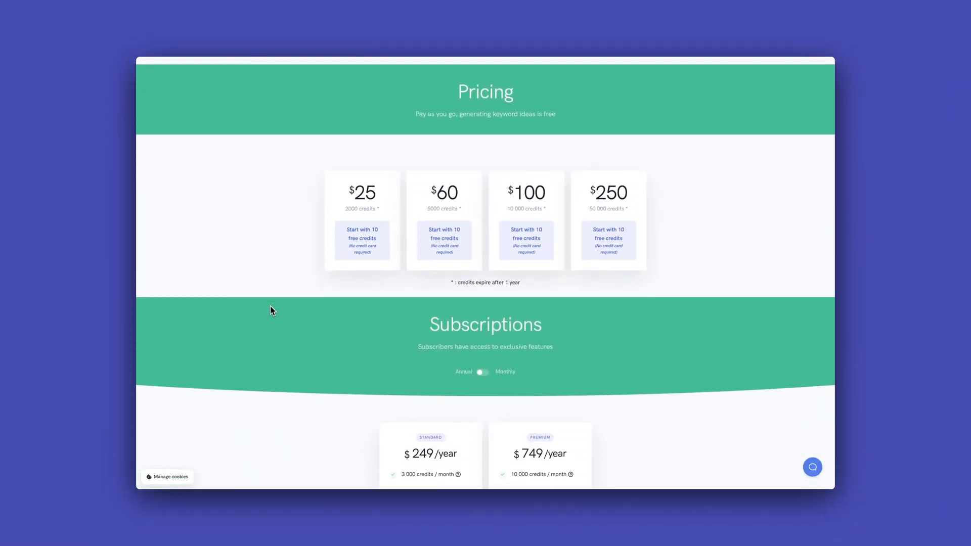
pyautogui.scroll(-3)
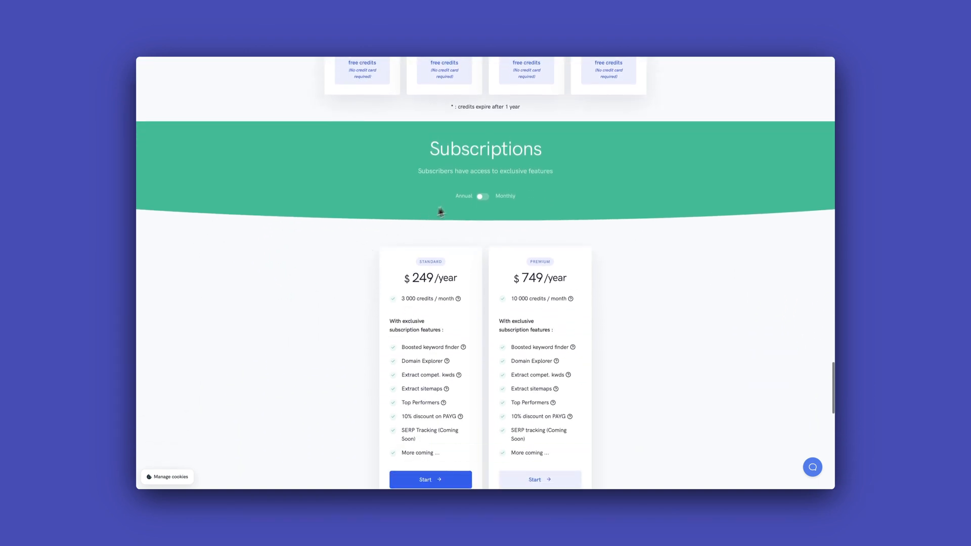
pyautogui.click(483, 196)
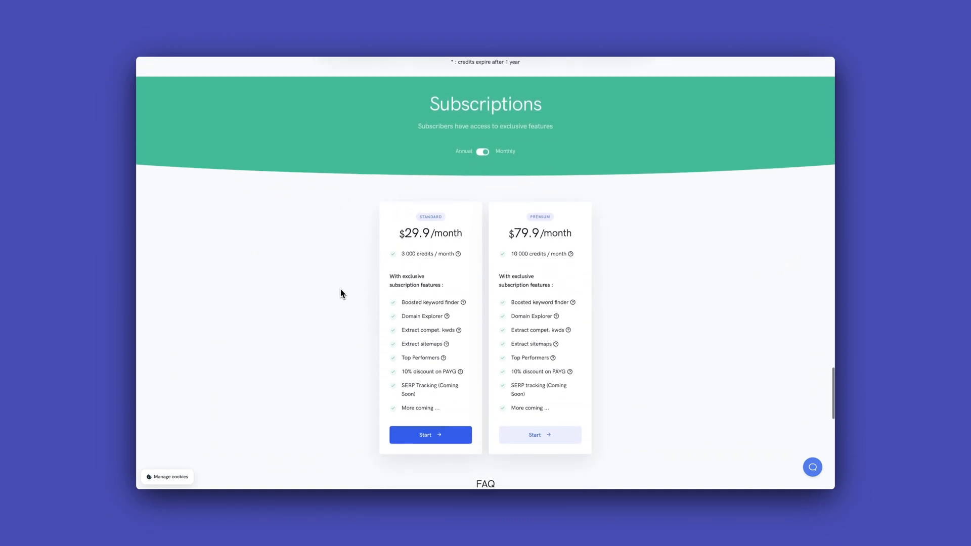
pyautogui.scroll(3)
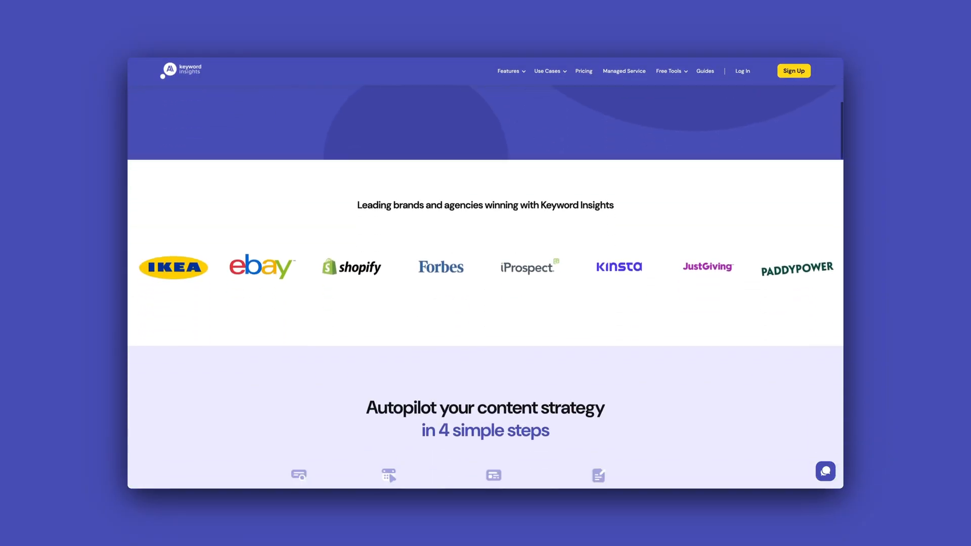
# - Scroll the homepage past feature overviews to the 'Don't take our word for it' testimonials
pyautogui.scroll(-3)
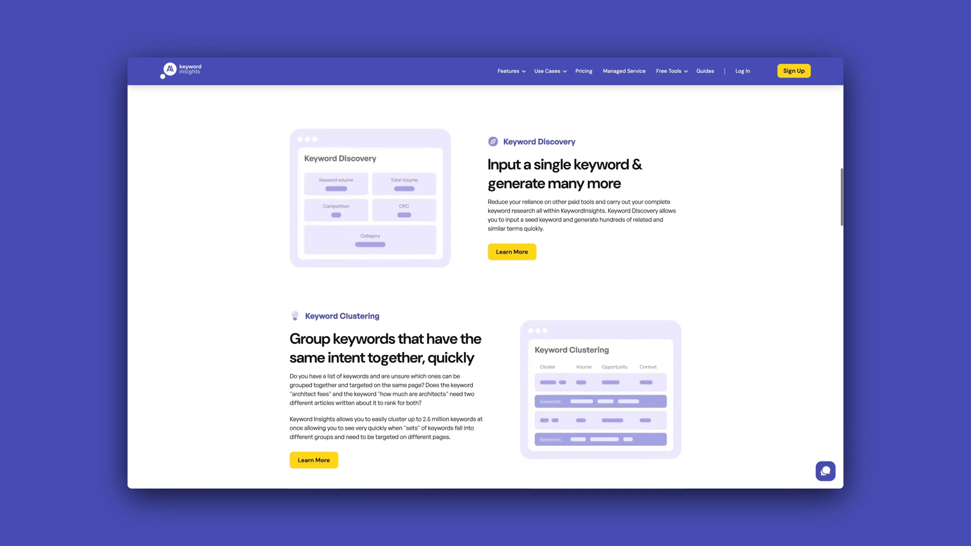
pyautogui.scroll(-3)
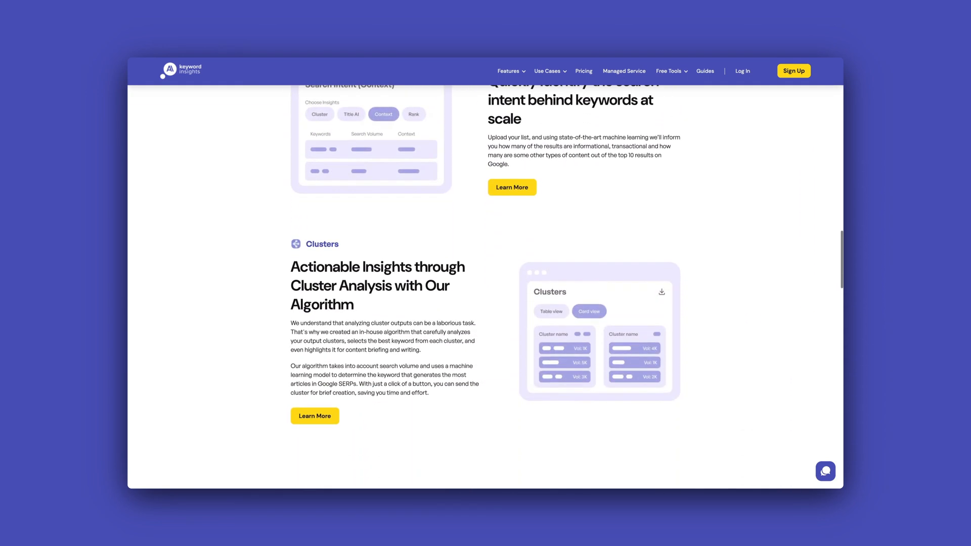
pyautogui.scroll(-3)
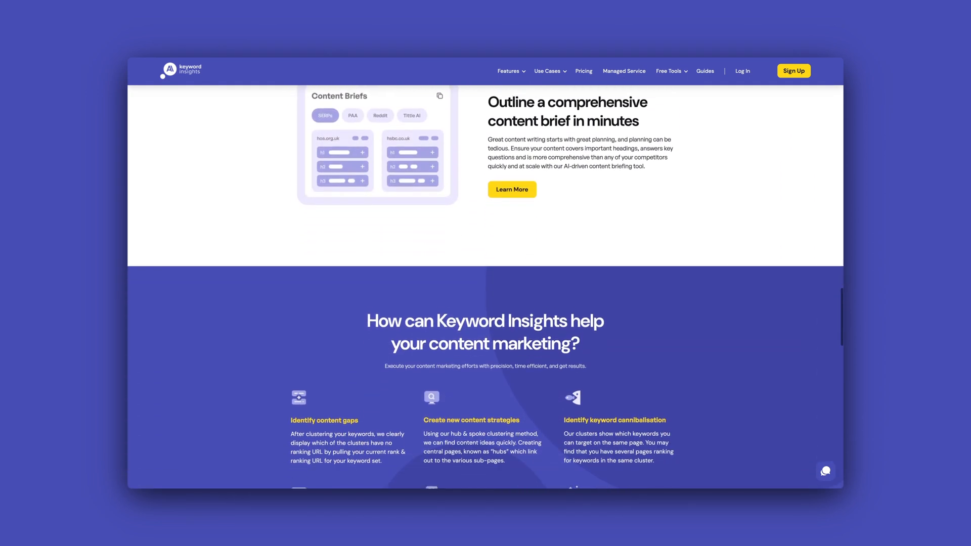
pyautogui.scroll(-3)
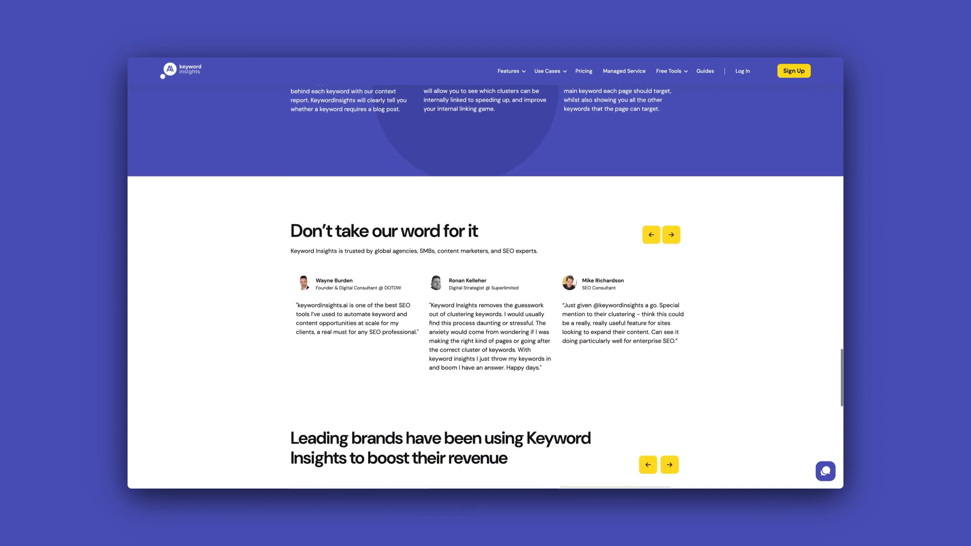
pyautogui.scroll(-3)
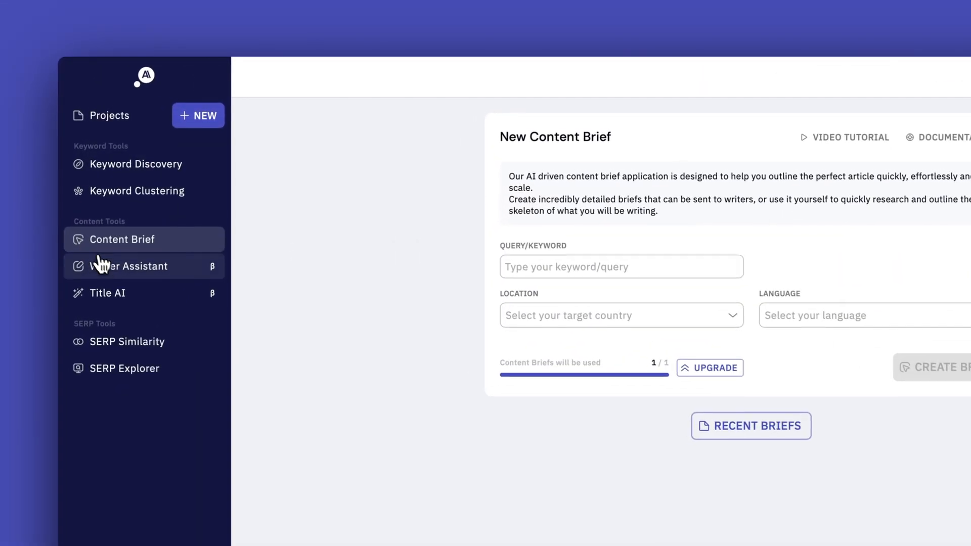
# - Start a blank Writer Assistant article using the New content workflow in English
pyautogui.click(130, 267)
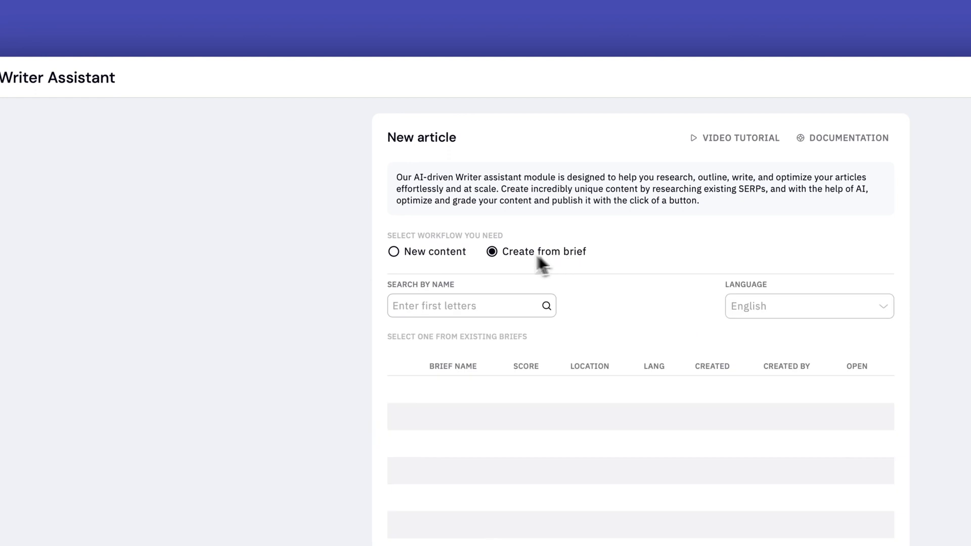
pyautogui.click(394, 251)
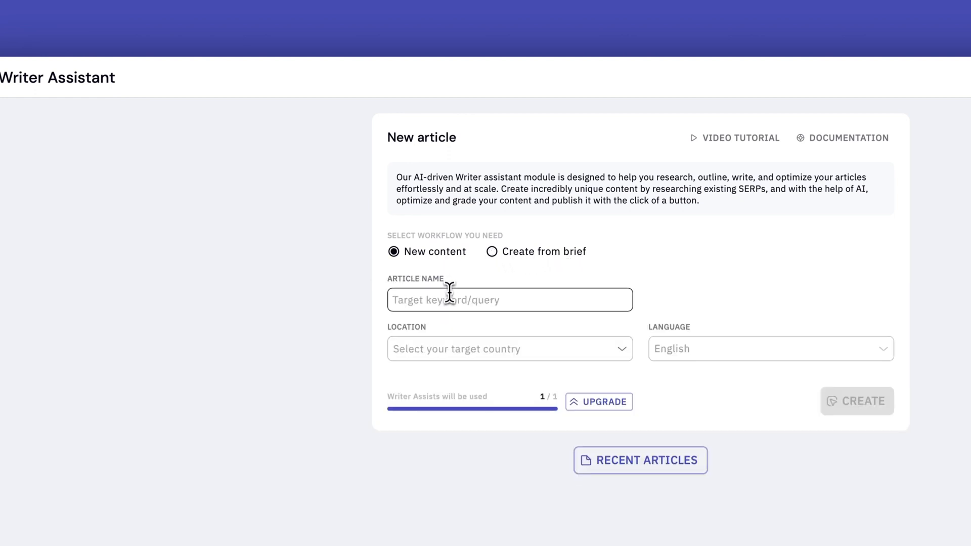